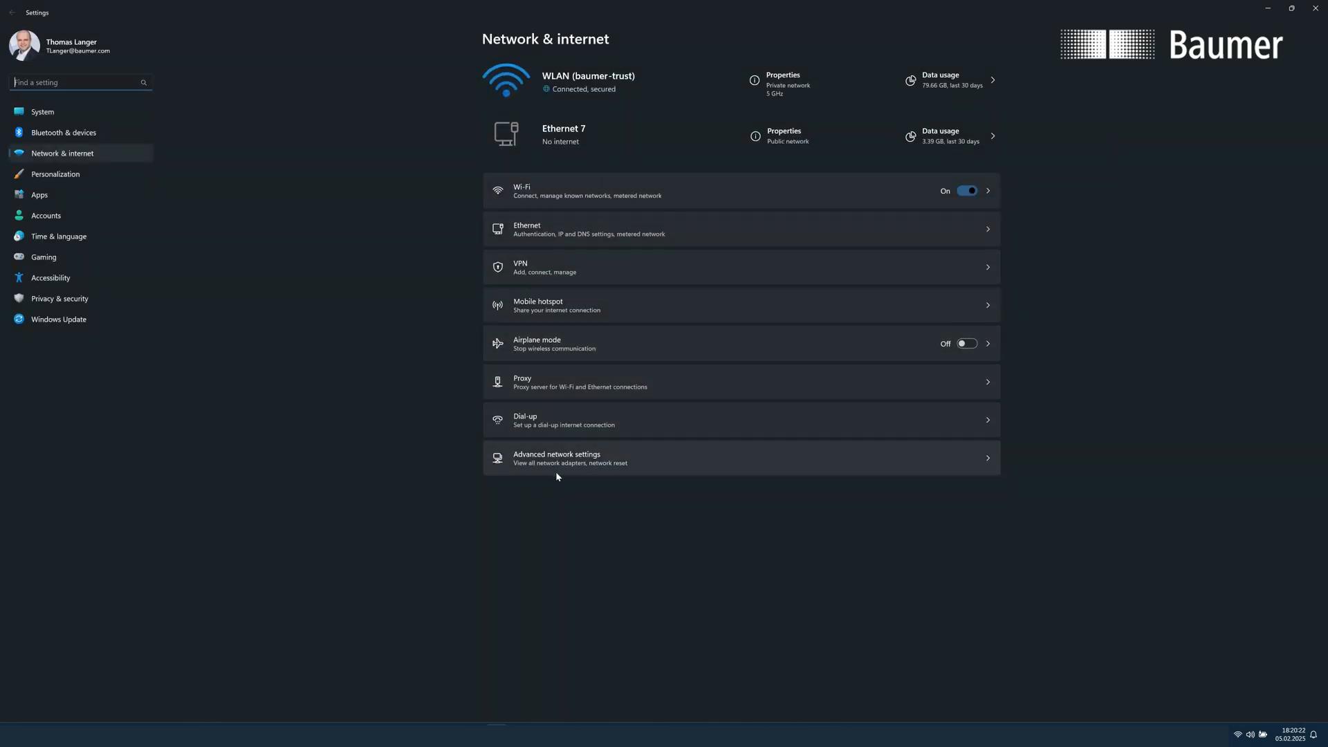
{"action": "mouse_move", "coordinate": [632, 464]}
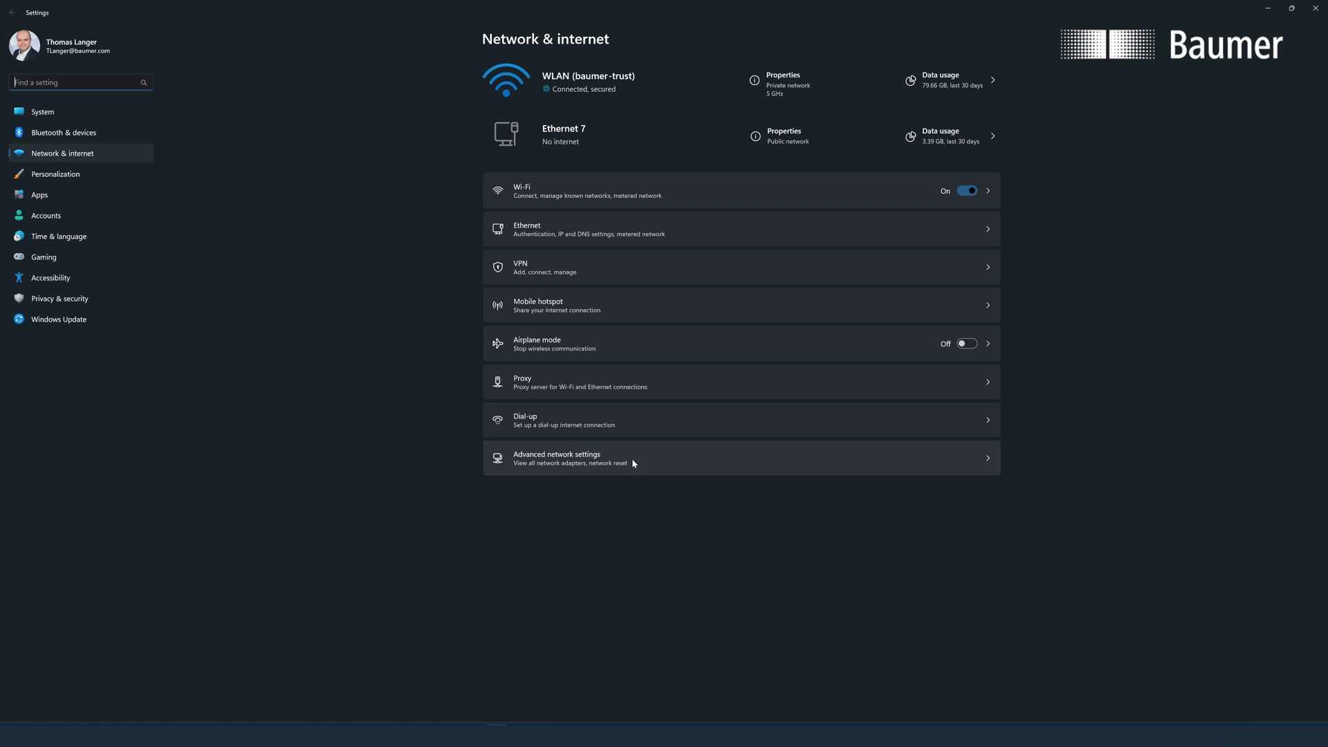
- Open Advanced network settings from the Network & internet page
{"action": "left_click", "coordinate": [558, 457]}
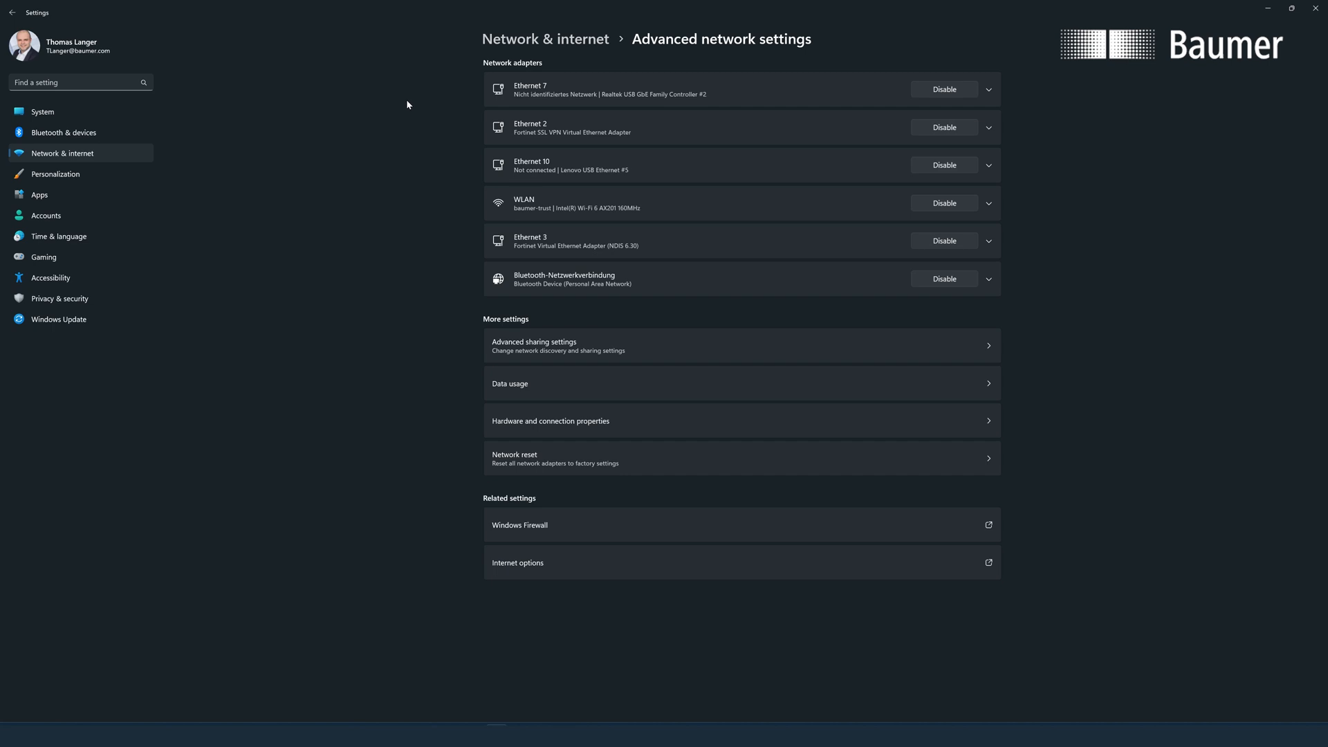
{"action": "mouse_move", "coordinate": [433, 133]}
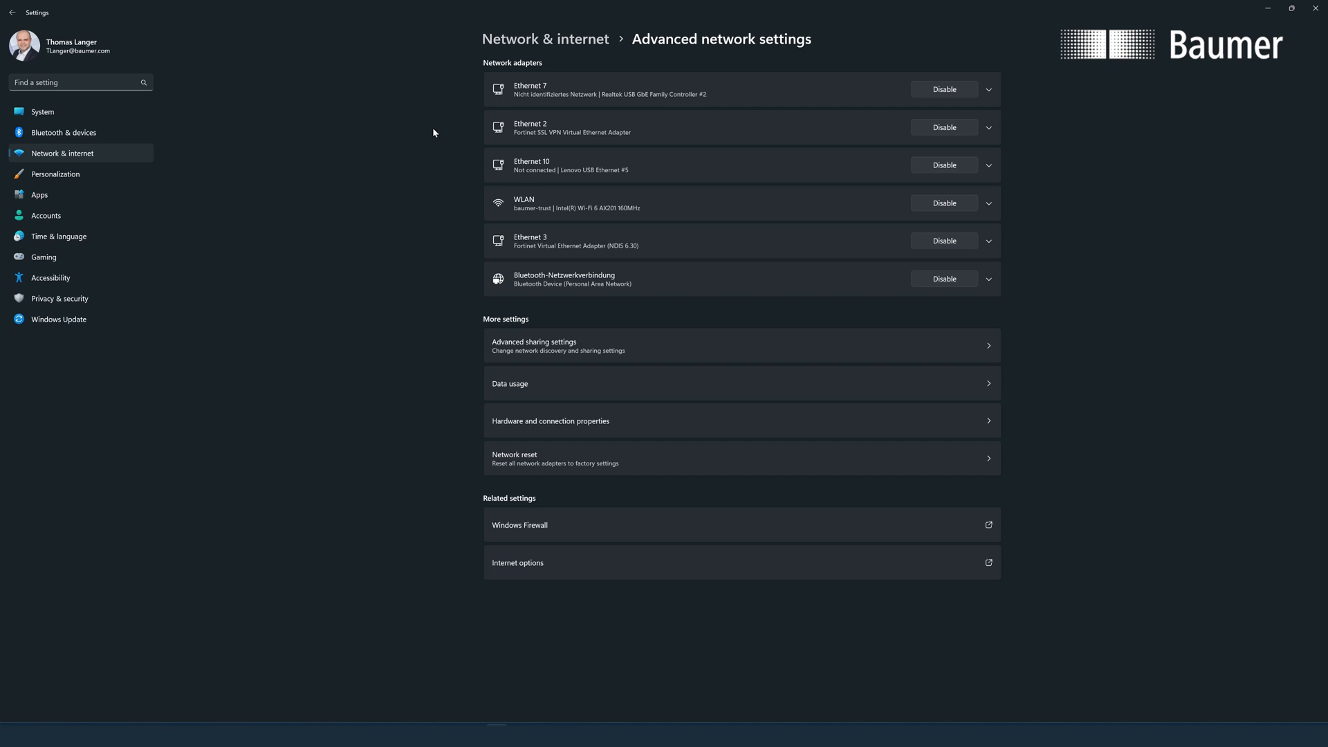
{"action": "mouse_move", "coordinate": [435, 139]}
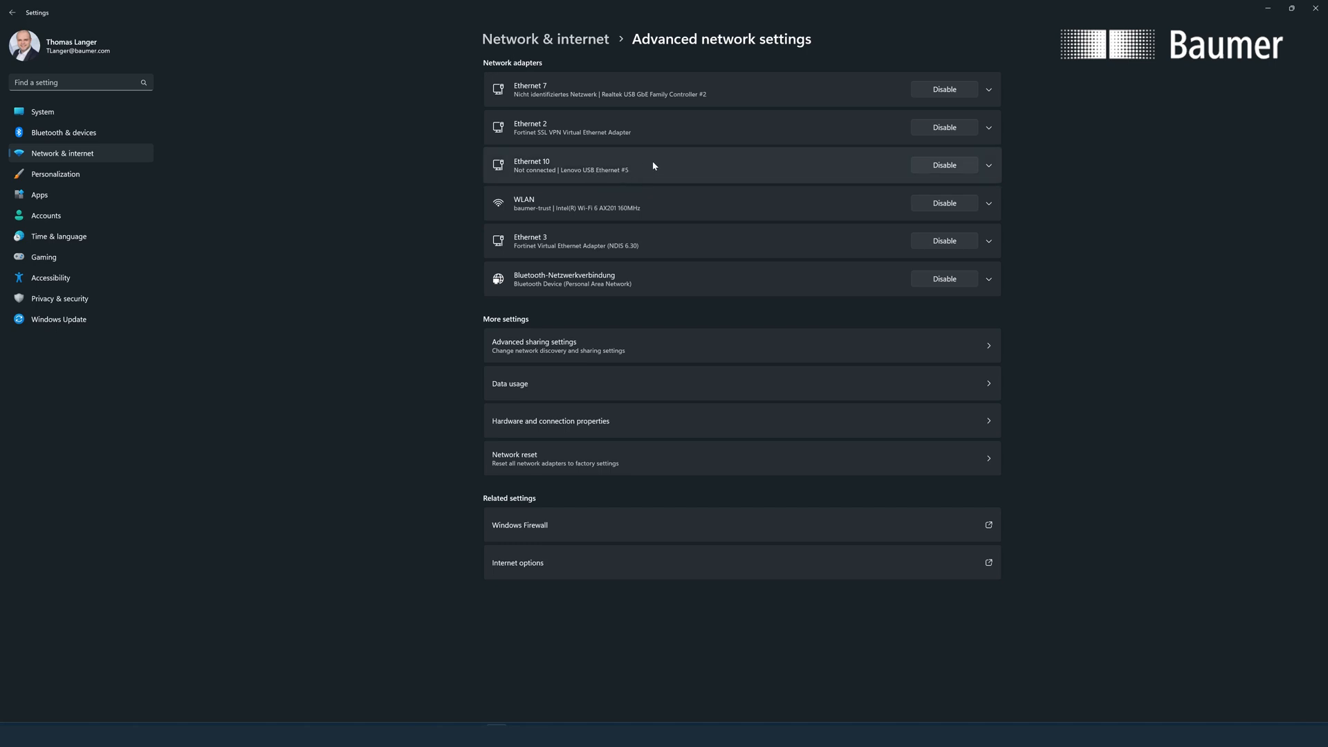
{"action": "mouse_move", "coordinate": [639, 101]}
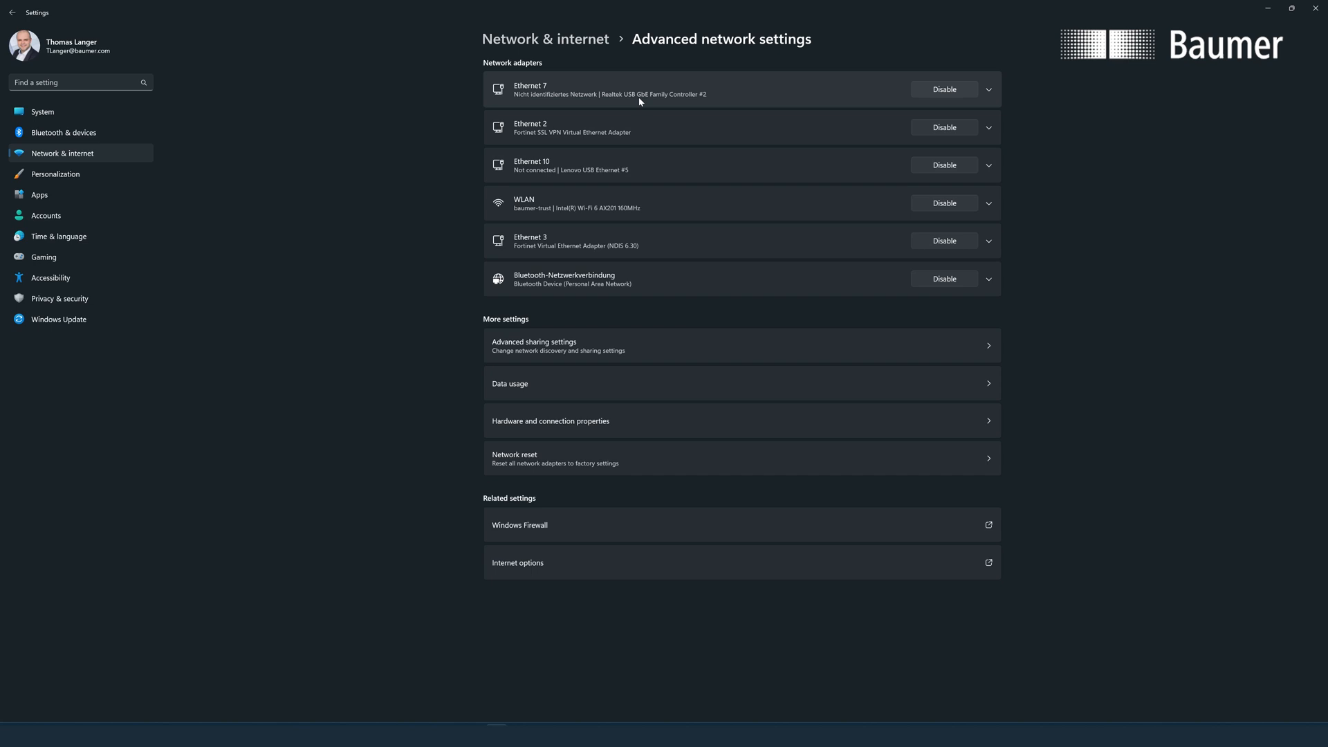
{"action": "mouse_move", "coordinate": [584, 127]}
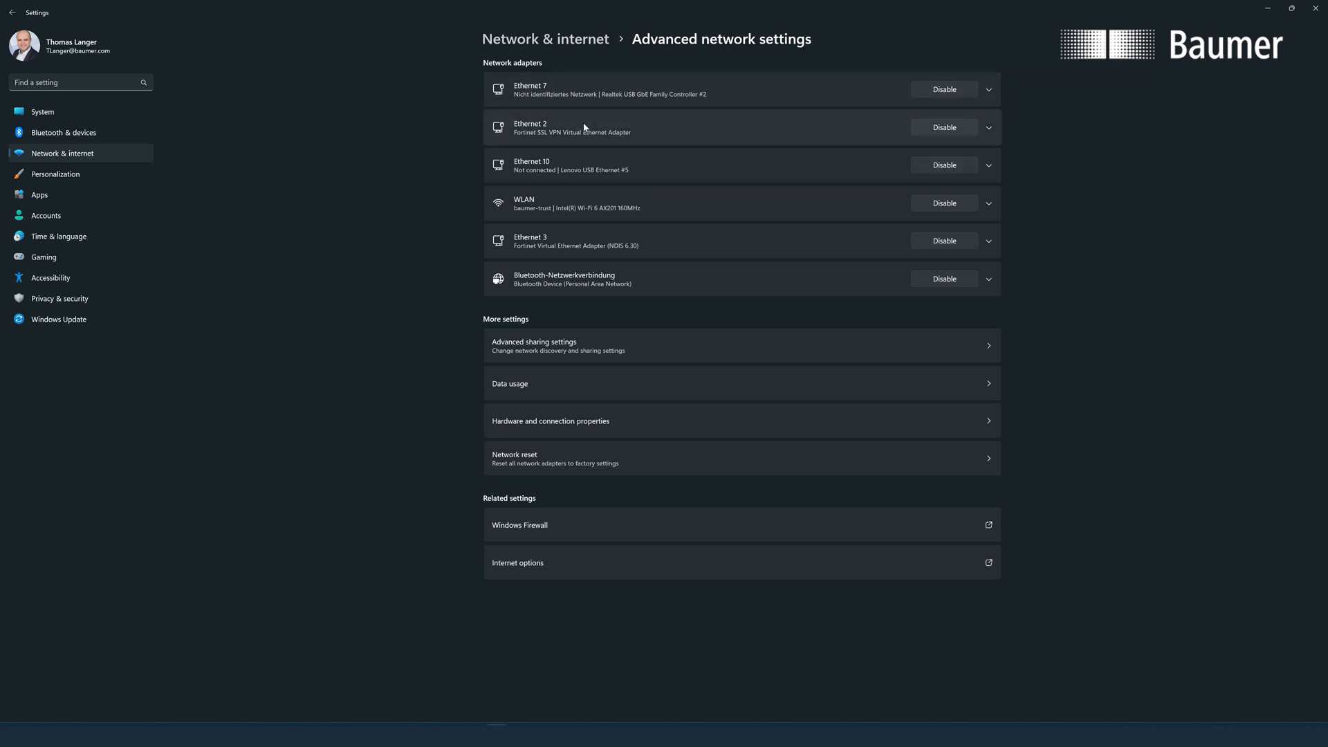
{"action": "mouse_move", "coordinate": [409, 216]}
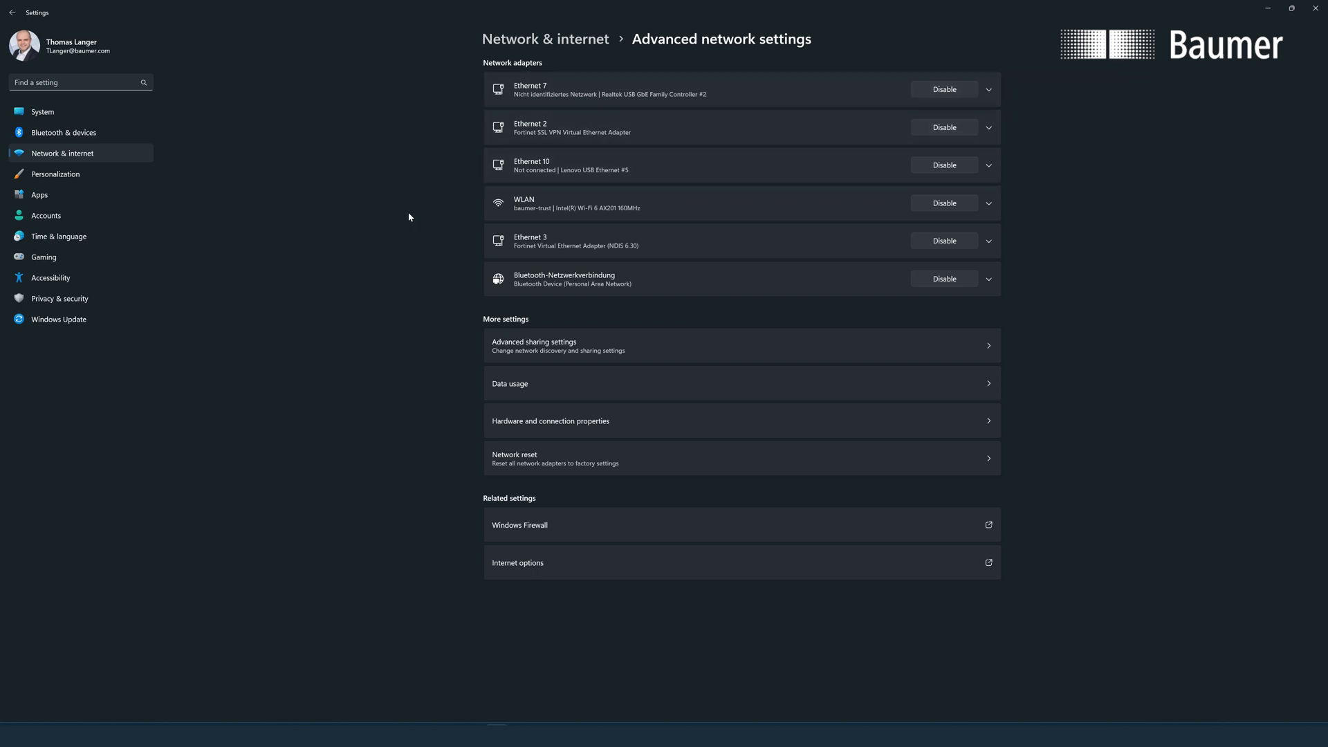
{"action": "mouse_move", "coordinate": [400, 215]}
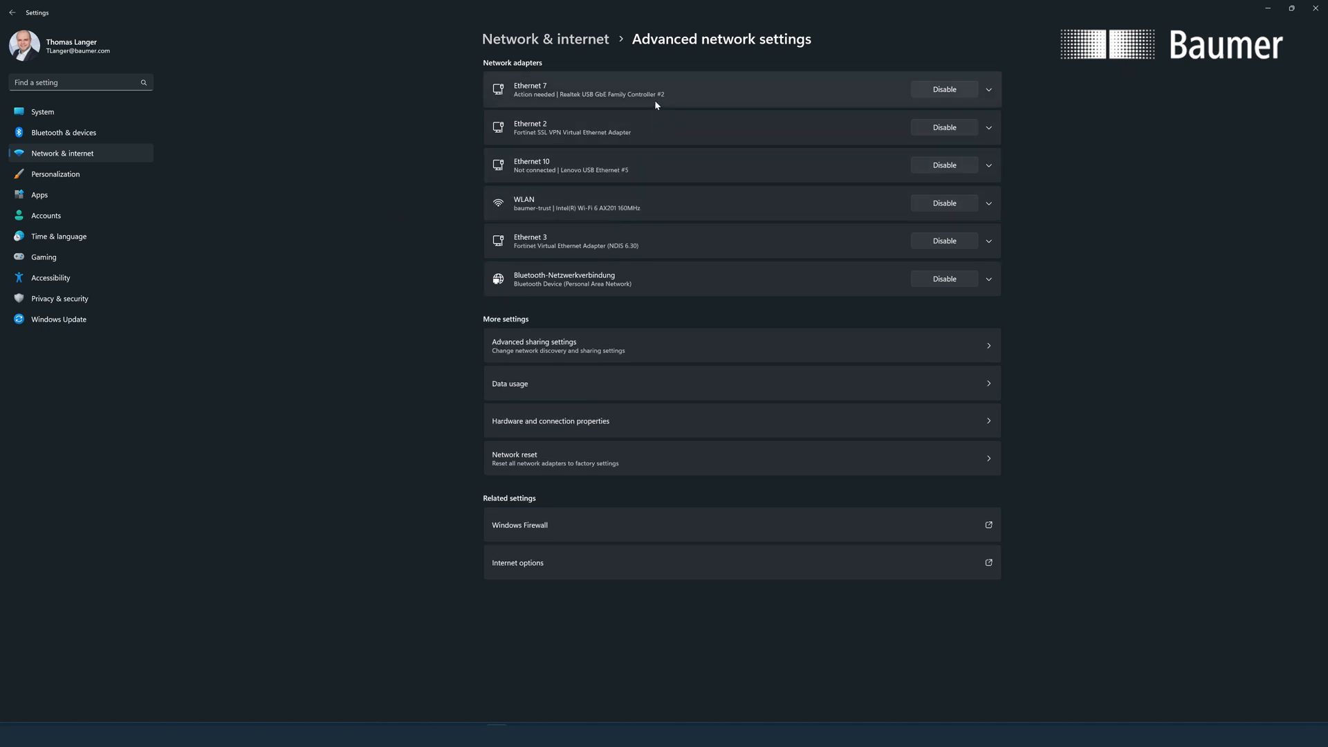
{"action": "mouse_move", "coordinate": [773, 100]}
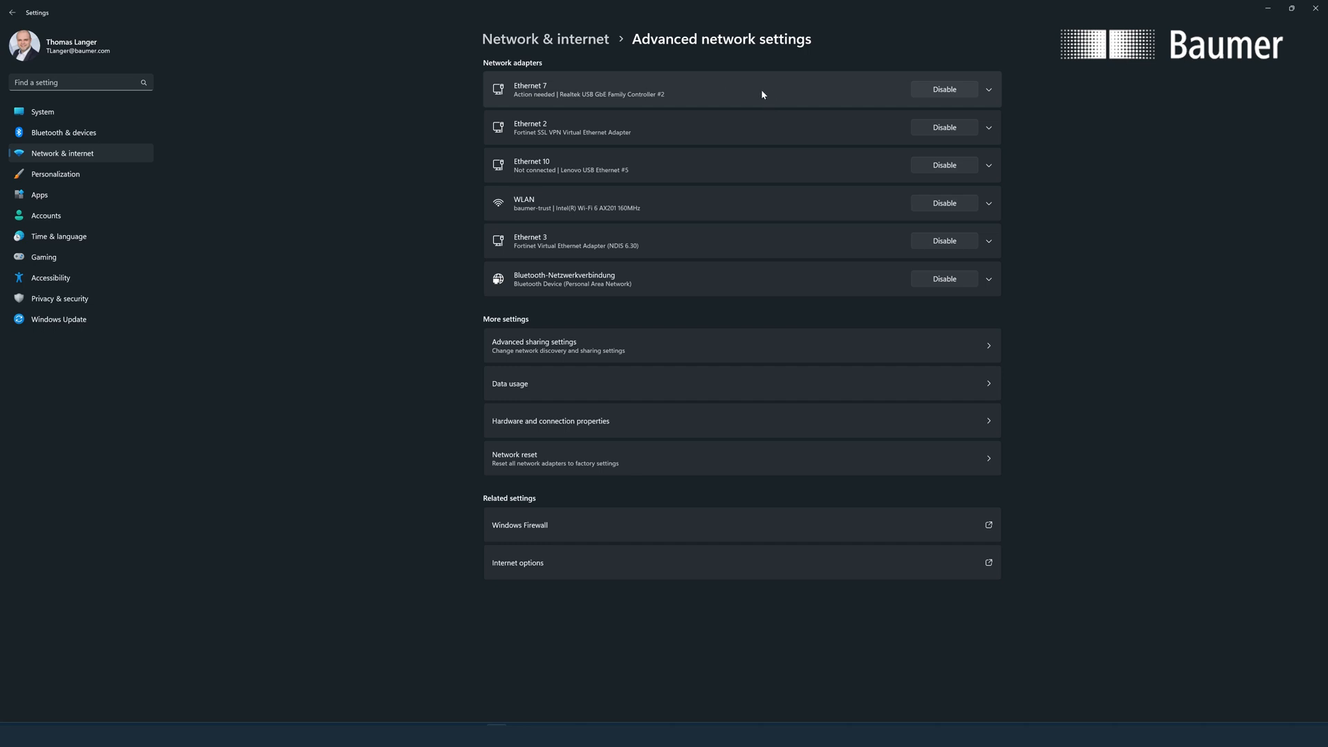
- Expand the Ethernet 7 adapter and open its IPv4 properties
{"action": "left_click", "coordinate": [987, 89]}
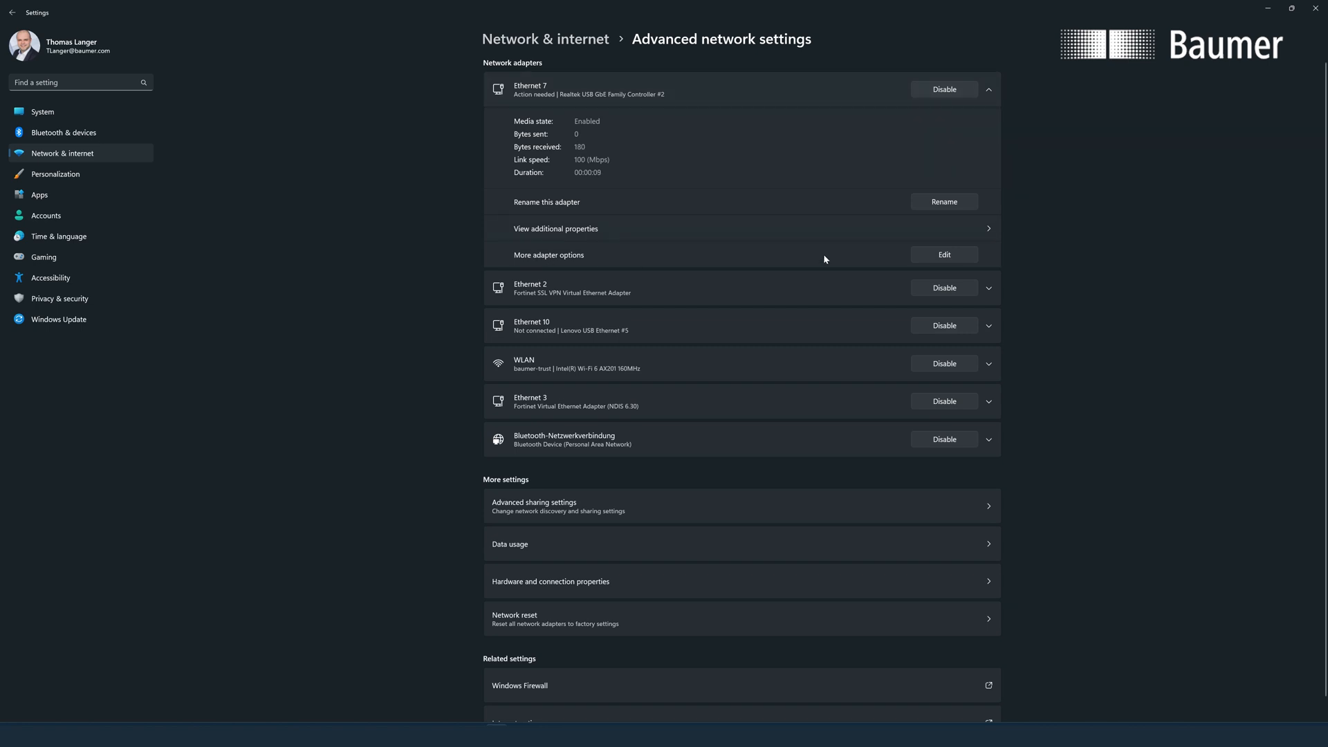
{"action": "mouse_move", "coordinate": [954, 259]}
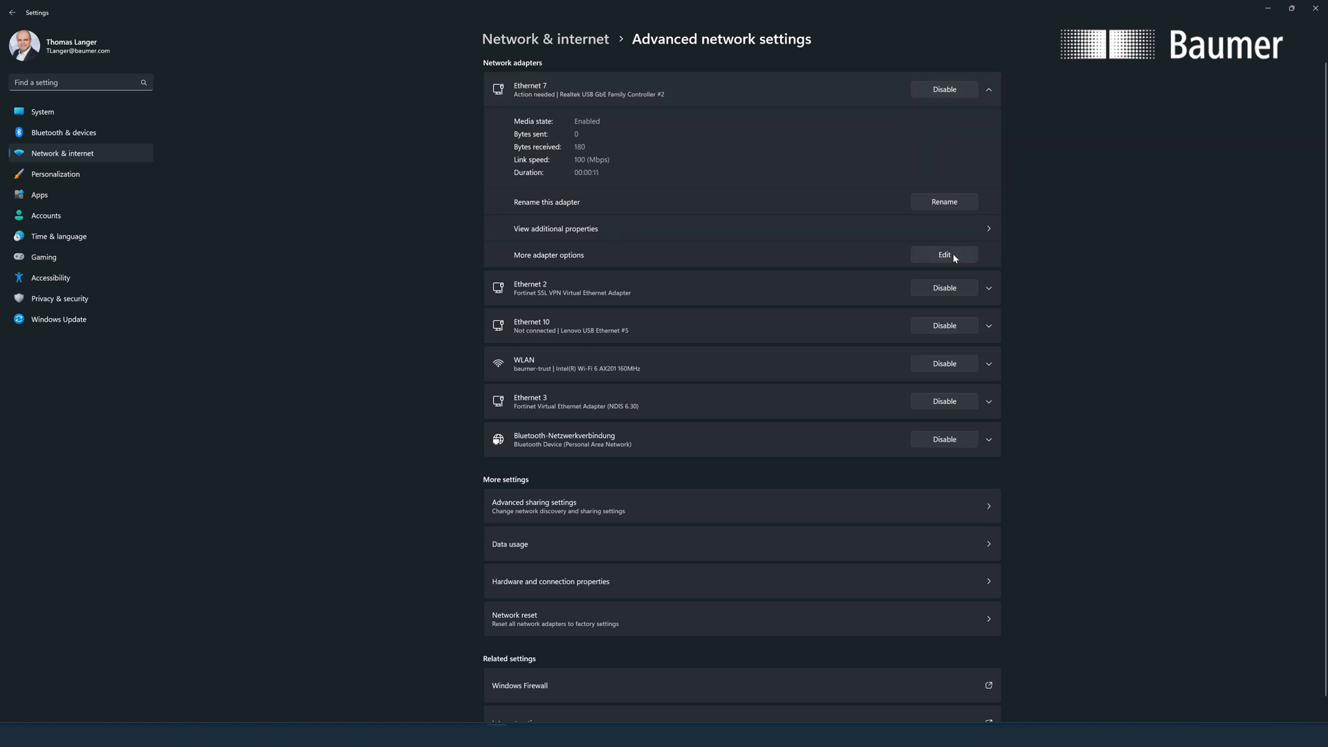
{"action": "left_click", "coordinate": [943, 255]}
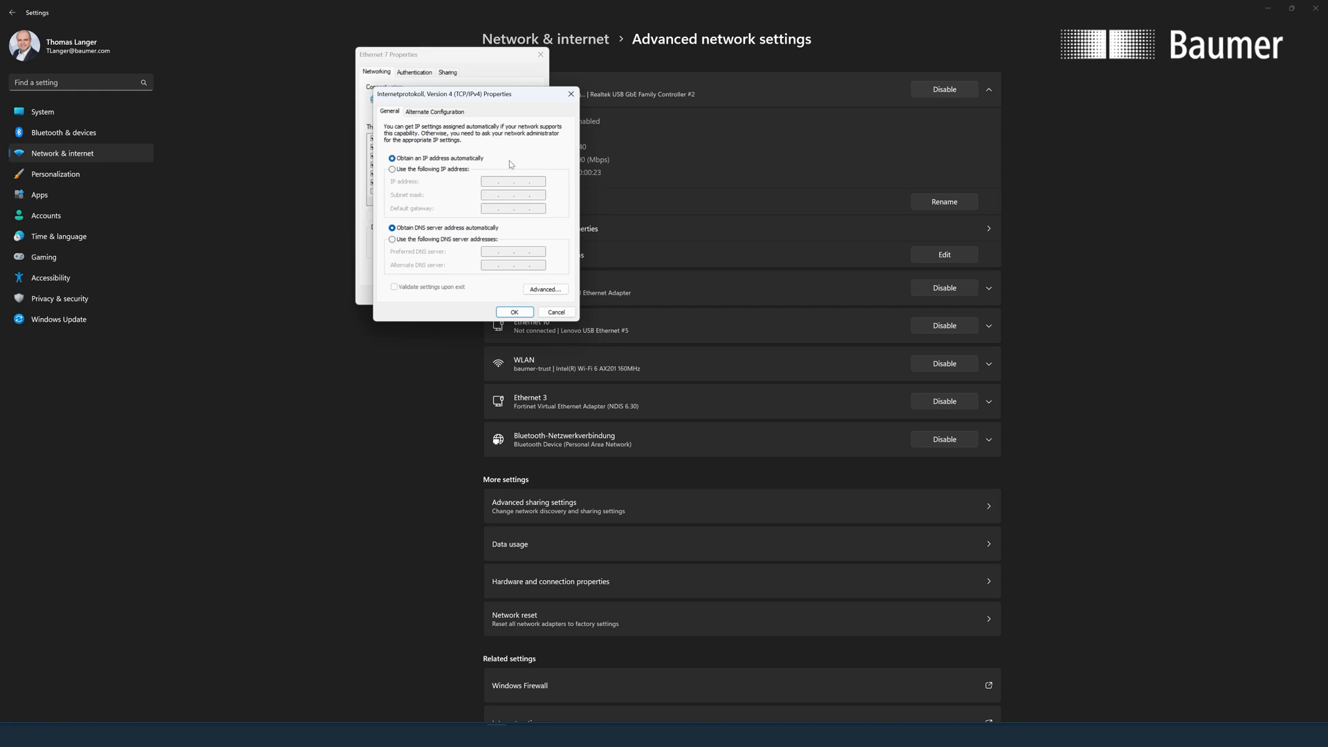
{"action": "mouse_move", "coordinate": [510, 164]}
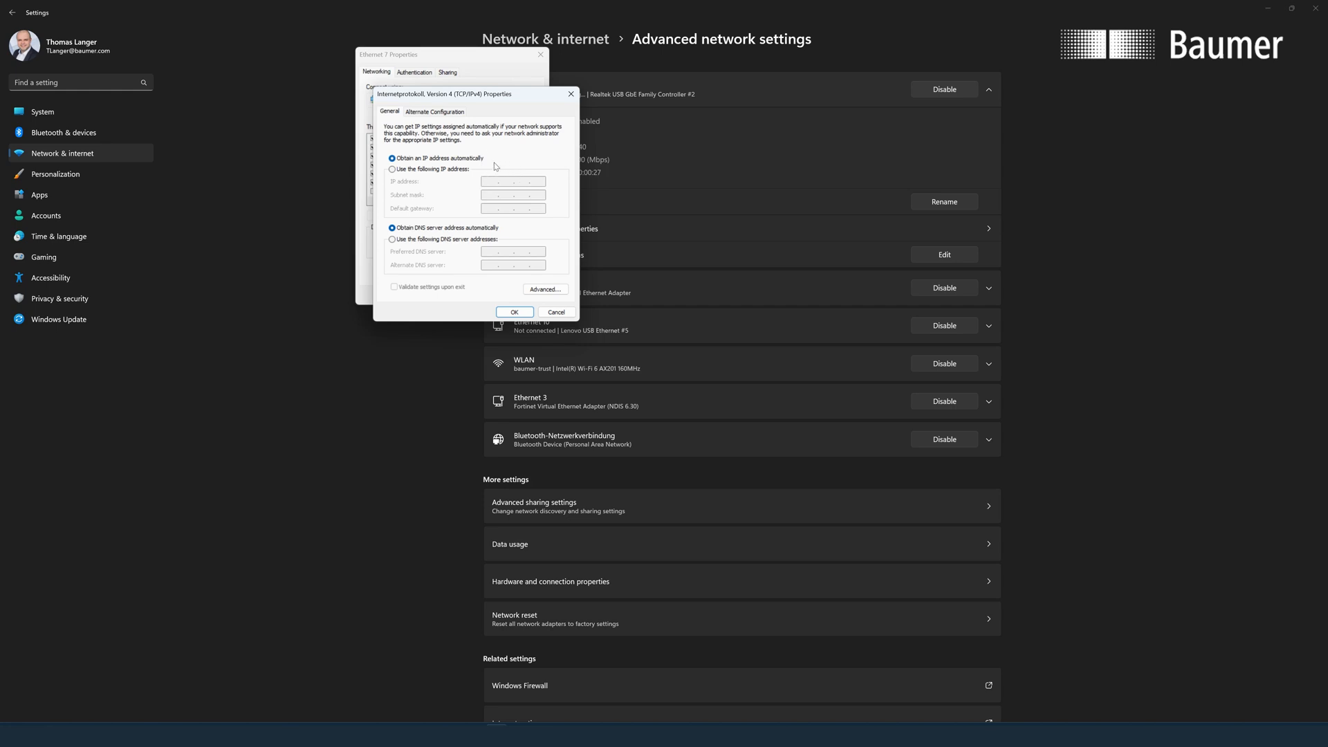
{"action": "mouse_move", "coordinate": [467, 191]}
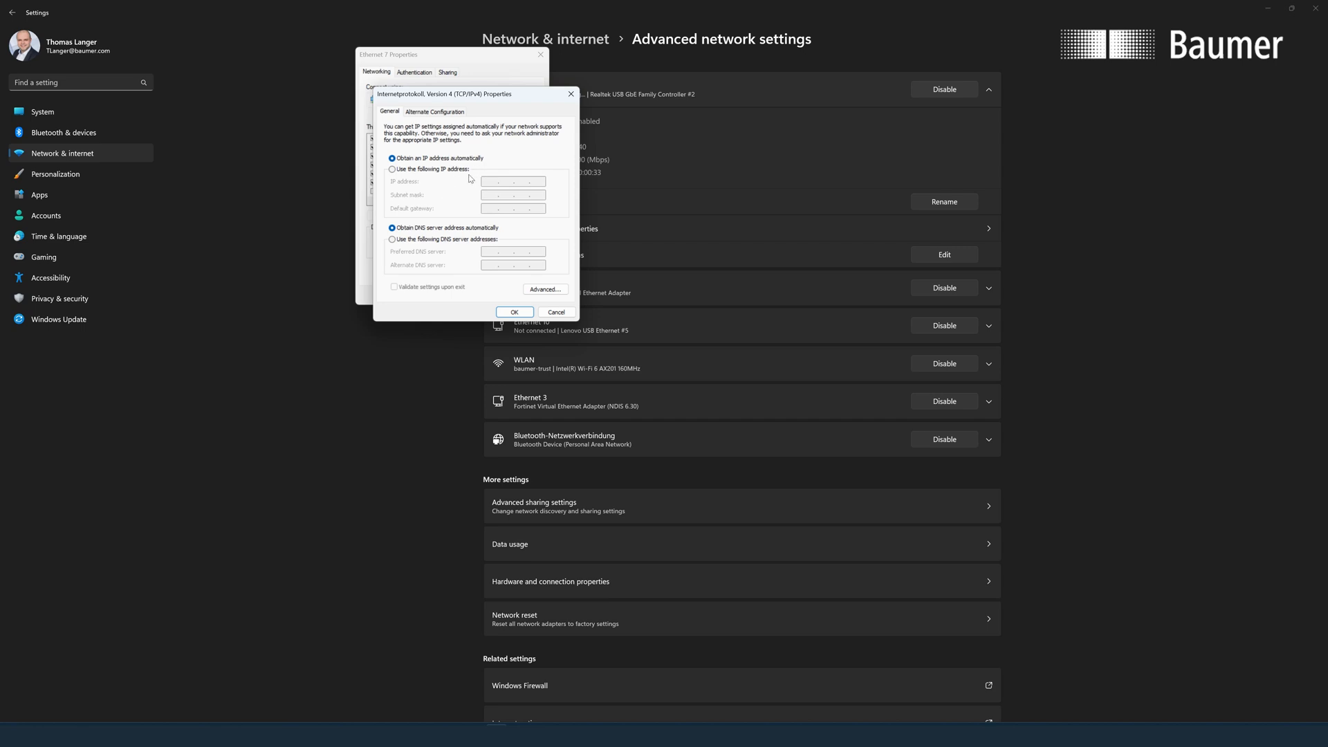
{"action": "mouse_move", "coordinate": [470, 179]}
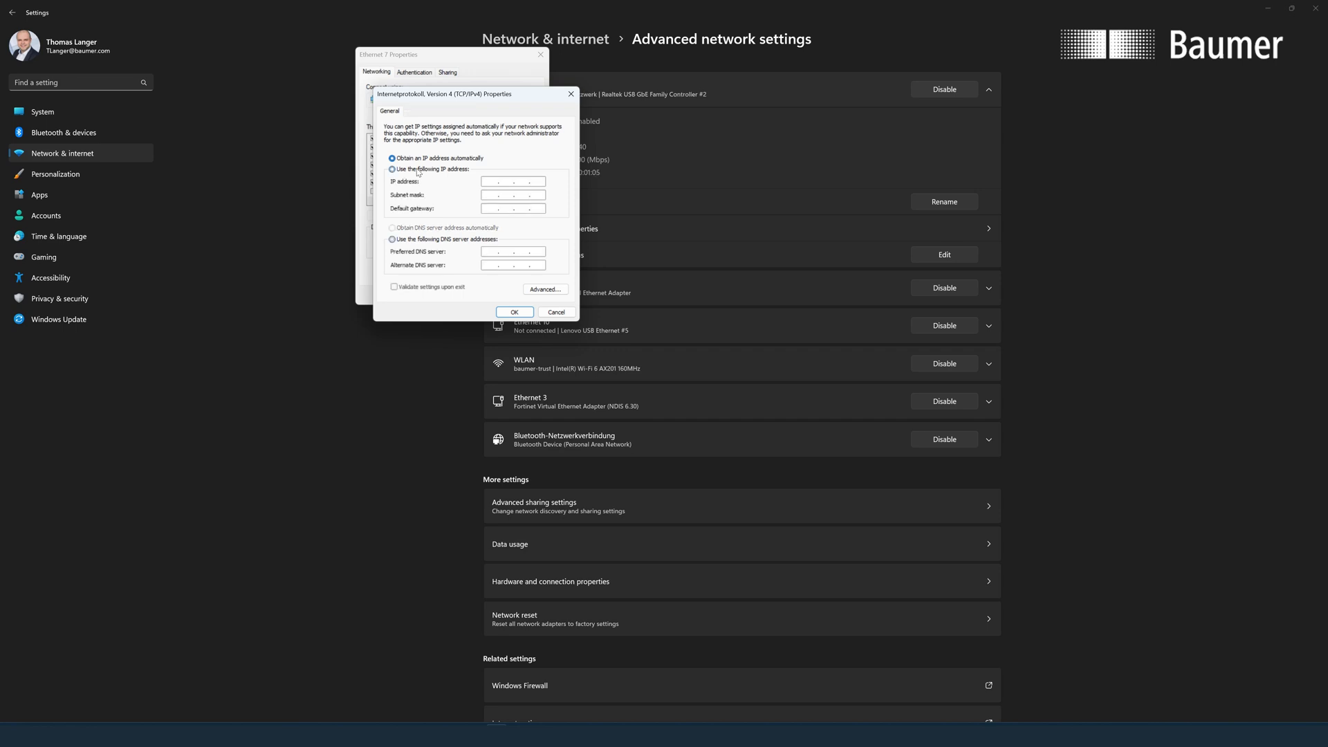
- Set Ethernet 7 IPv4 to 192.168.0.7, mask 255.255.255.0, and confirm with OK
{"action": "left_click", "coordinate": [393, 168]}
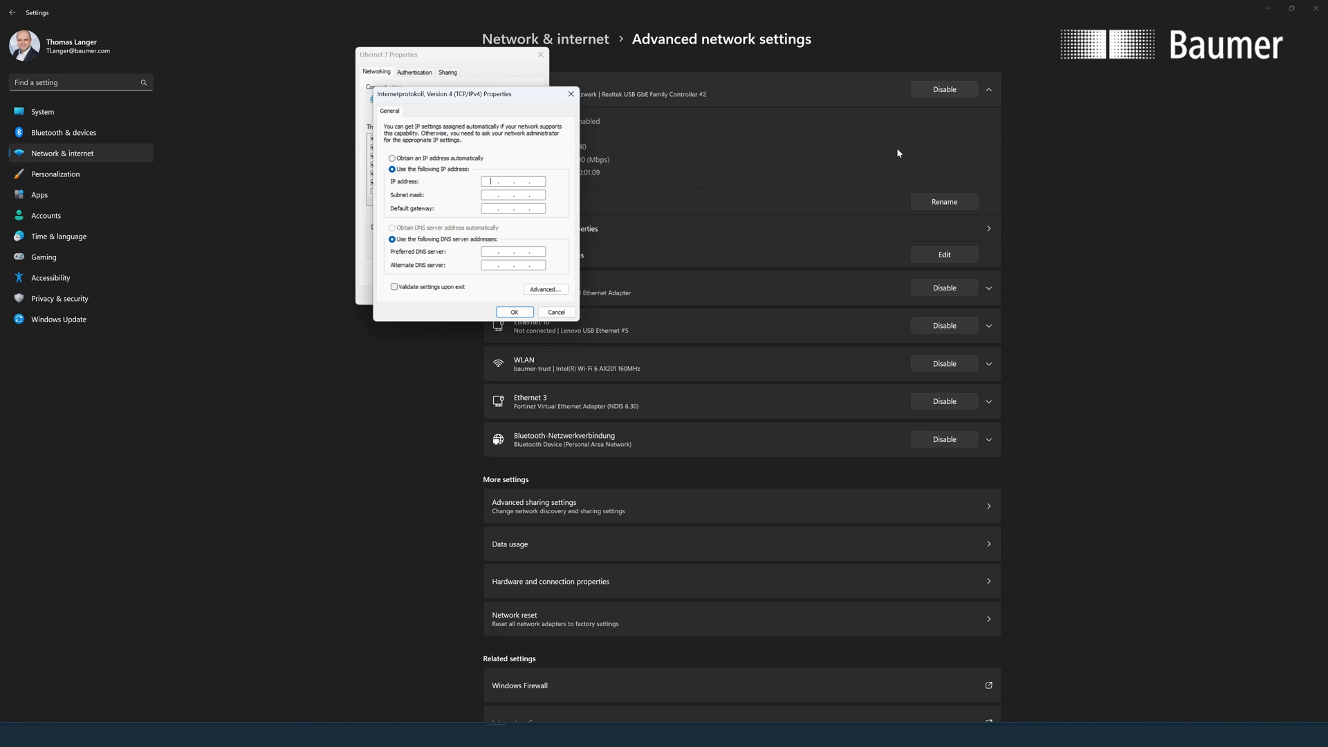
{"action": "type", "text": "192.168"}
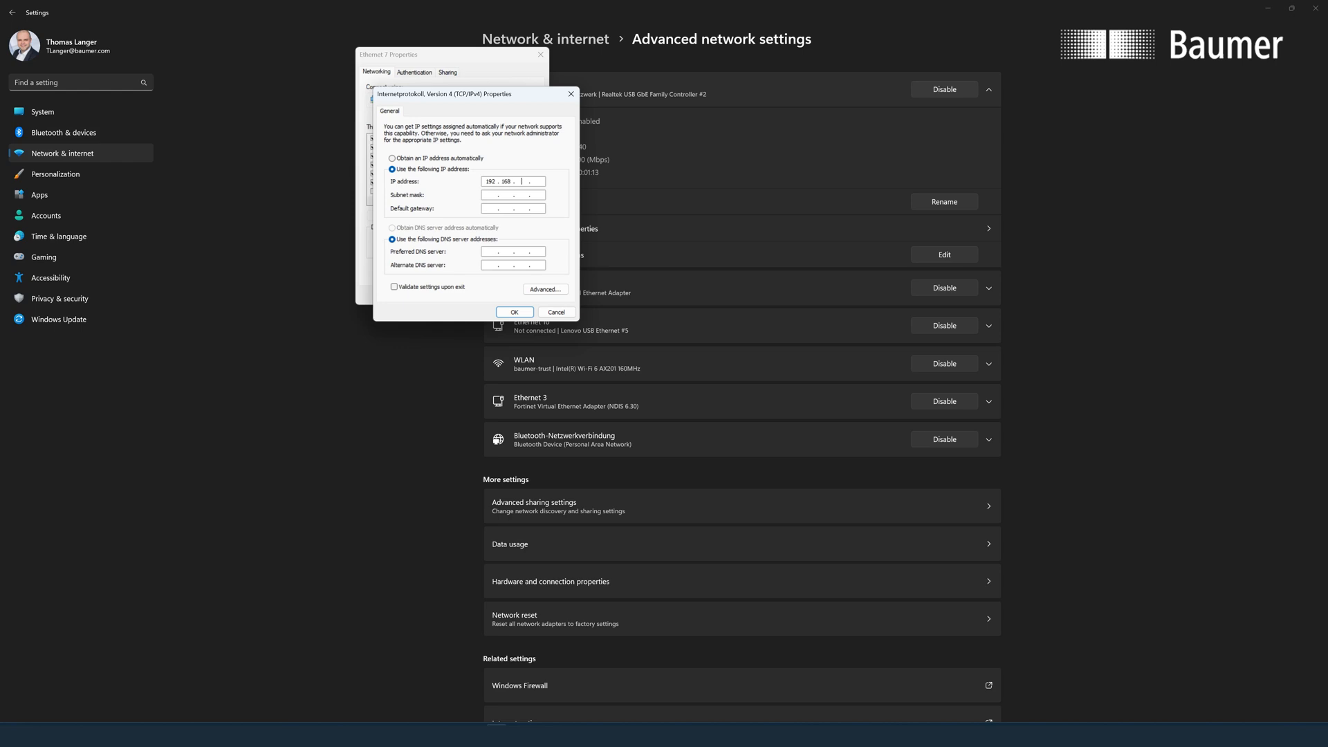
{"action": "type", "text": "0"}
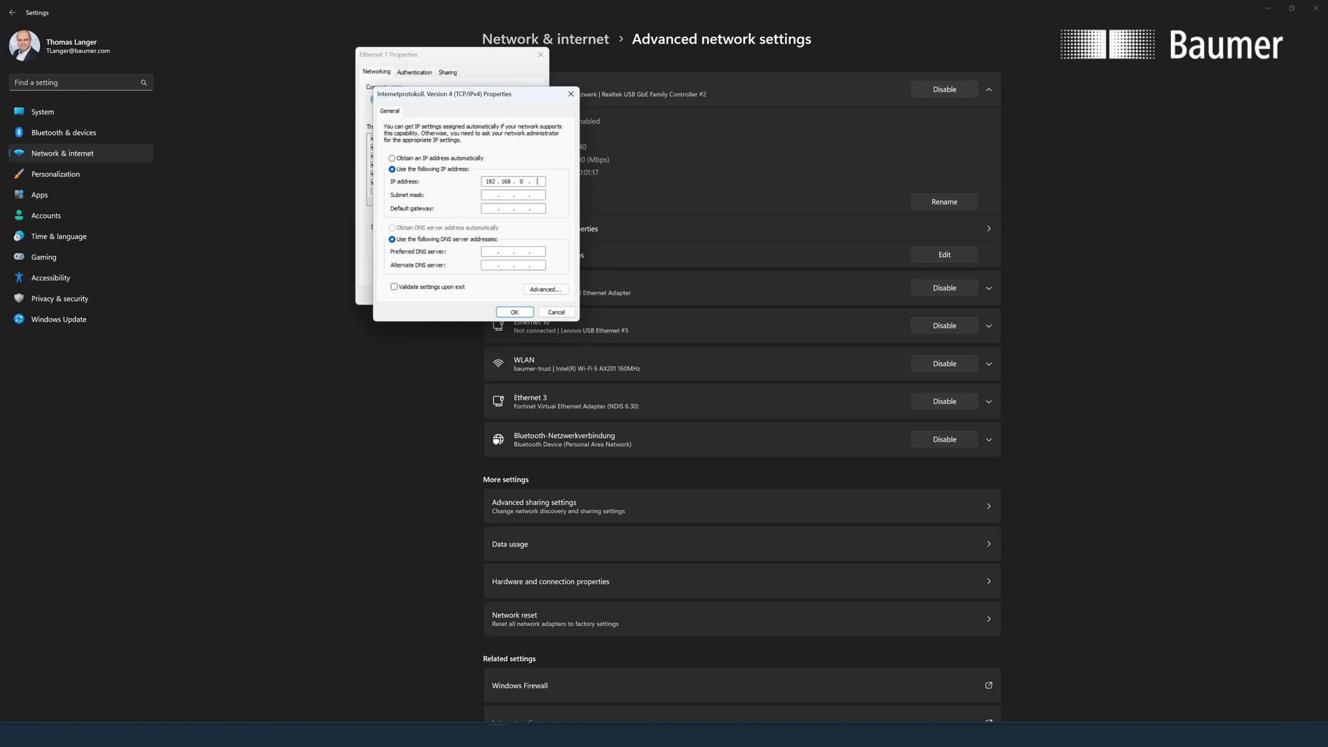
{"action": "type", "text": "7"}
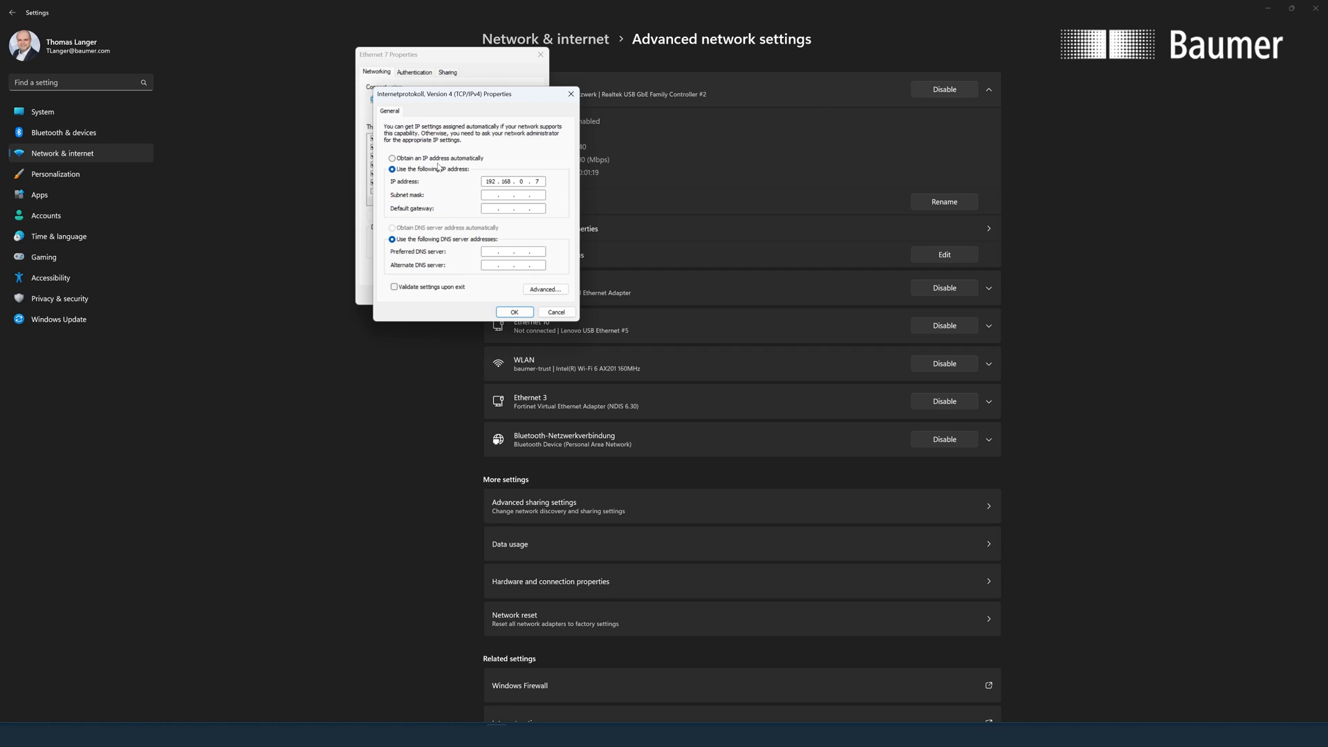
{"action": "type", "text": "255.255.255.0"}
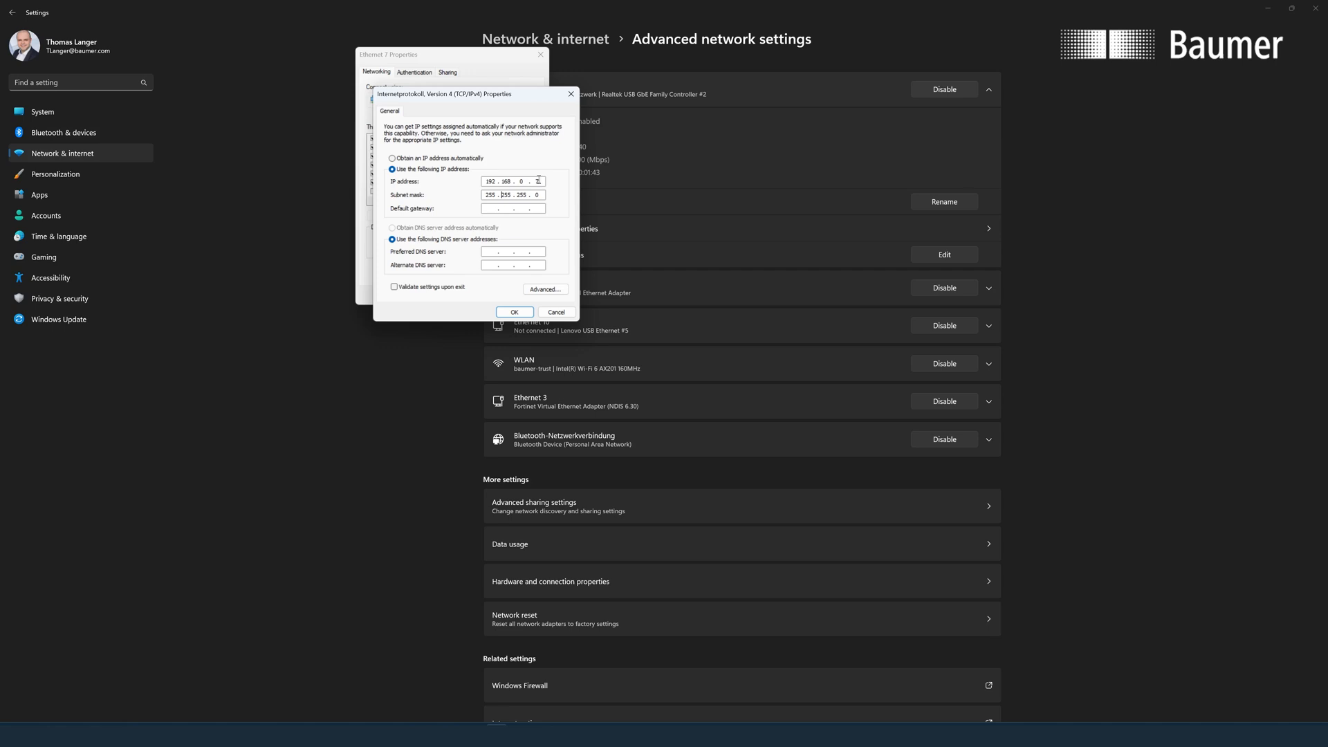
{"action": "type", "text": "7"}
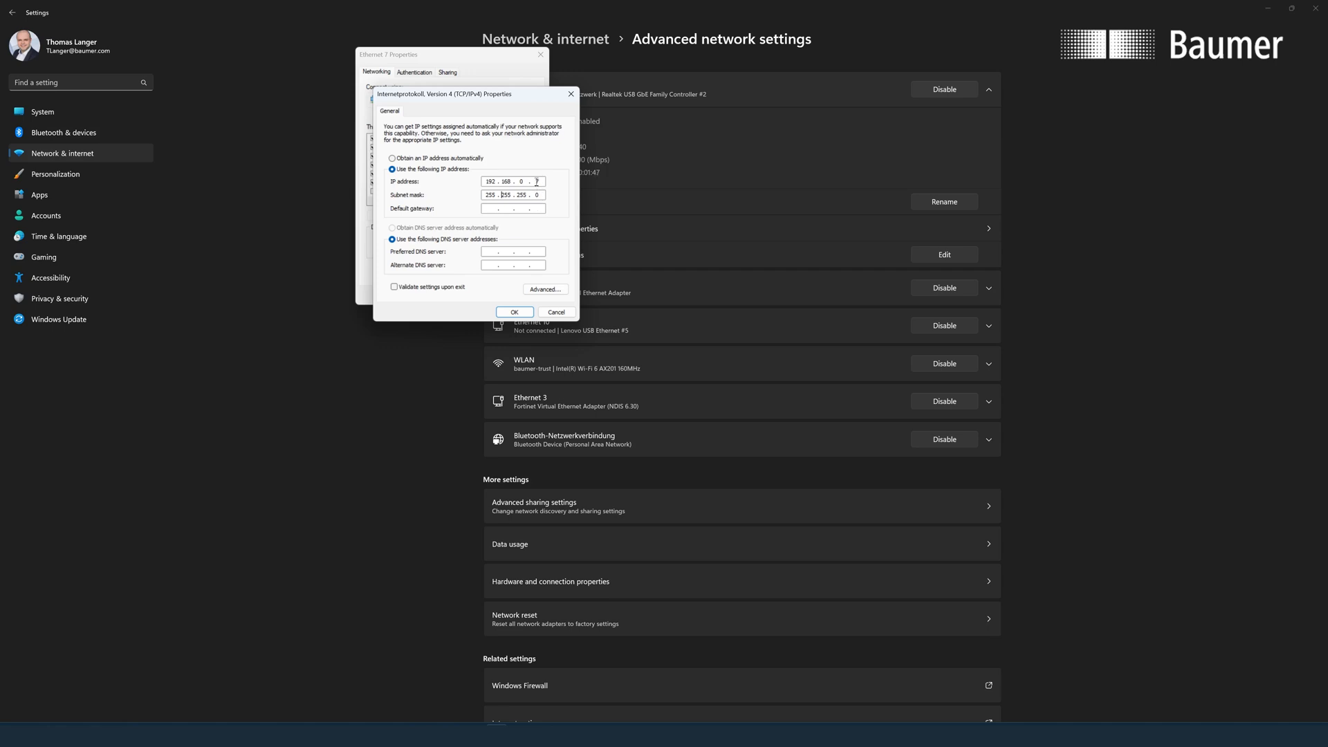
{"action": "type", "text": "7"}
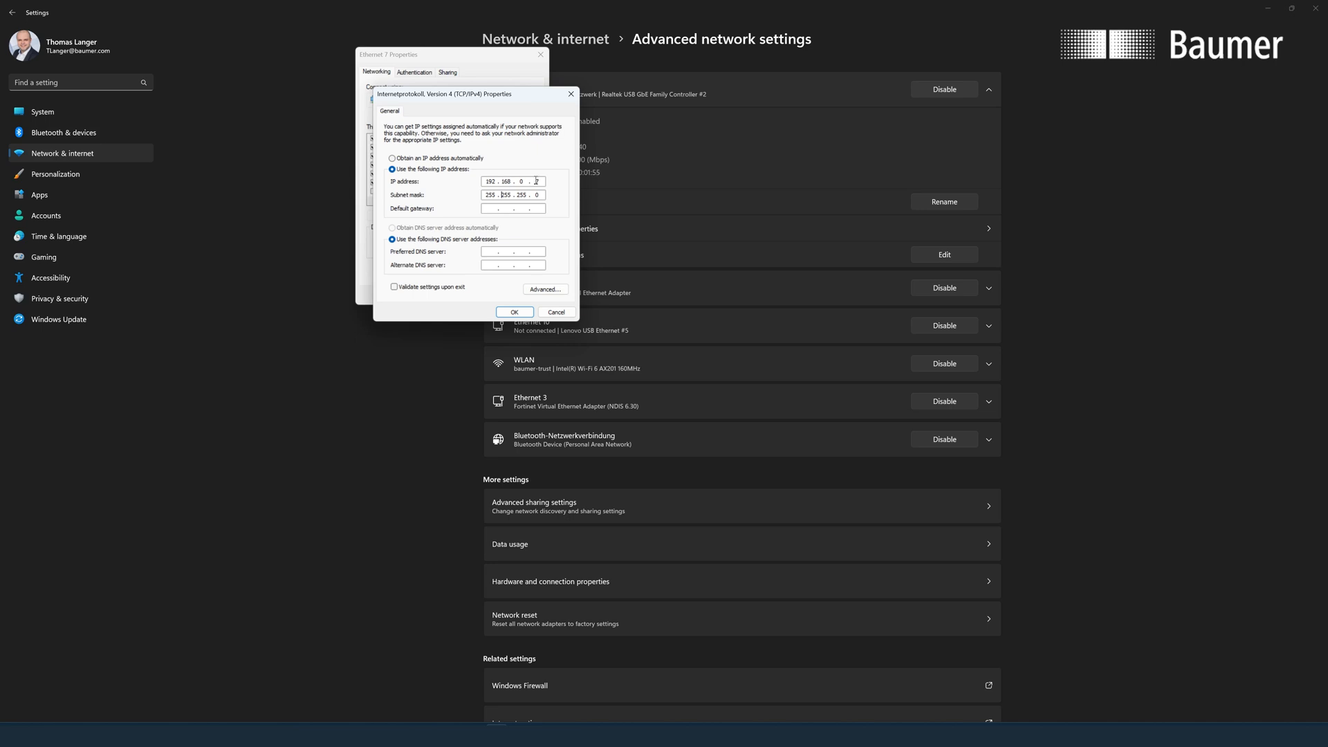
{"action": "type", "text": "7"}
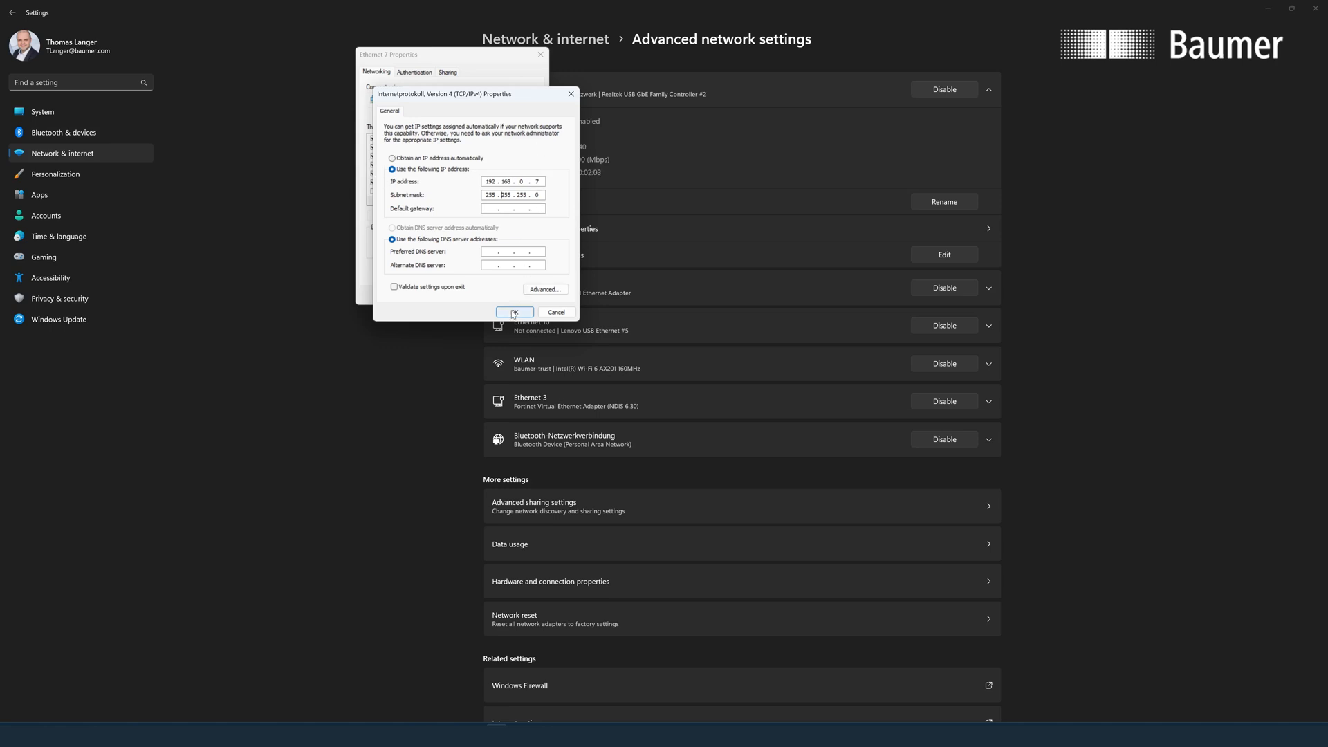
{"action": "left_click", "coordinate": [515, 312]}
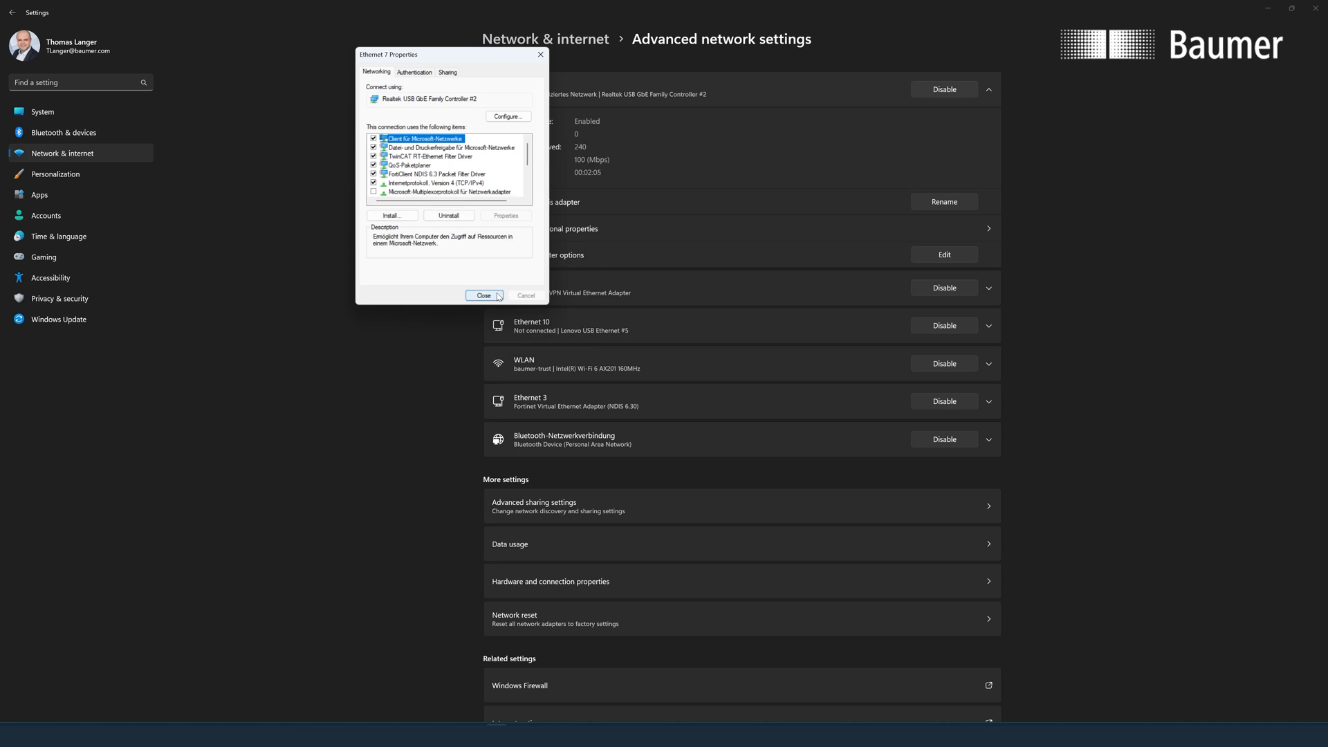
- Close the Ethernet 7 adapter properties and the Settings window
{"action": "left_click", "coordinate": [483, 296]}
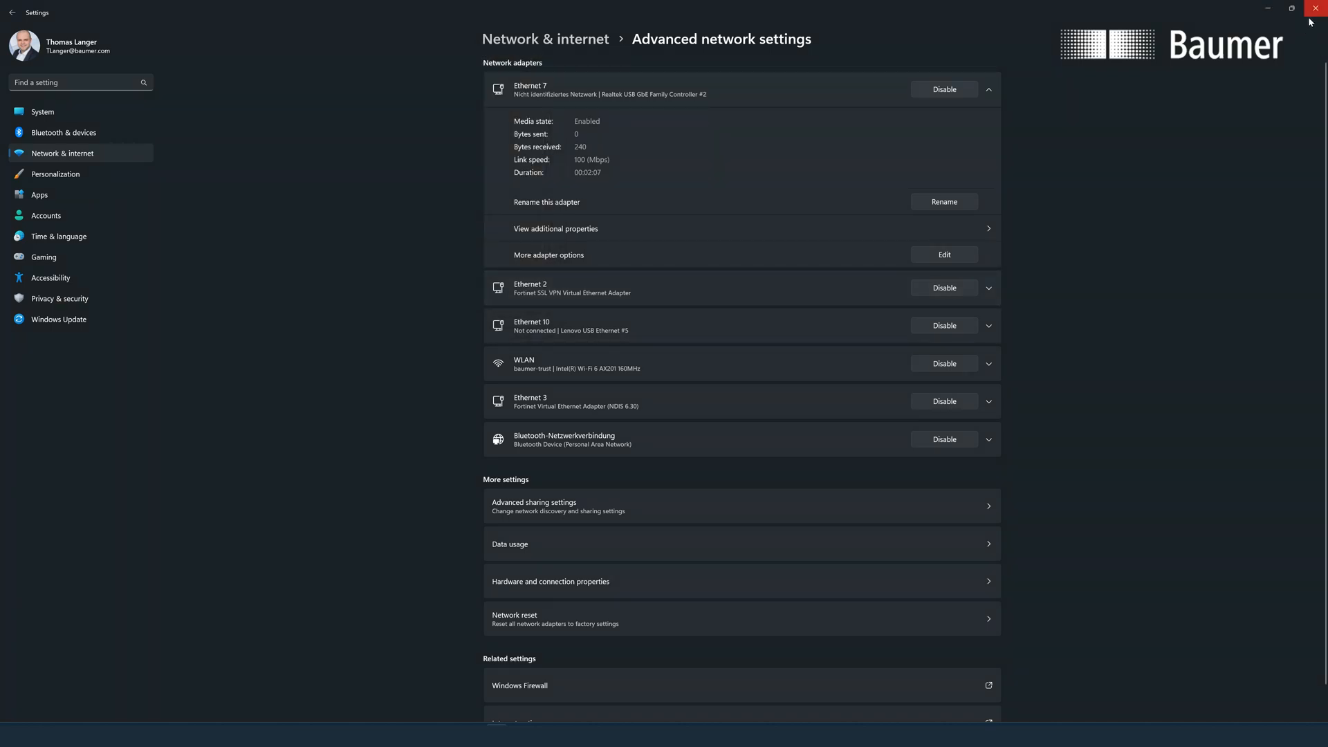
{"action": "left_click", "coordinate": [1316, 8]}
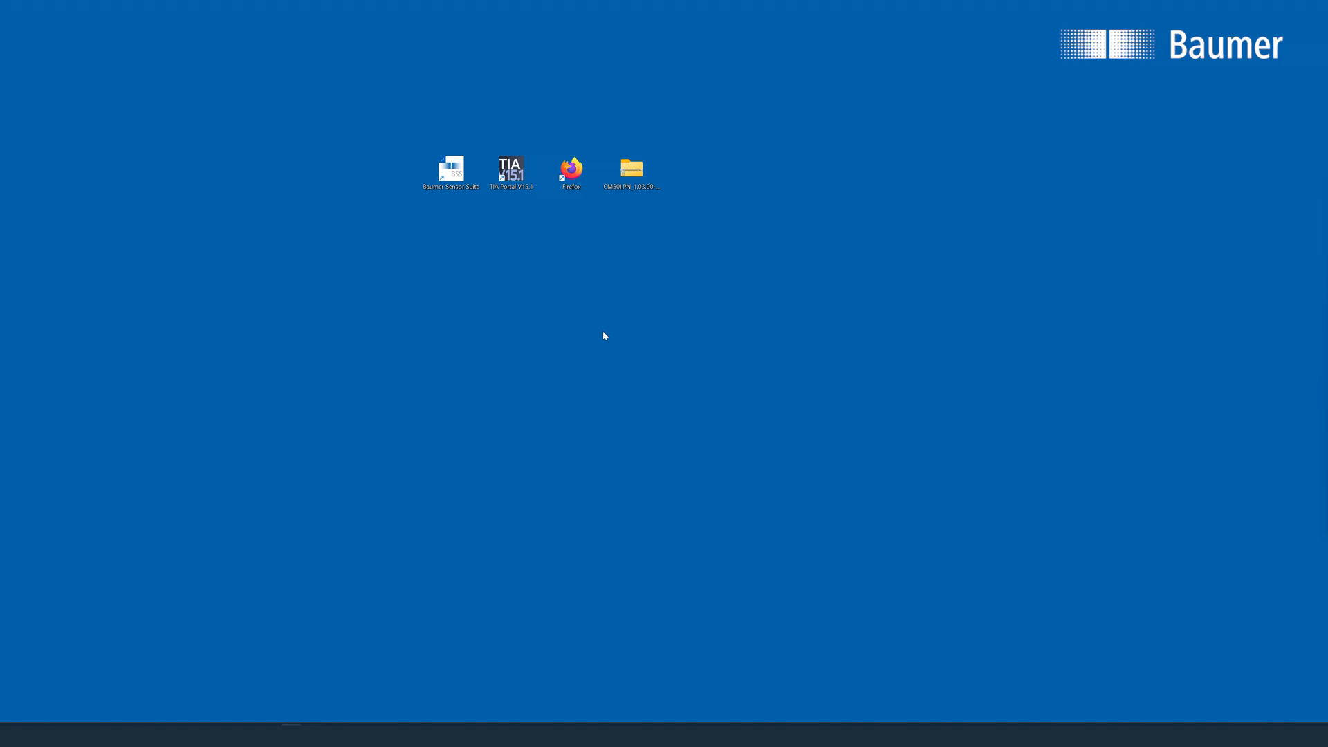
{"action": "mouse_move", "coordinate": [607, 350]}
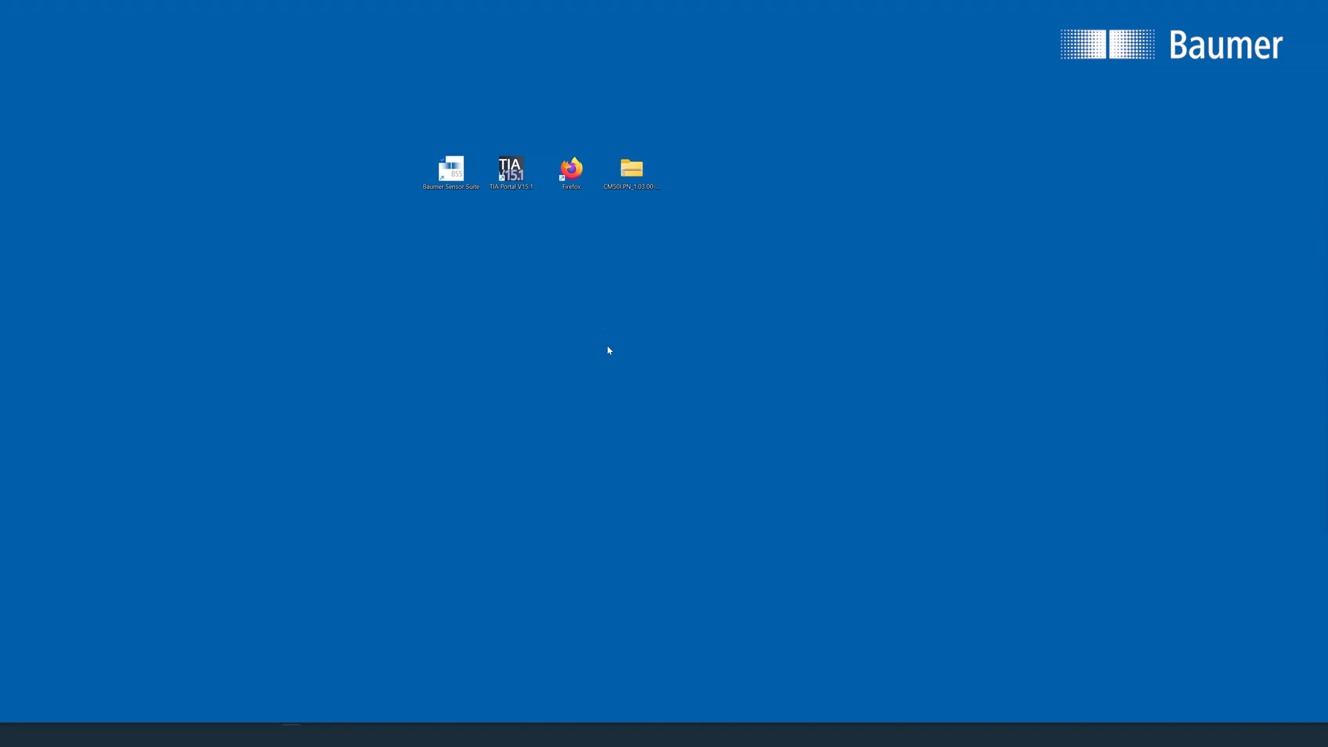
{"action": "mouse_move", "coordinate": [611, 331]}
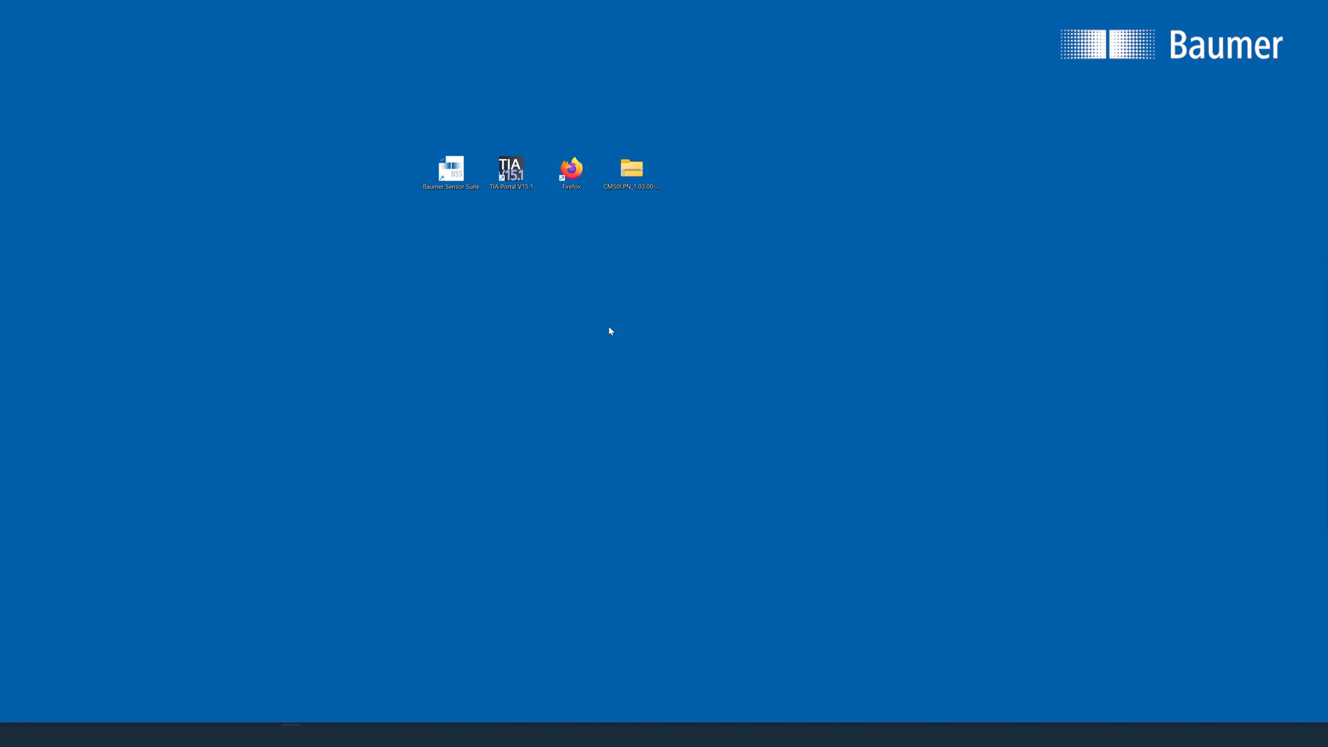
{"action": "left_click", "coordinate": [510, 172]}
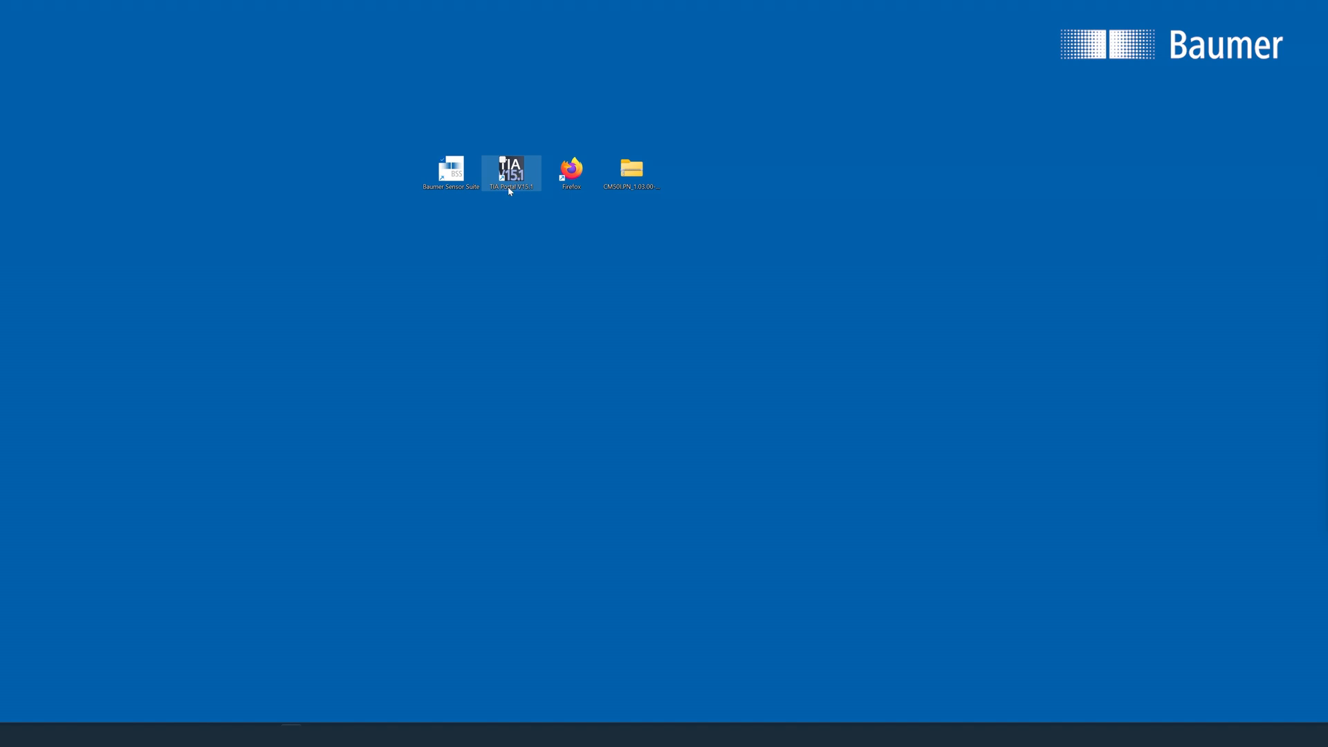
- Launch Baumer Sensor Suite from the desktop and open the device connection manager
{"action": "left_click", "coordinate": [450, 173]}
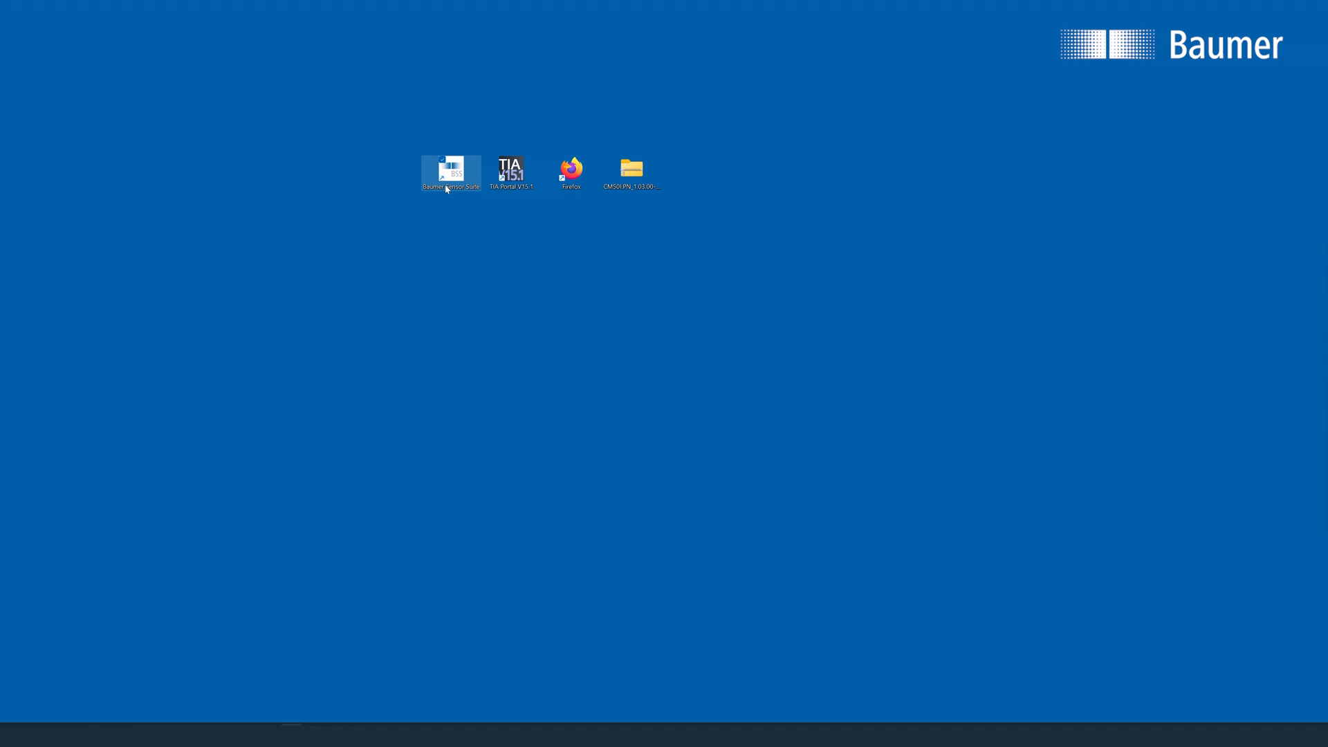
{"action": "double_click", "coordinate": [449, 173]}
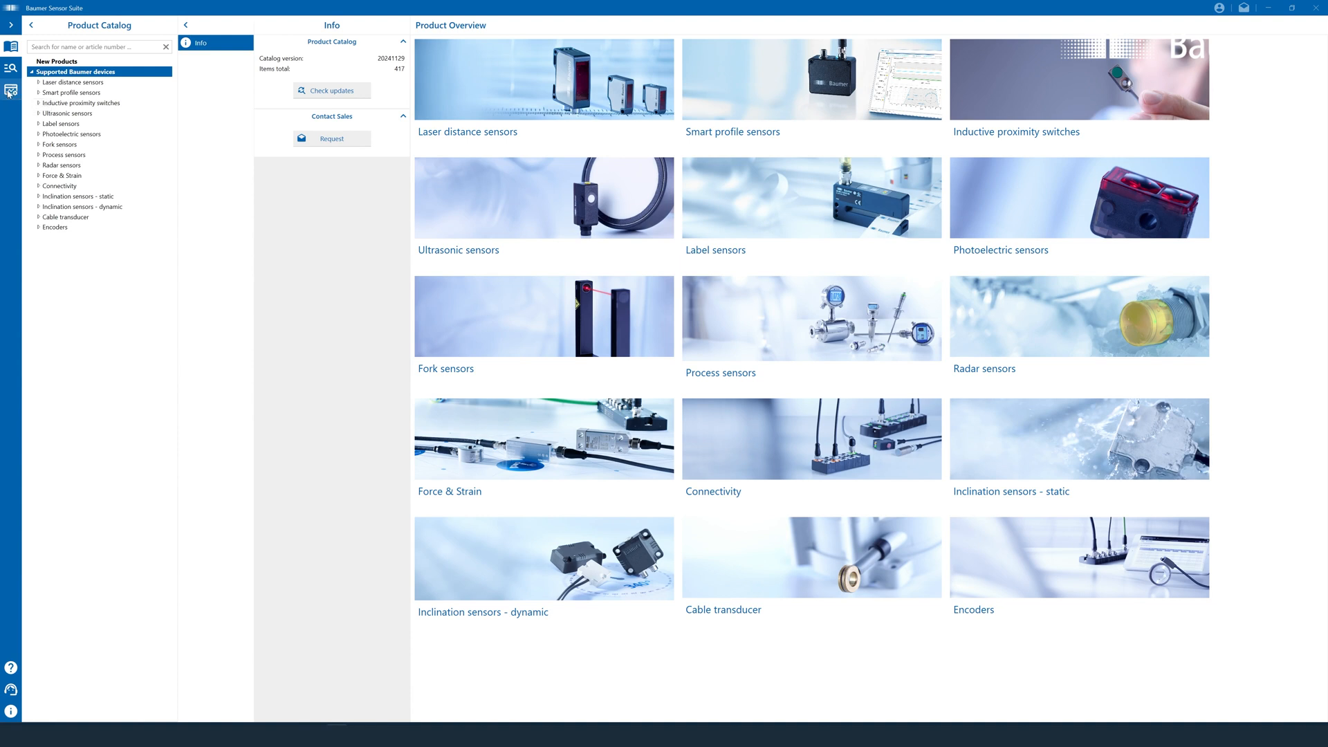
{"action": "left_click", "coordinate": [11, 91]}
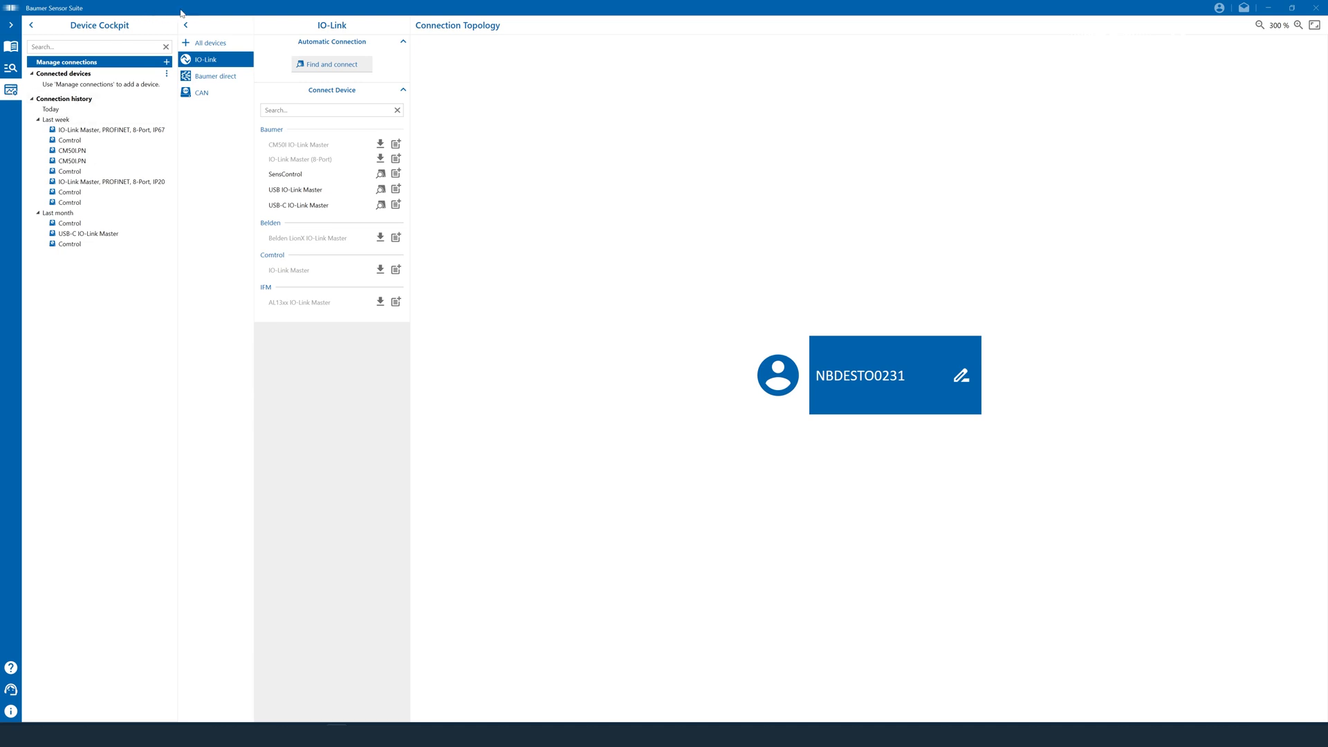
{"action": "mouse_move", "coordinate": [205, 59]}
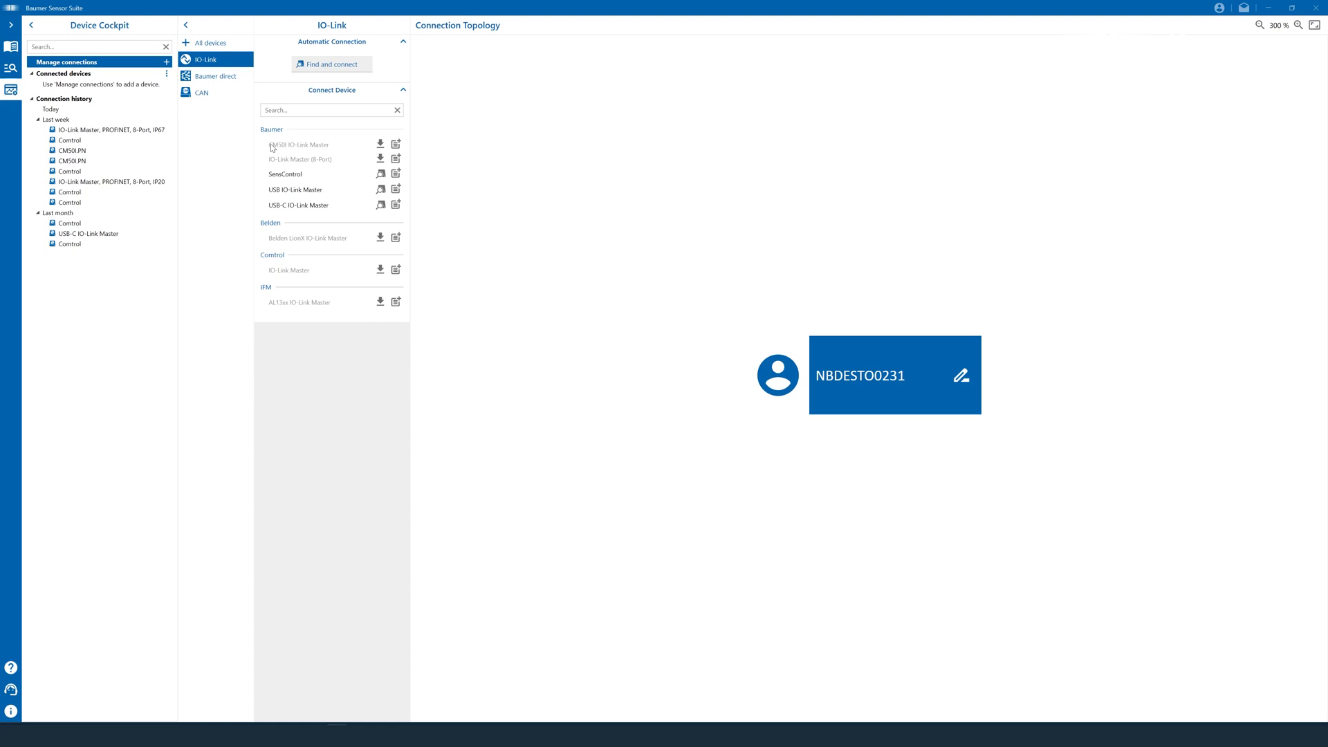
{"action": "mouse_move", "coordinate": [321, 148]}
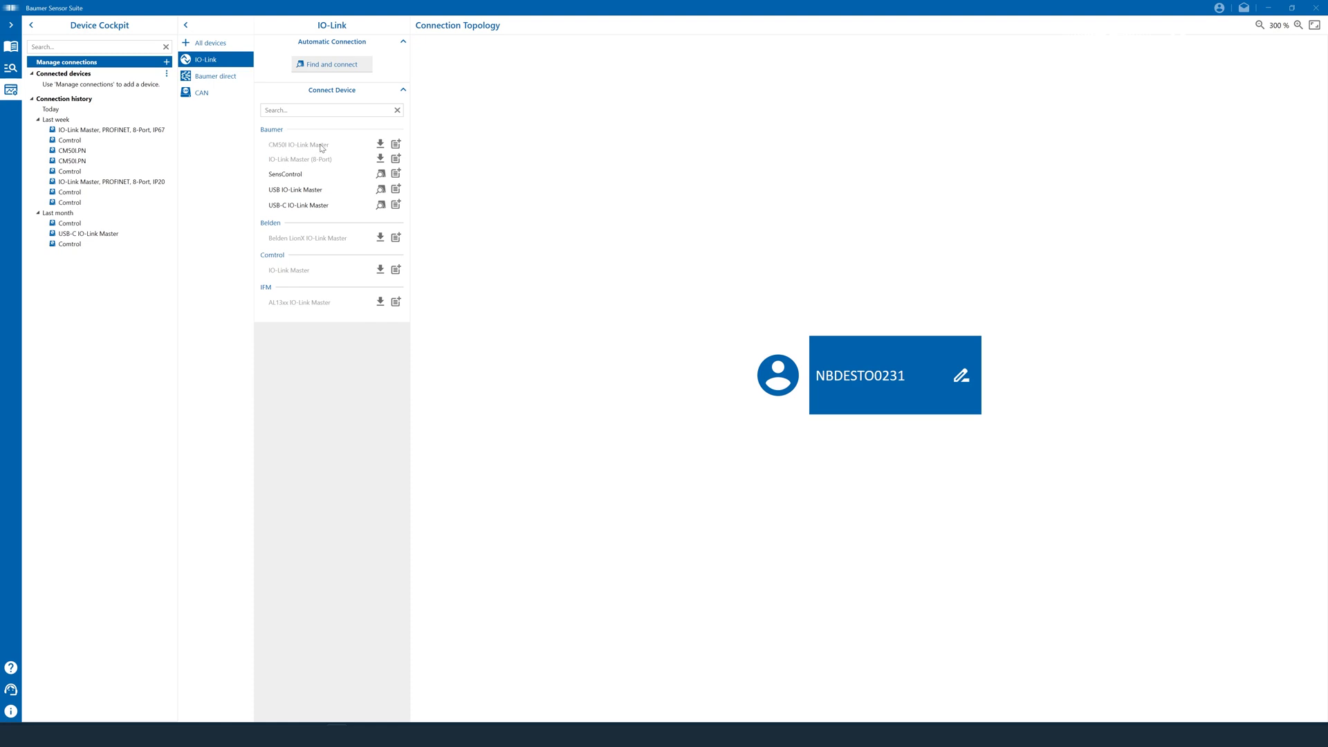
{"action": "mouse_move", "coordinate": [316, 145]}
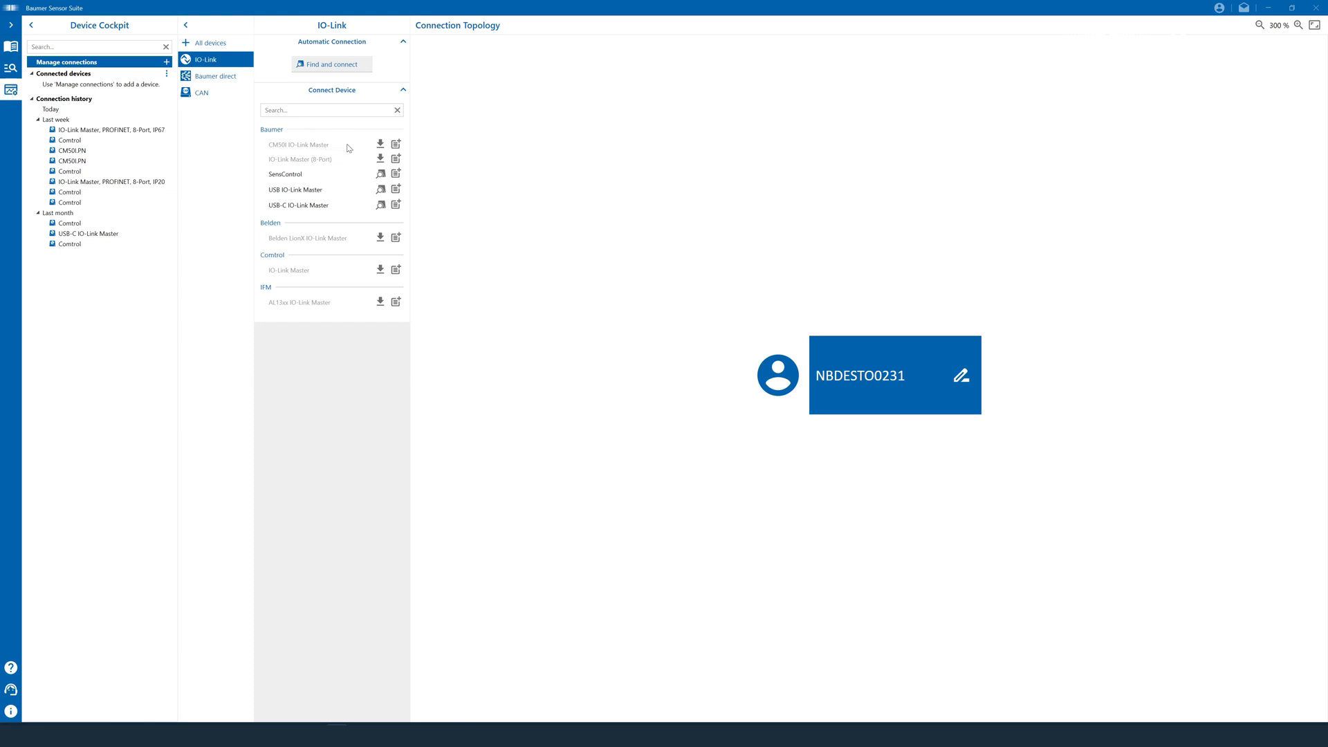
{"action": "mouse_move", "coordinate": [380, 144]}
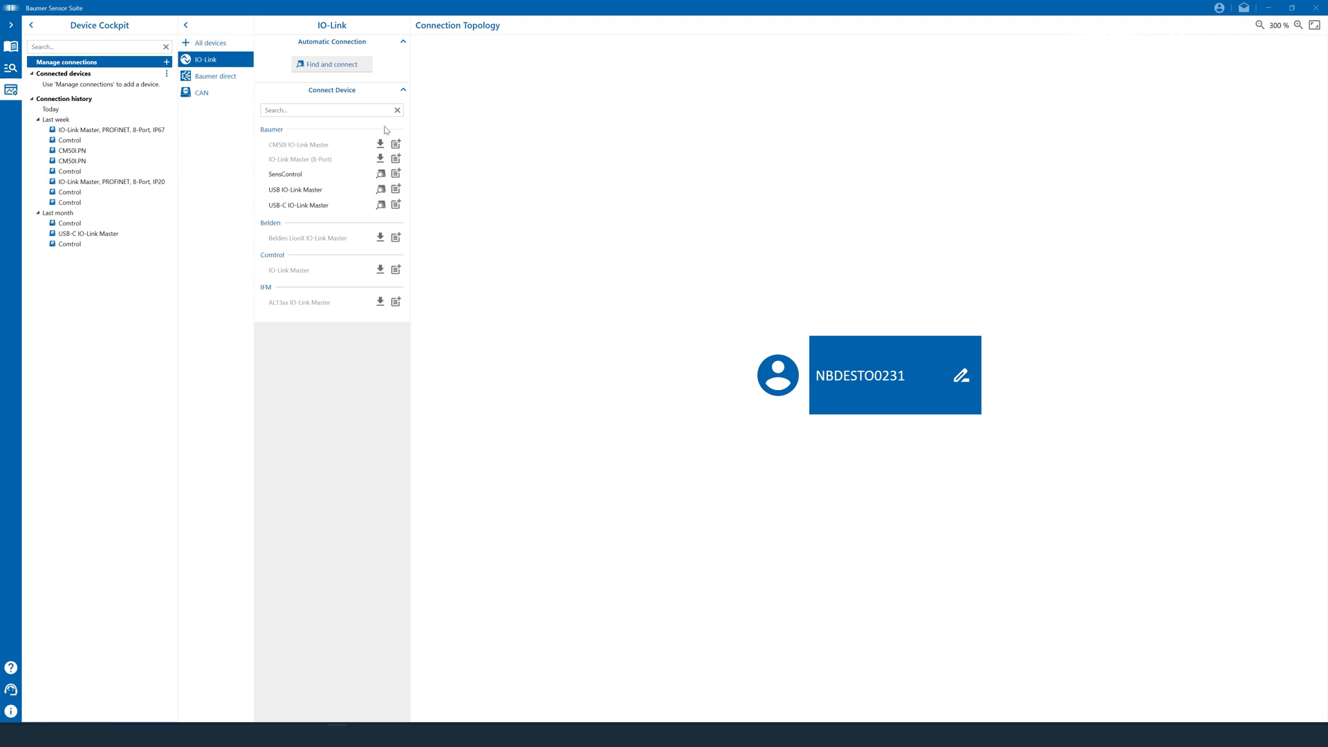
{"action": "mouse_move", "coordinate": [396, 144]}
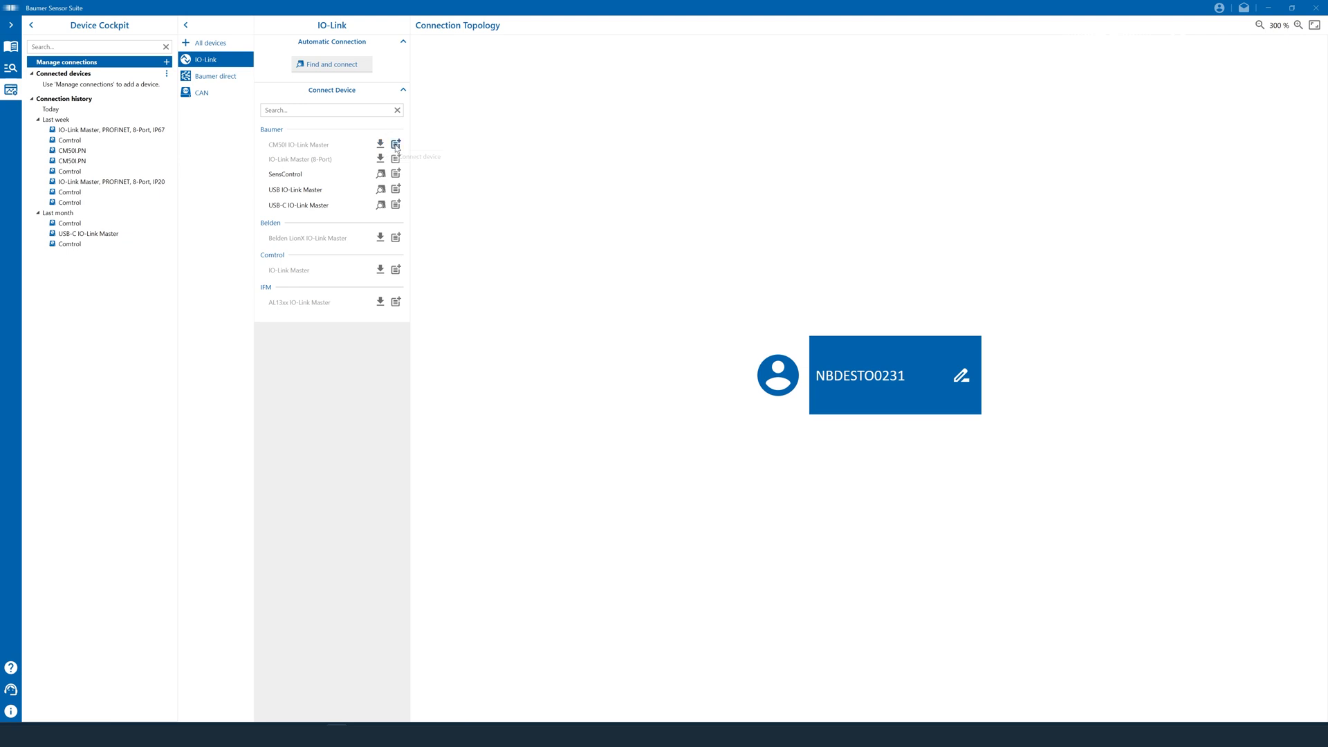
{"action": "left_click", "coordinate": [395, 144]}
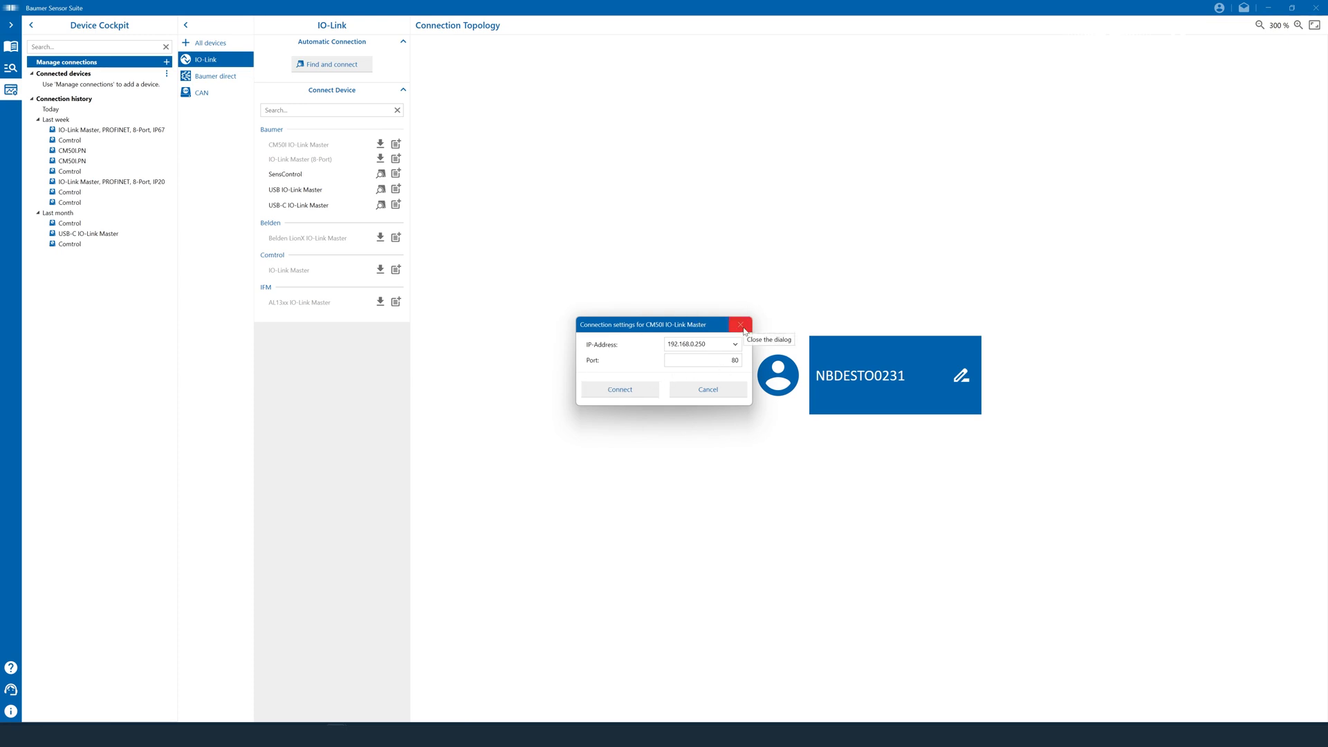
{"action": "left_click", "coordinate": [741, 325]}
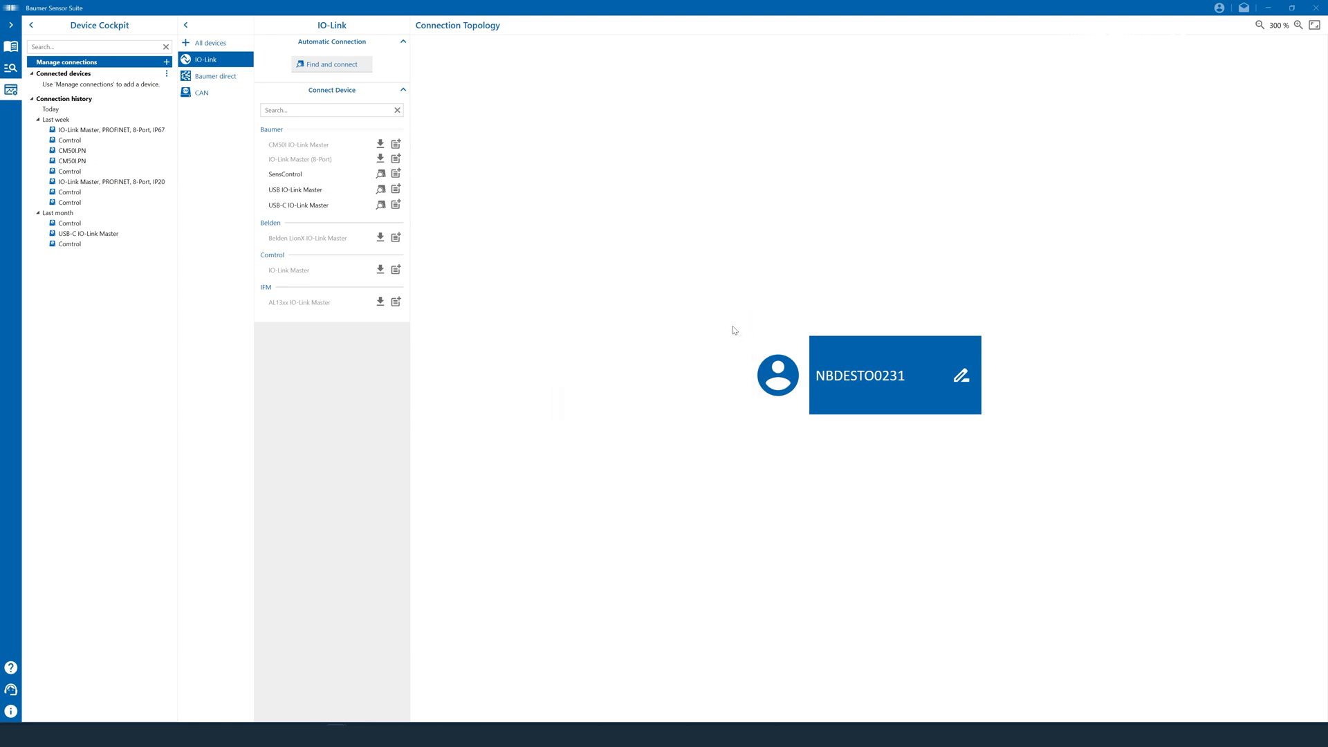
{"action": "mouse_move", "coordinate": [427, 179]}
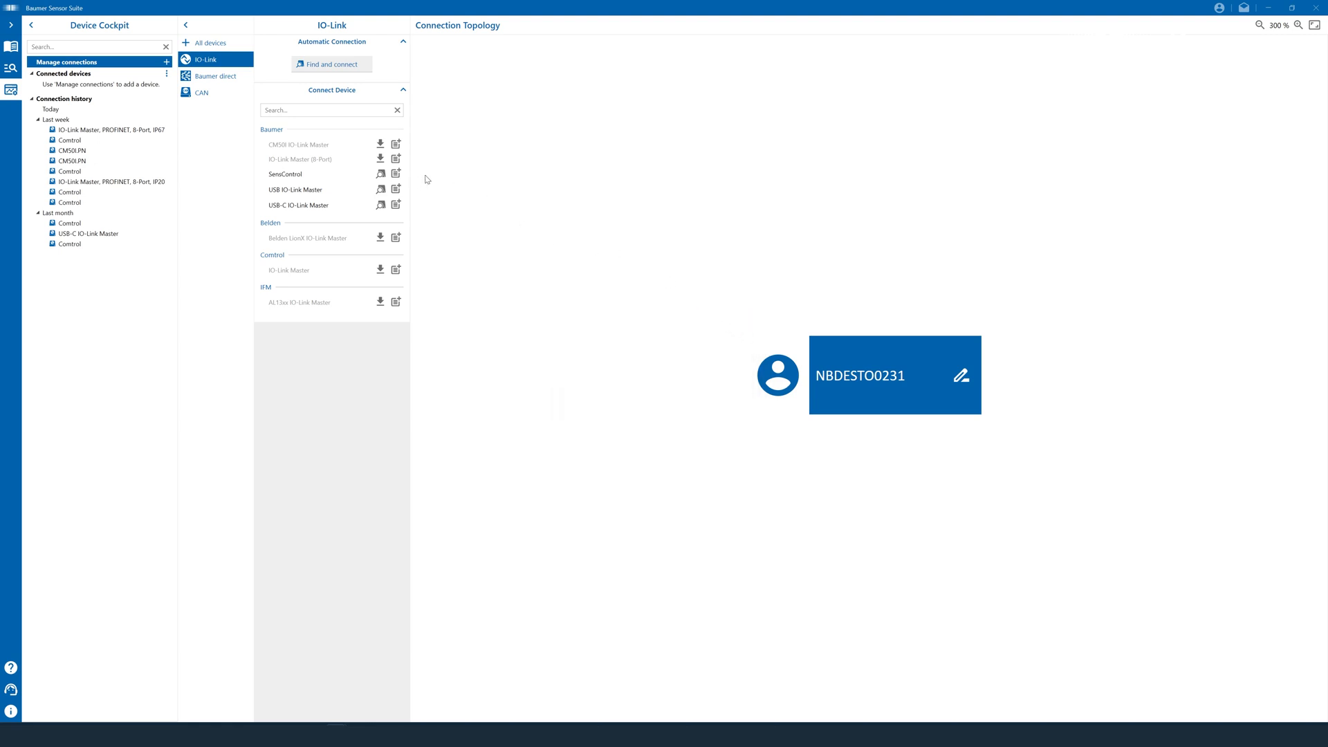
{"action": "mouse_move", "coordinate": [388, 222]}
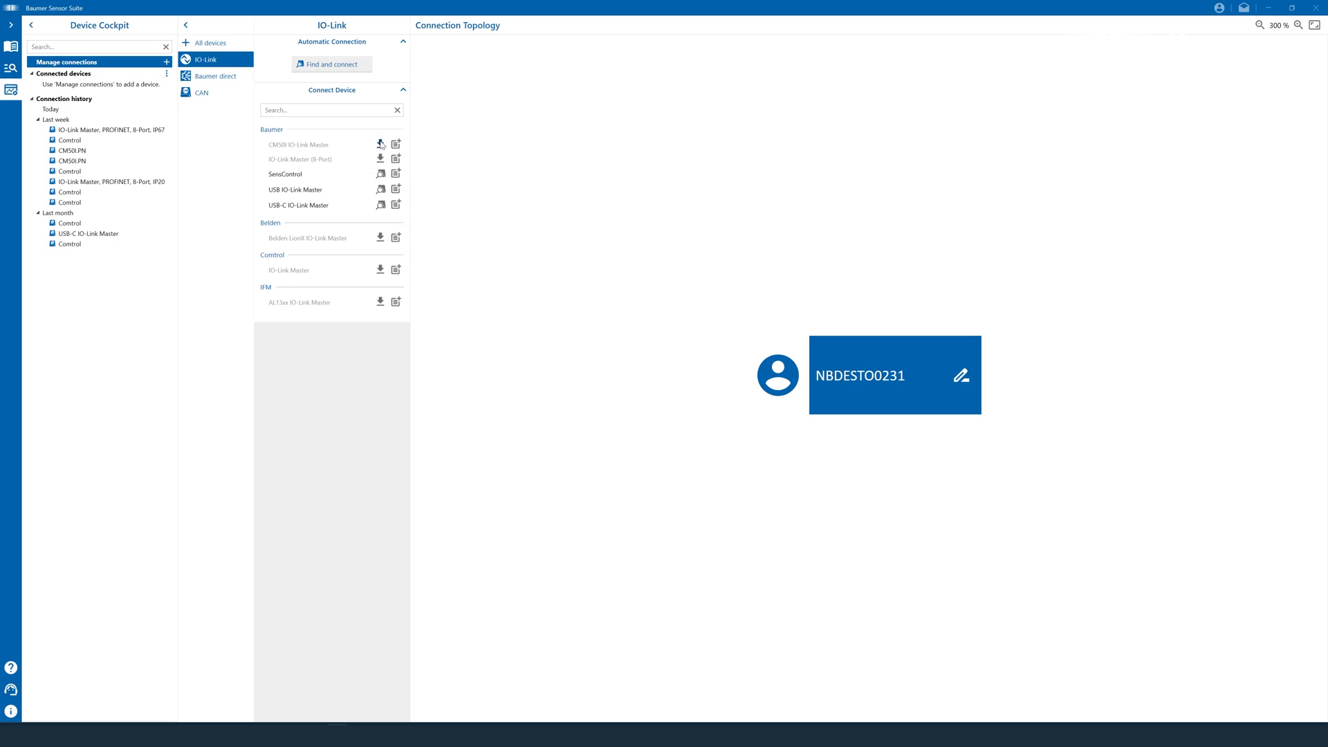
{"action": "mouse_move", "coordinate": [380, 143]}
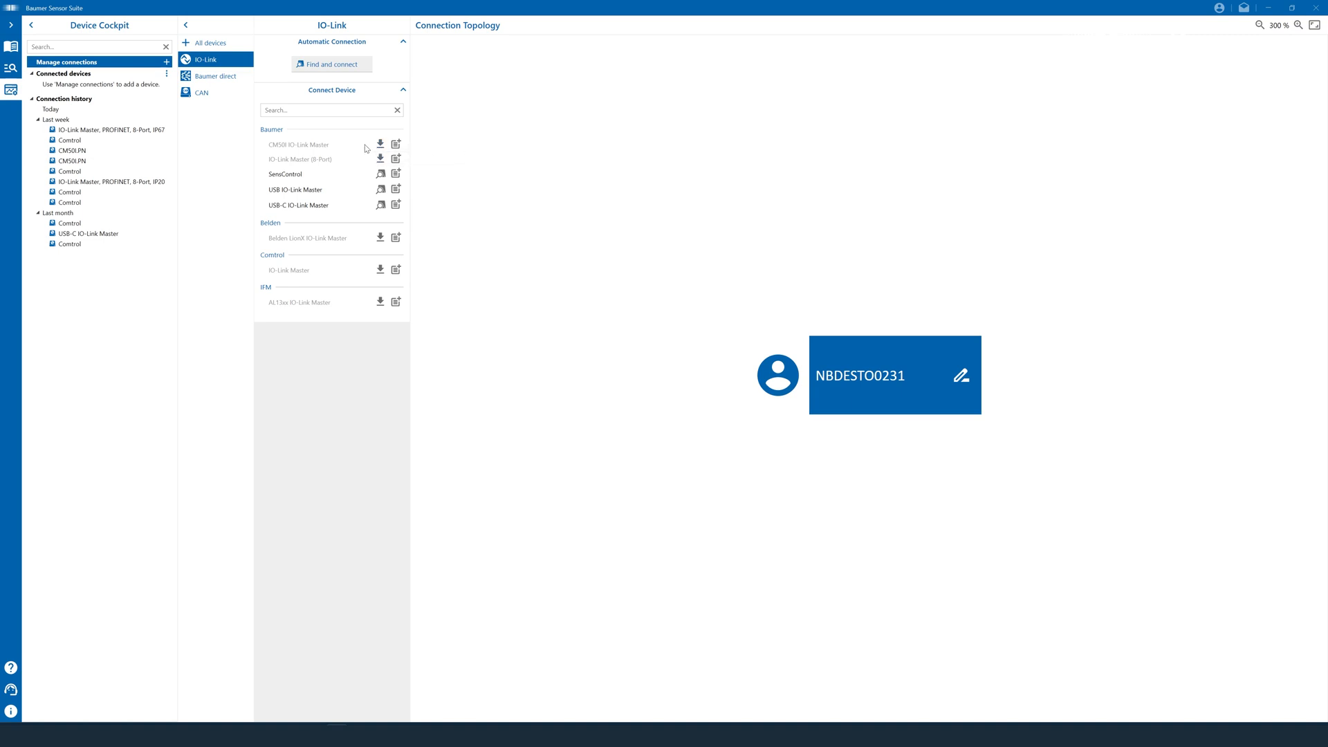
{"action": "mouse_move", "coordinate": [382, 177]}
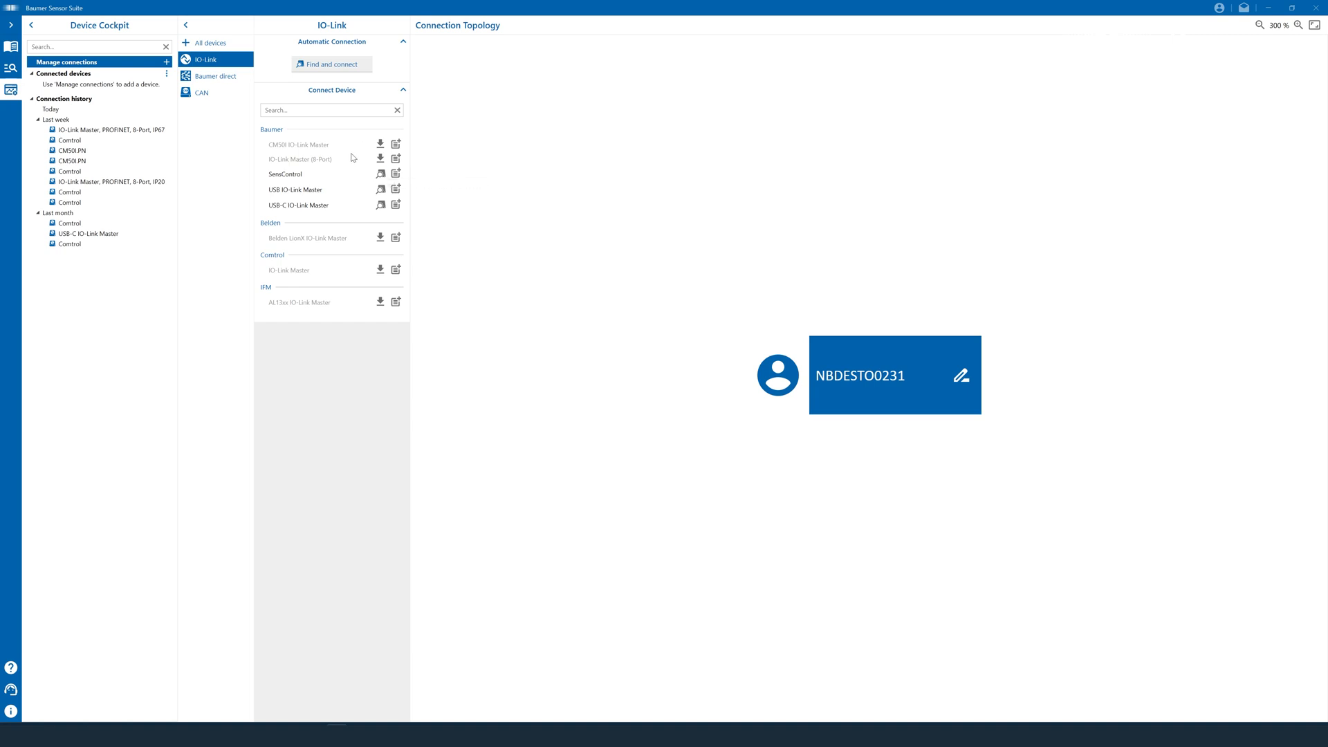
{"action": "mouse_move", "coordinate": [380, 143]}
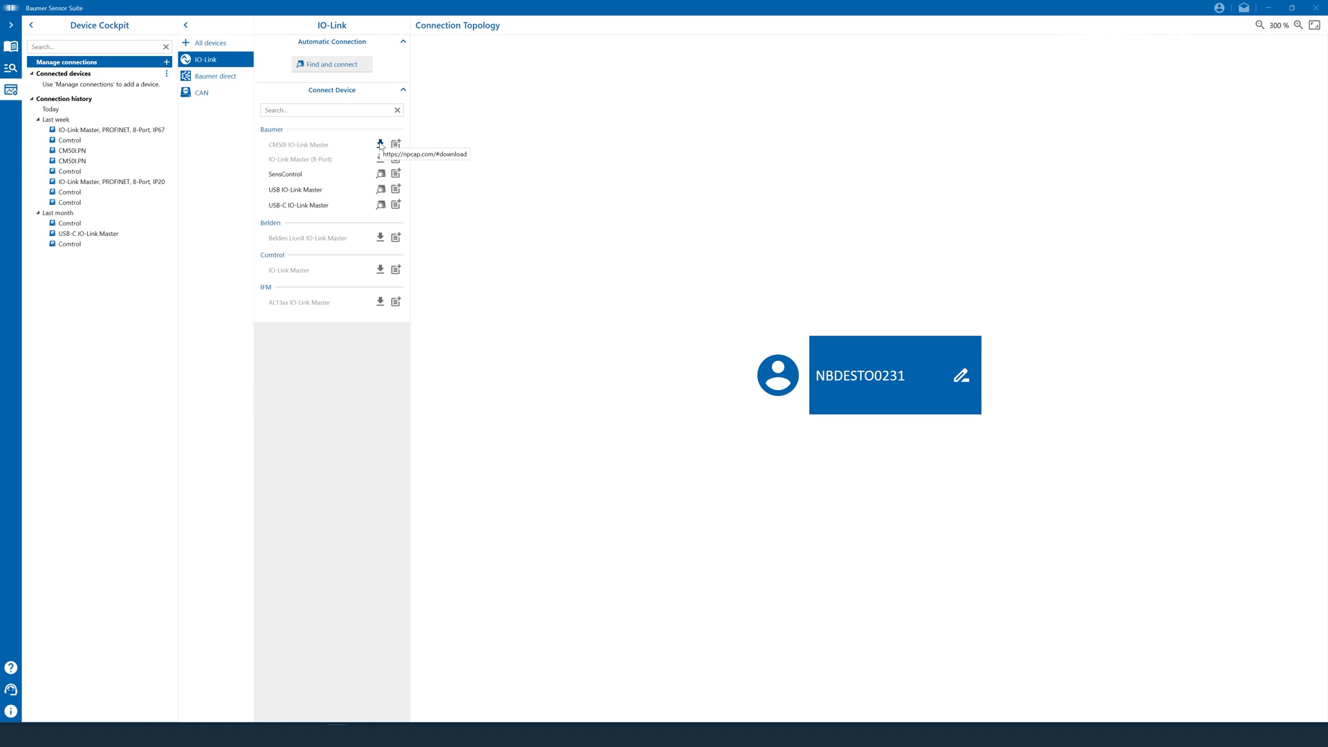
- Request the CM50 IO-Link Master driver download and accept opening the Npcap link
{"action": "left_click", "coordinate": [380, 143]}
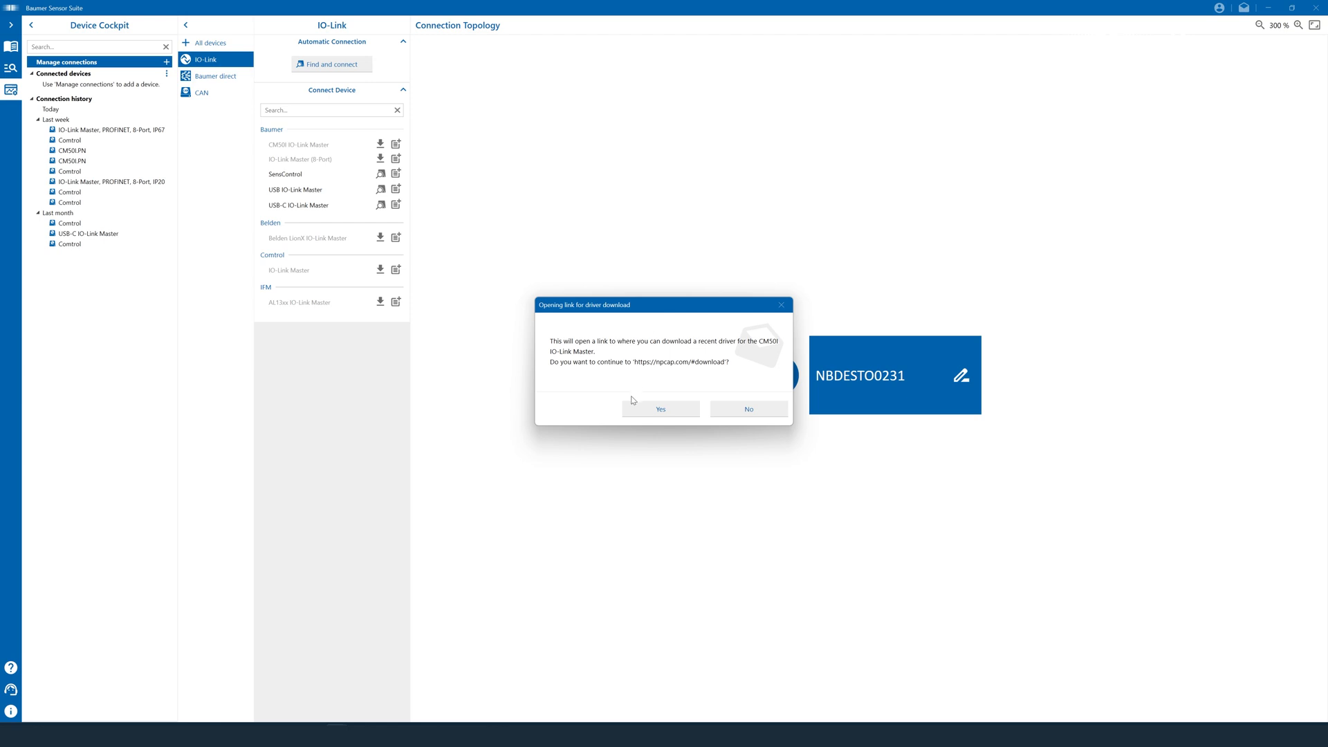
{"action": "mouse_move", "coordinate": [570, 373]}
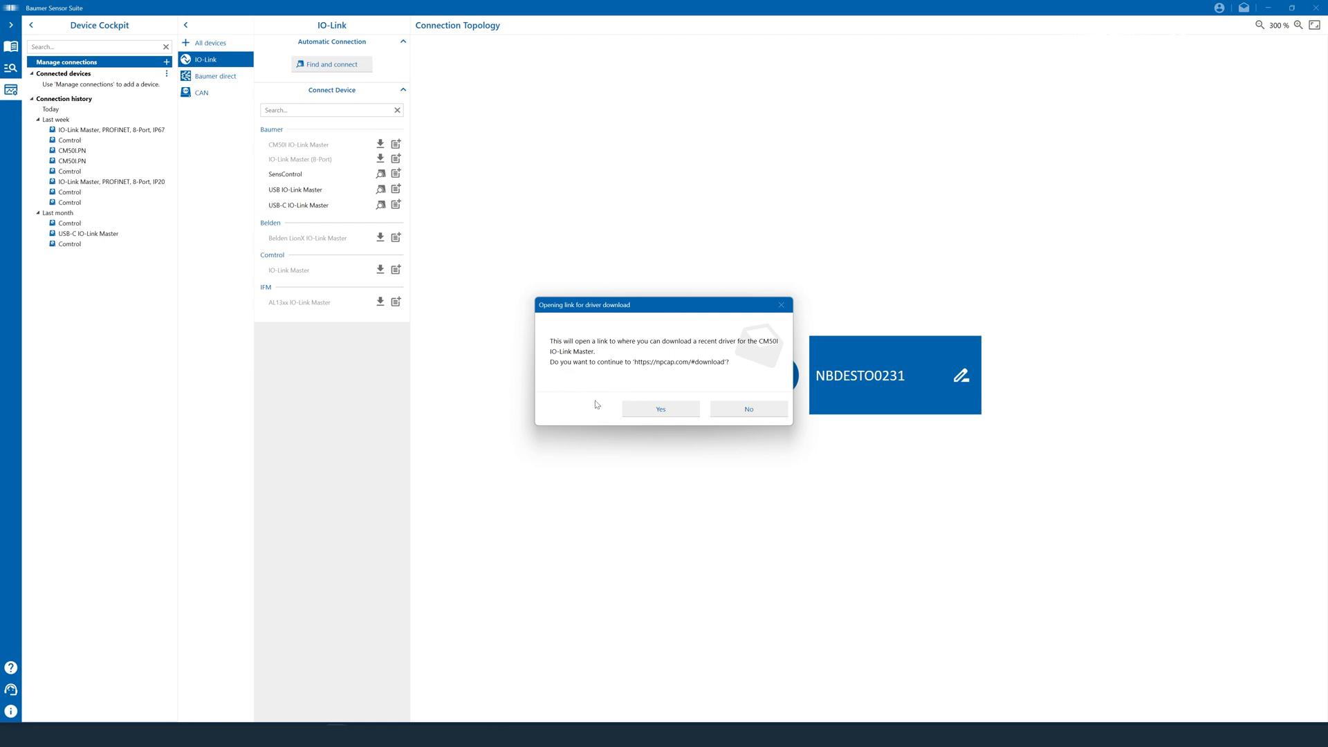
{"action": "left_click", "coordinate": [660, 408]}
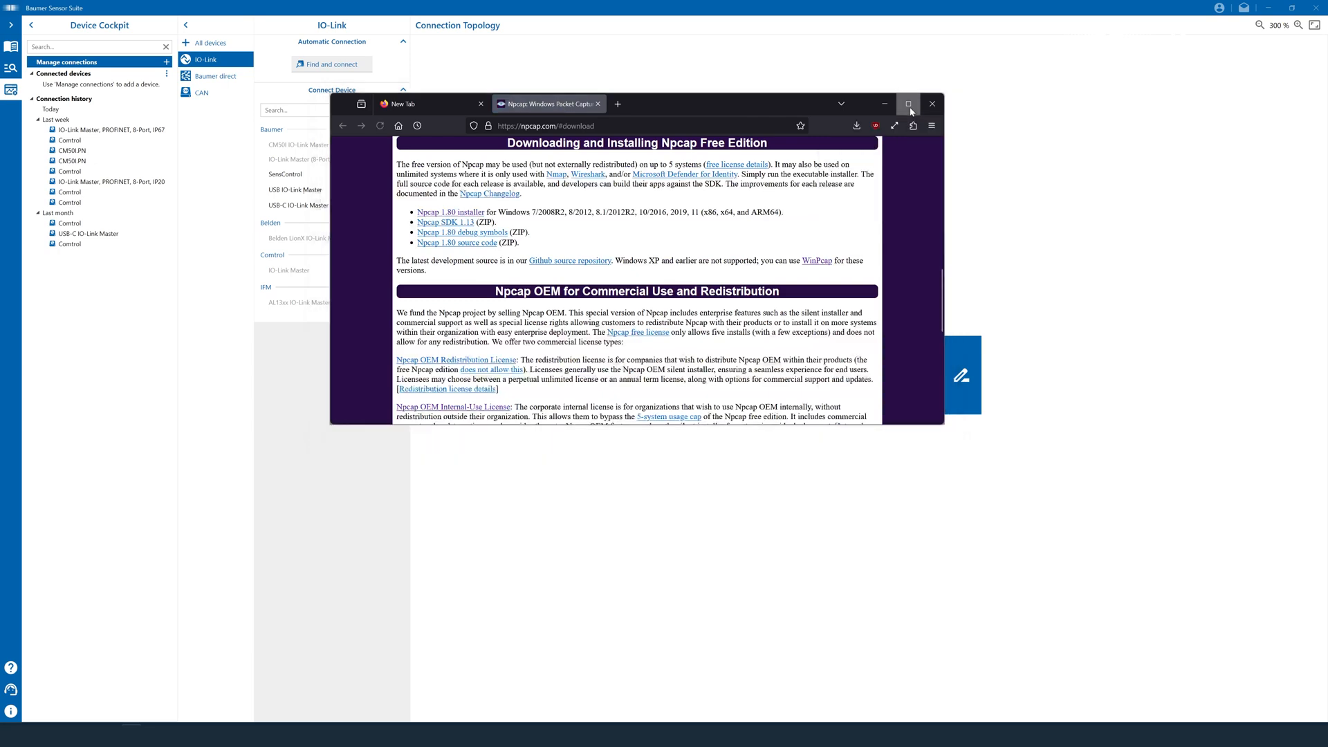
- Maximize Firefox and run the downloaded Npcap 1.80 installer
{"action": "left_click", "coordinate": [908, 103]}
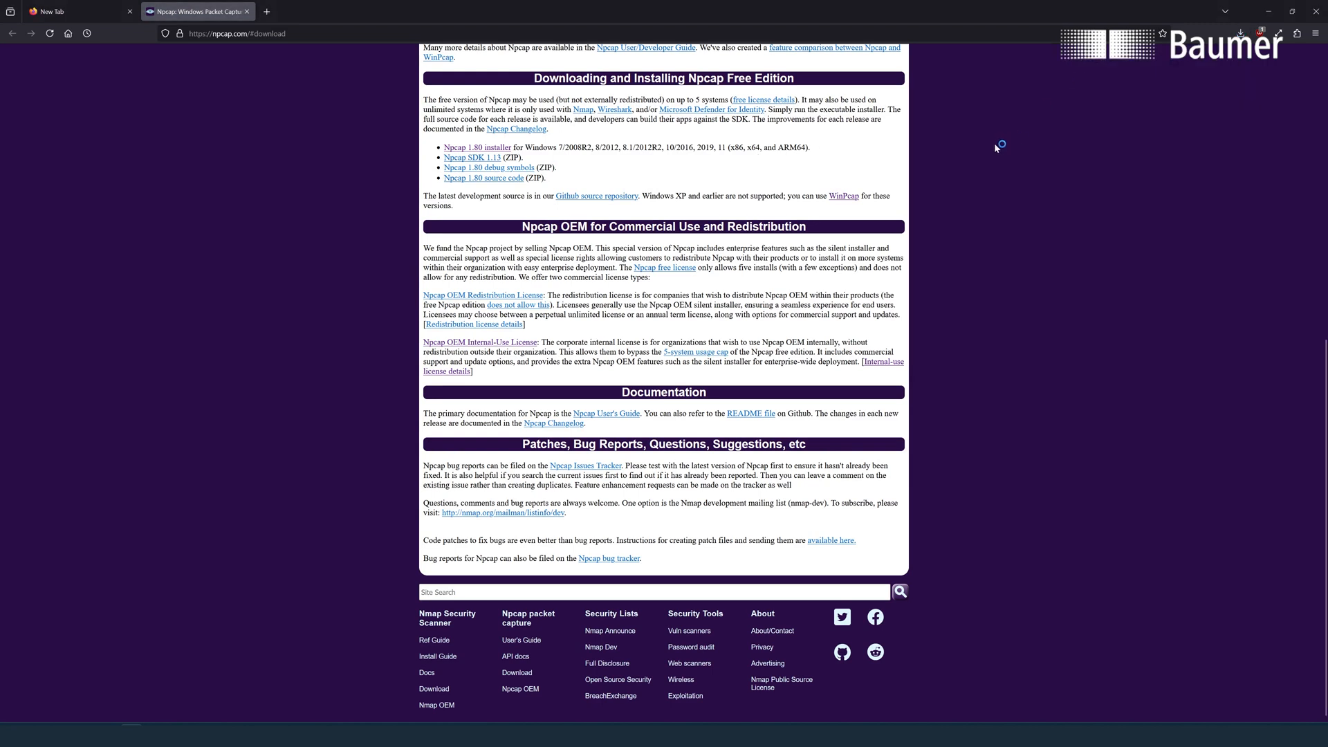
{"action": "mouse_move", "coordinate": [883, 274]}
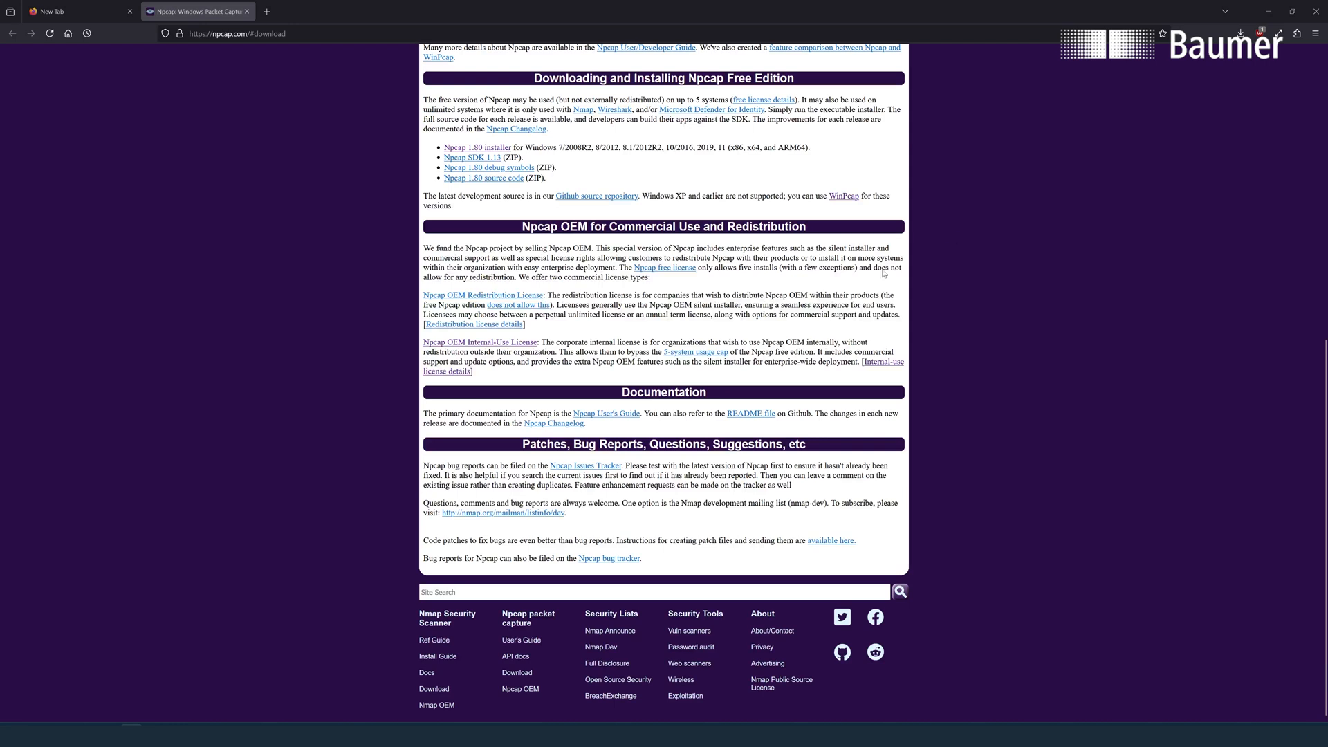
{"action": "left_click", "coordinate": [476, 147]}
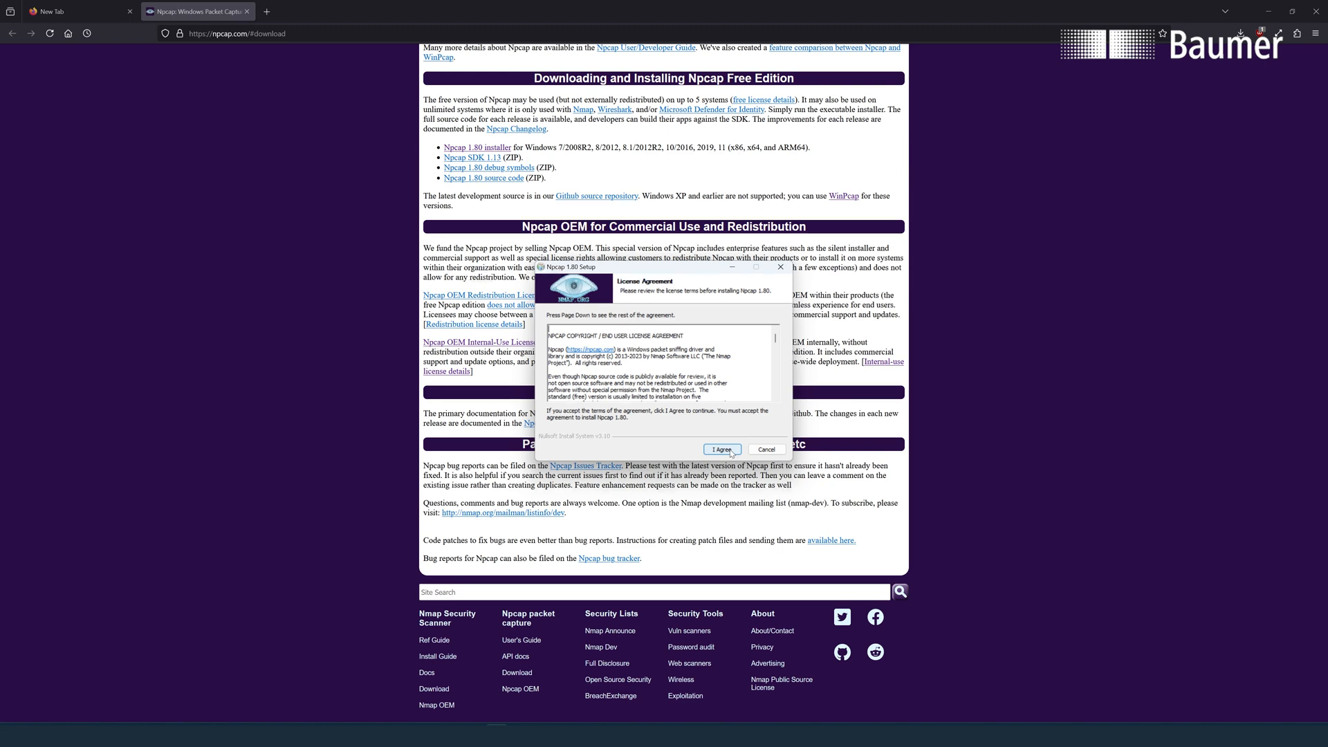
- Accept the Npcap license, install with default options, and finish setup
{"action": "left_click", "coordinate": [721, 449]}
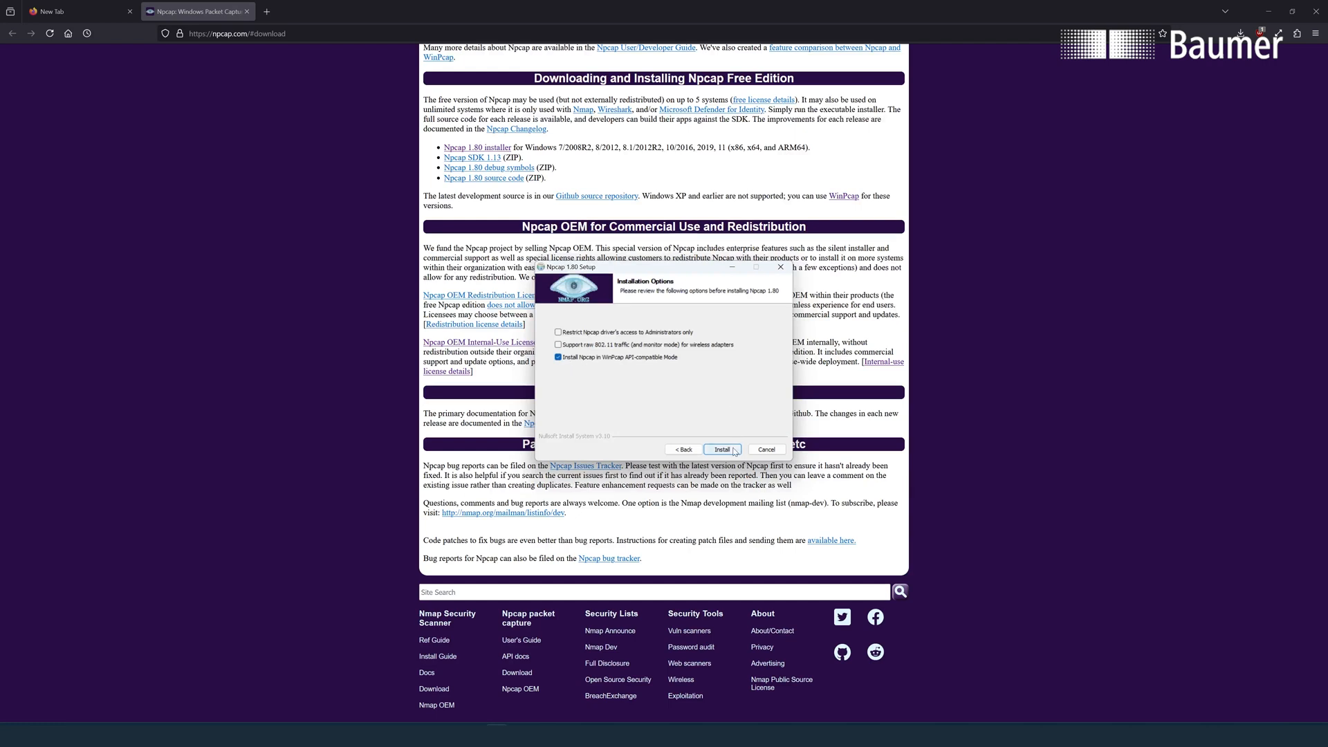
{"action": "left_click", "coordinate": [721, 450]}
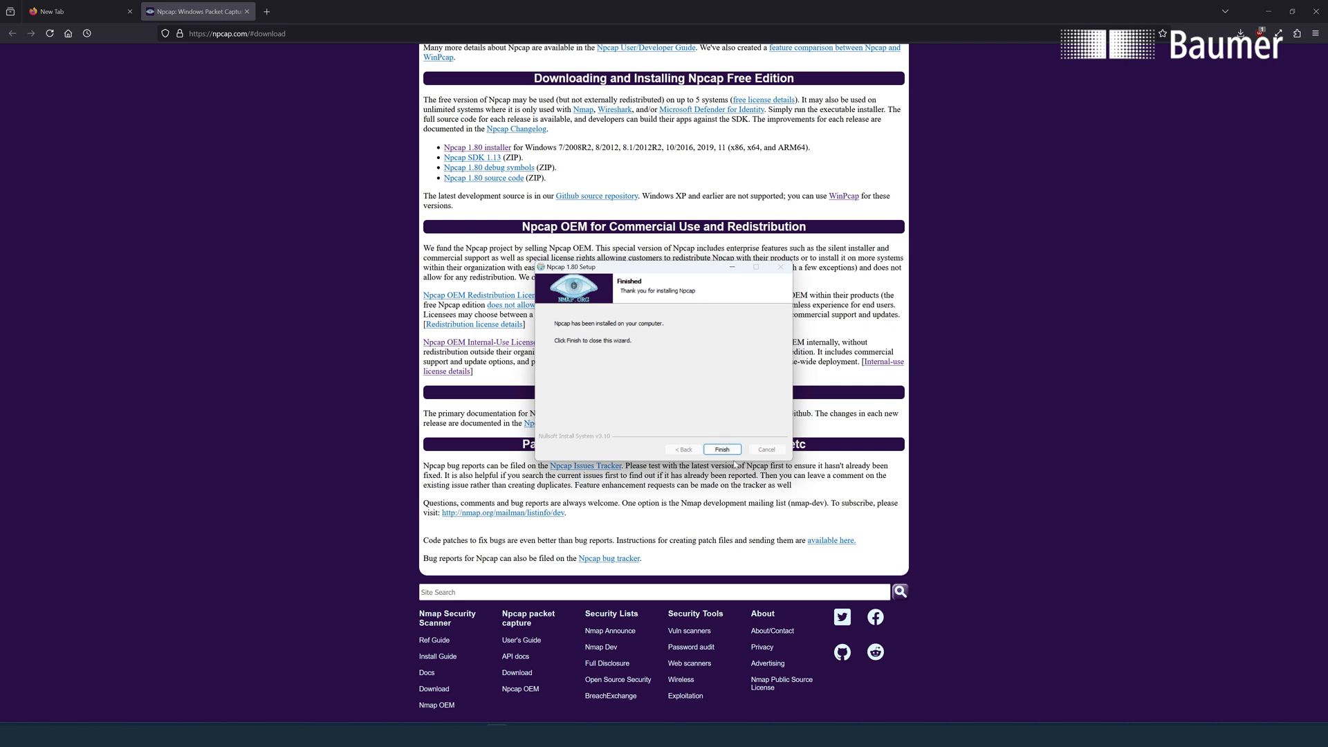
{"action": "left_click", "coordinate": [720, 450]}
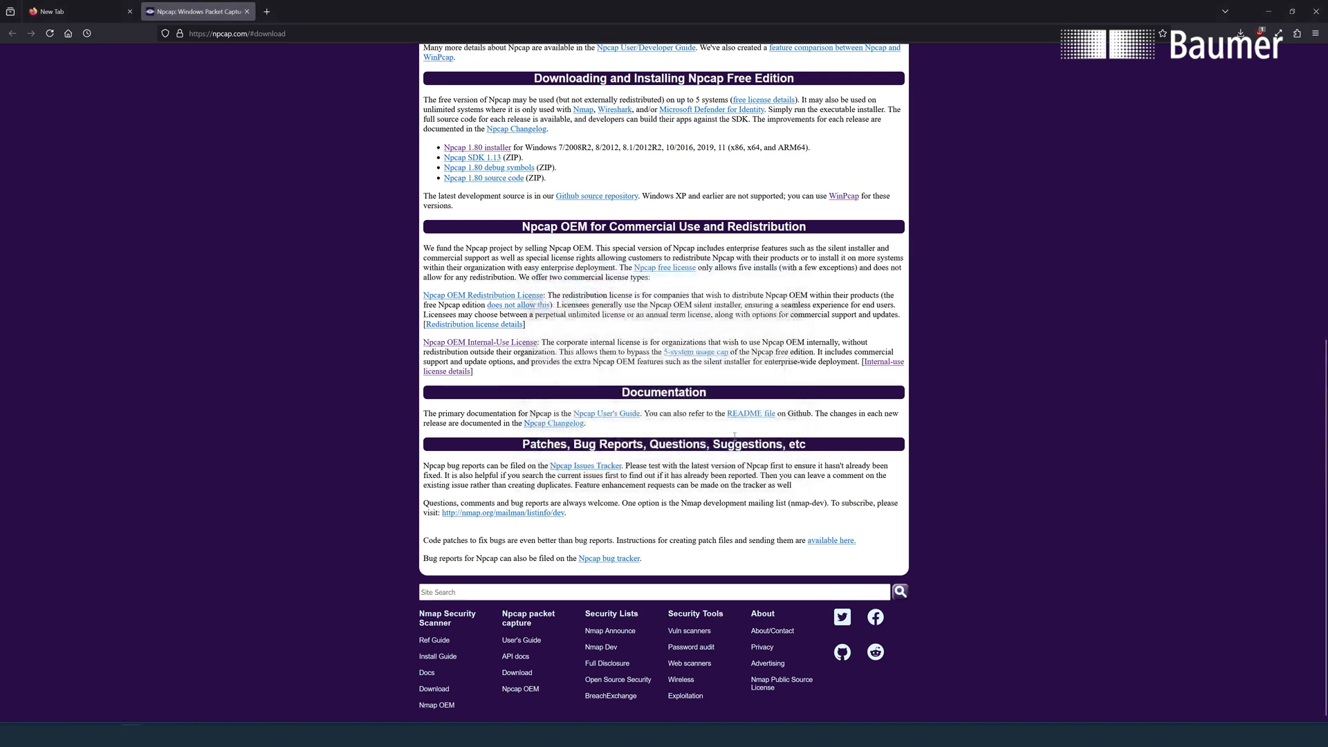
{"action": "mouse_move", "coordinate": [1011, 76]}
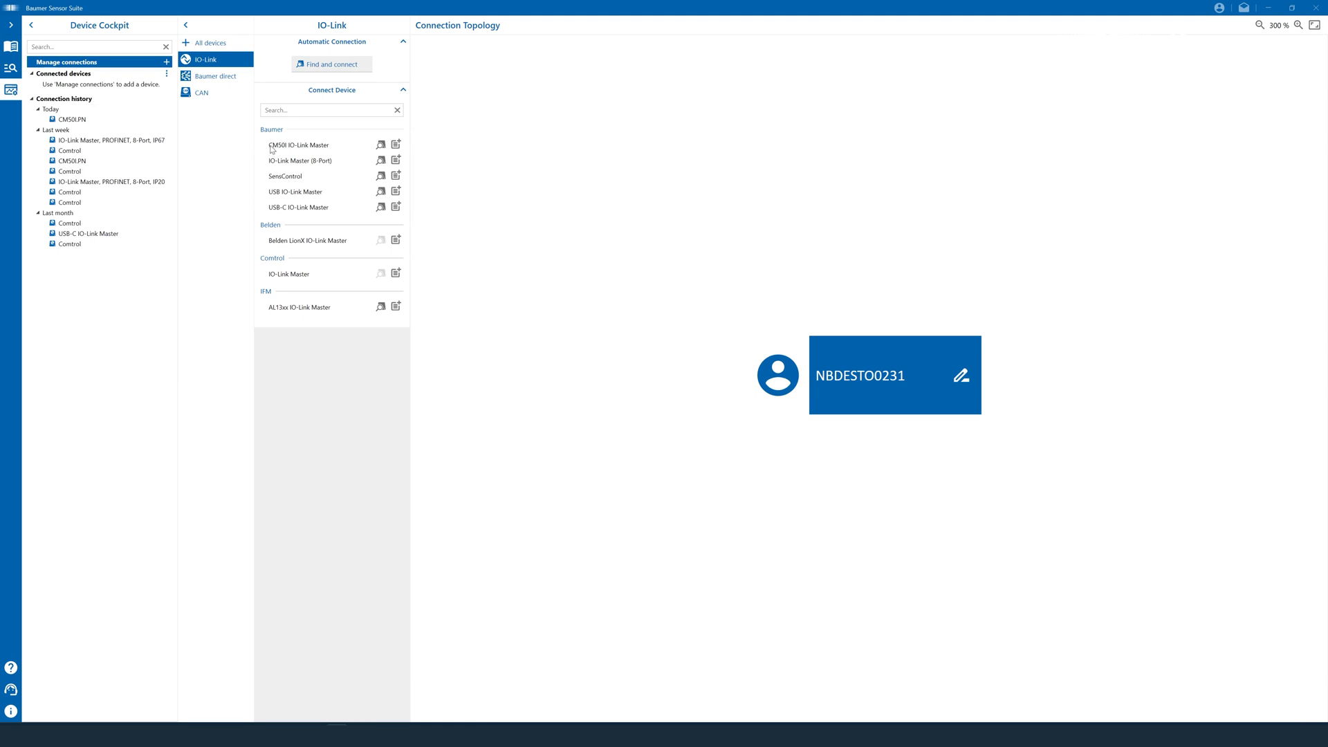
{"action": "mouse_move", "coordinate": [315, 151]}
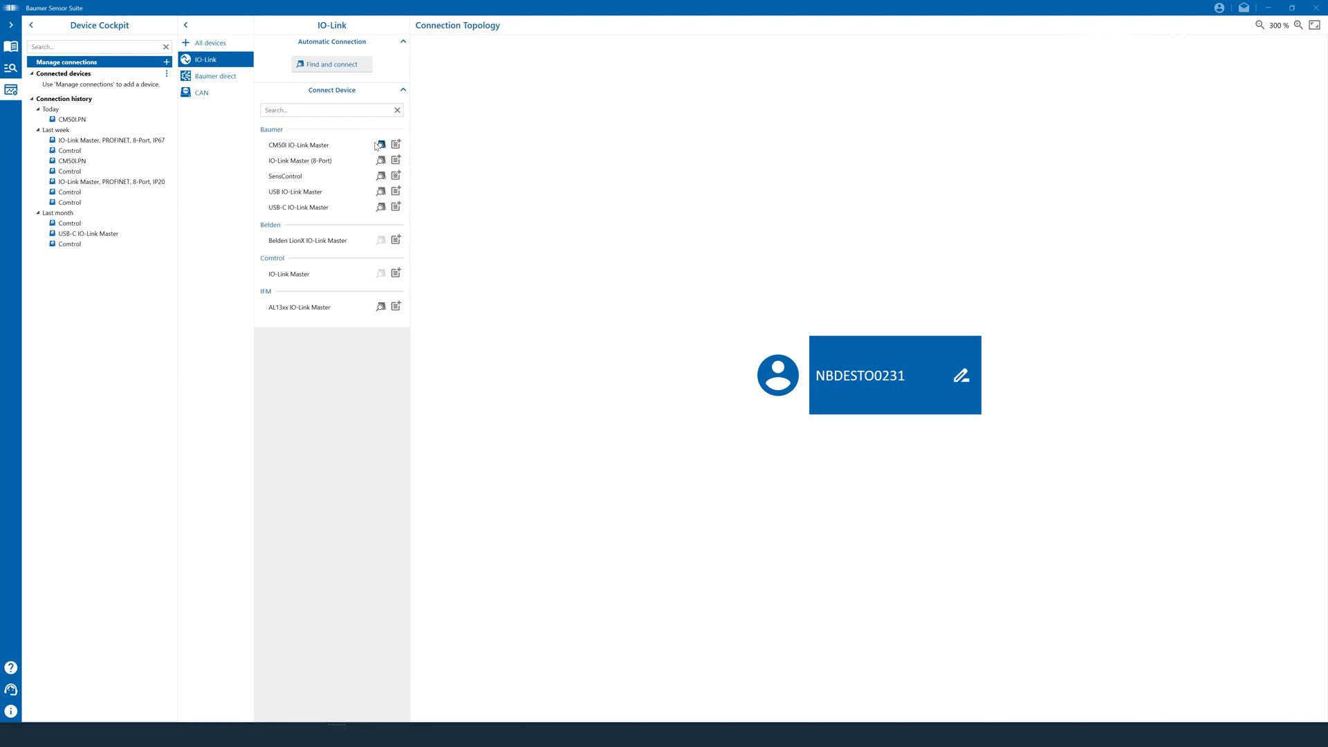
{"action": "mouse_move", "coordinate": [381, 144]}
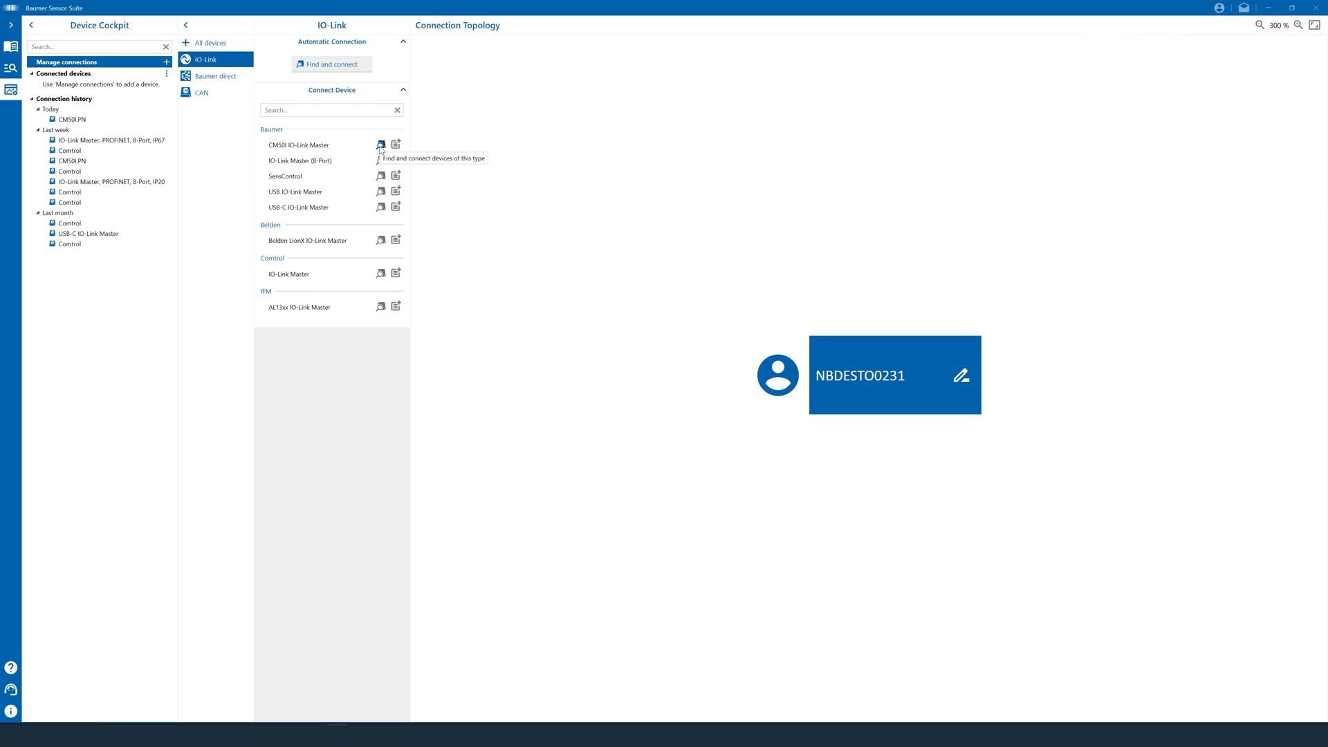
- Search for CM50 IO-Link Master devices to connect
{"action": "left_click", "coordinate": [380, 144]}
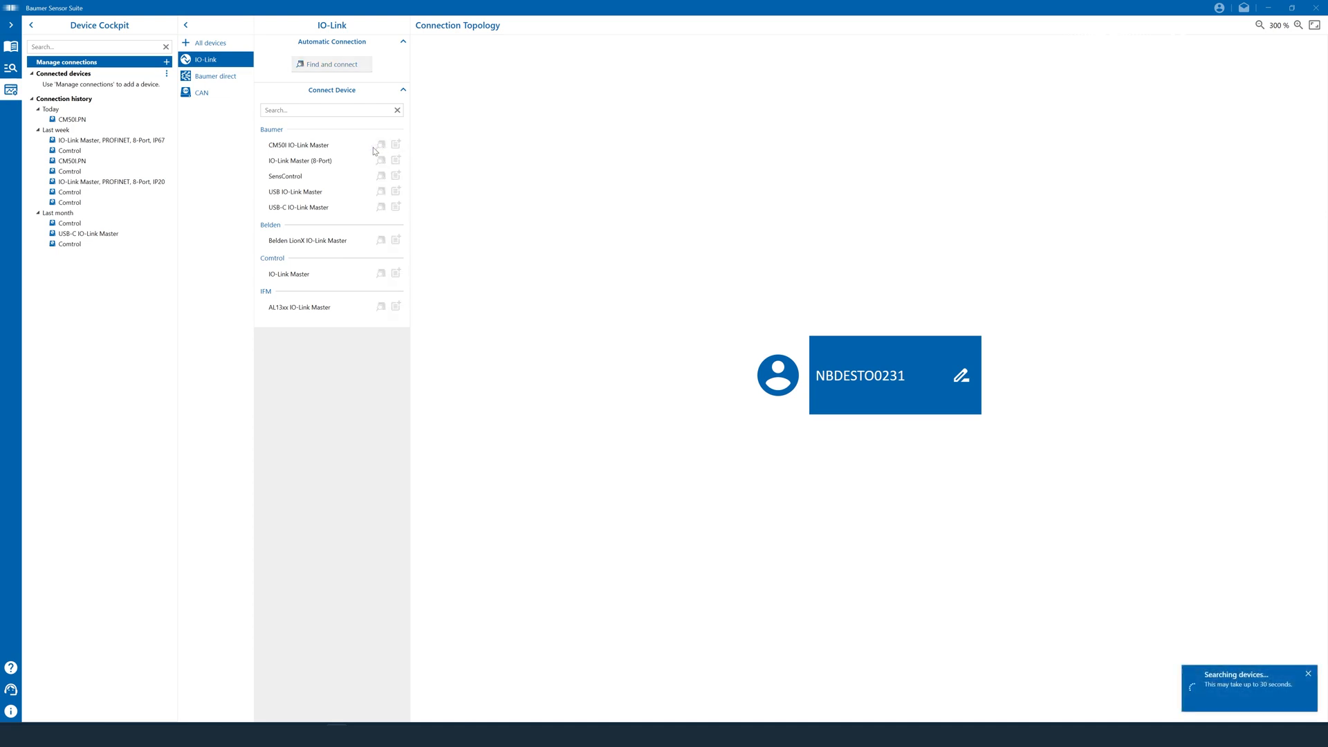
{"action": "mouse_move", "coordinate": [664, 264]}
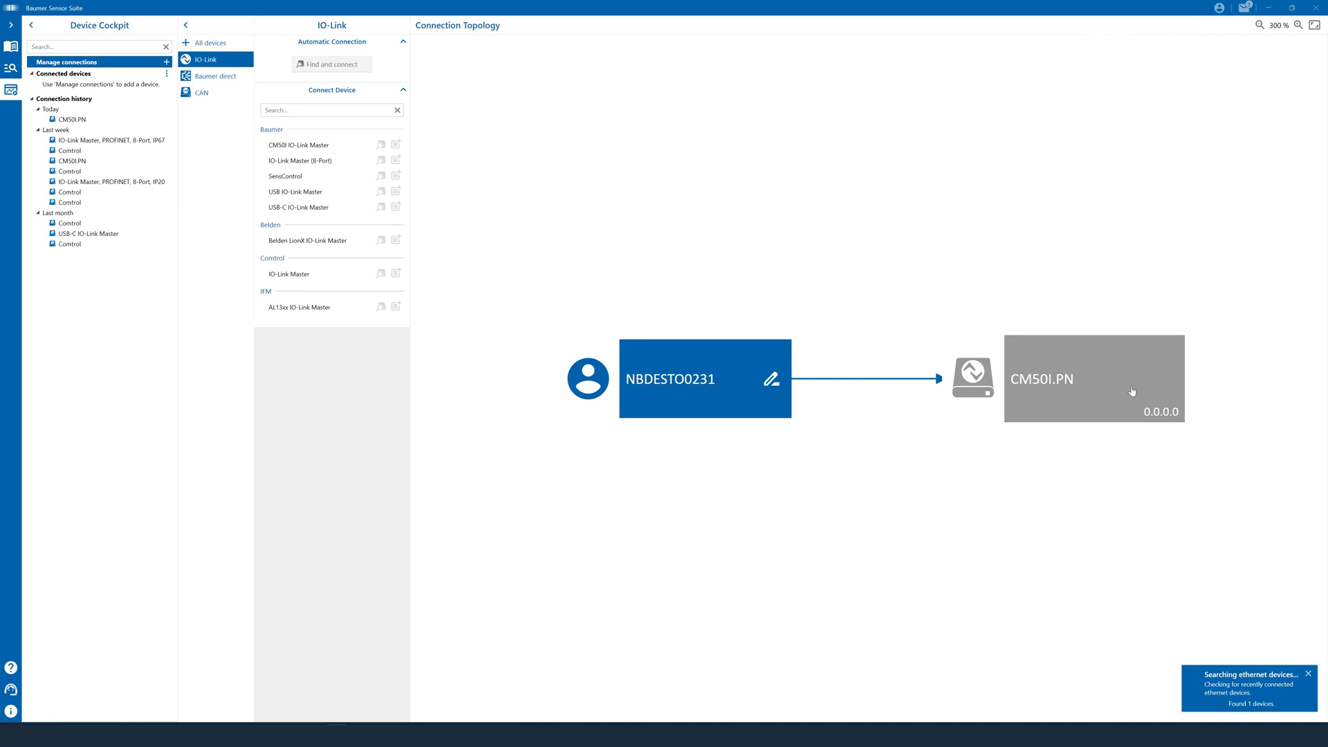
- Assign CM50I.PN IP 192.168.0.200 with mask 255.255.255.0 and acknowledge success
{"action": "left_click", "coordinate": [1093, 378]}
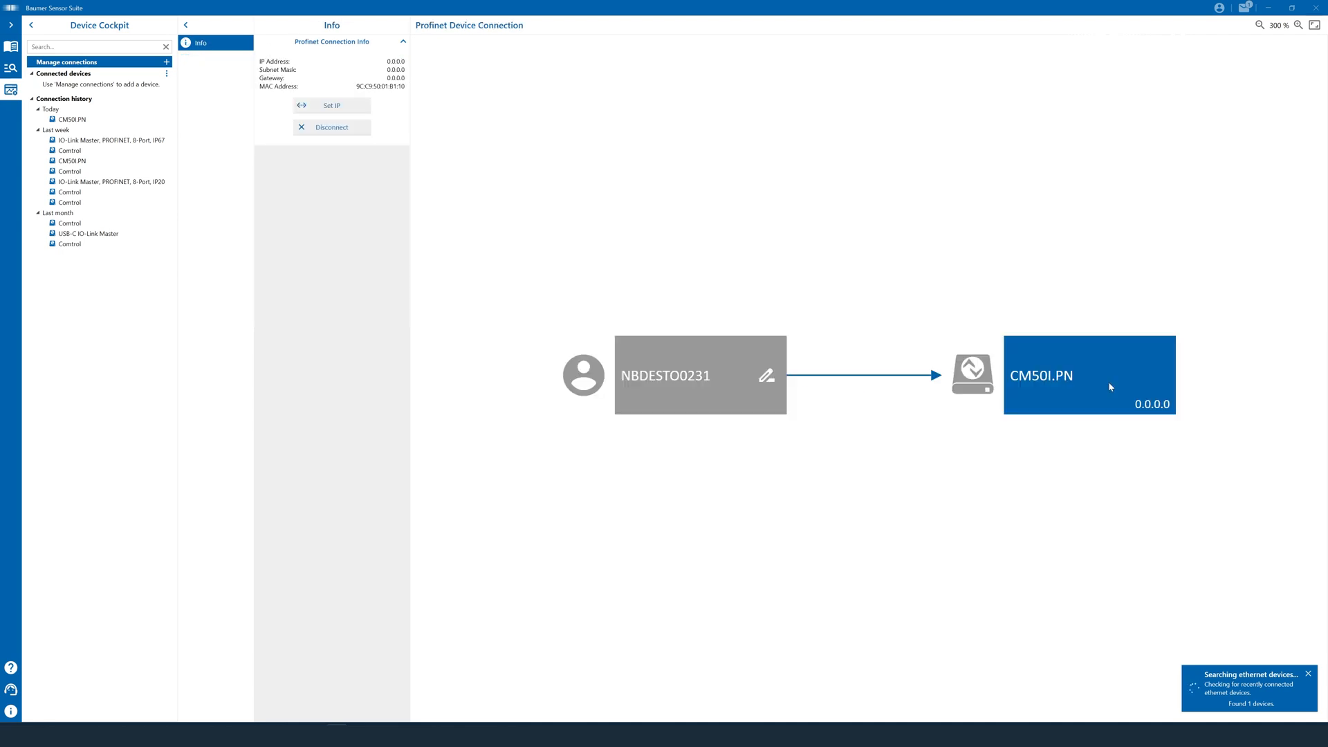
{"action": "mouse_move", "coordinate": [271, 38]}
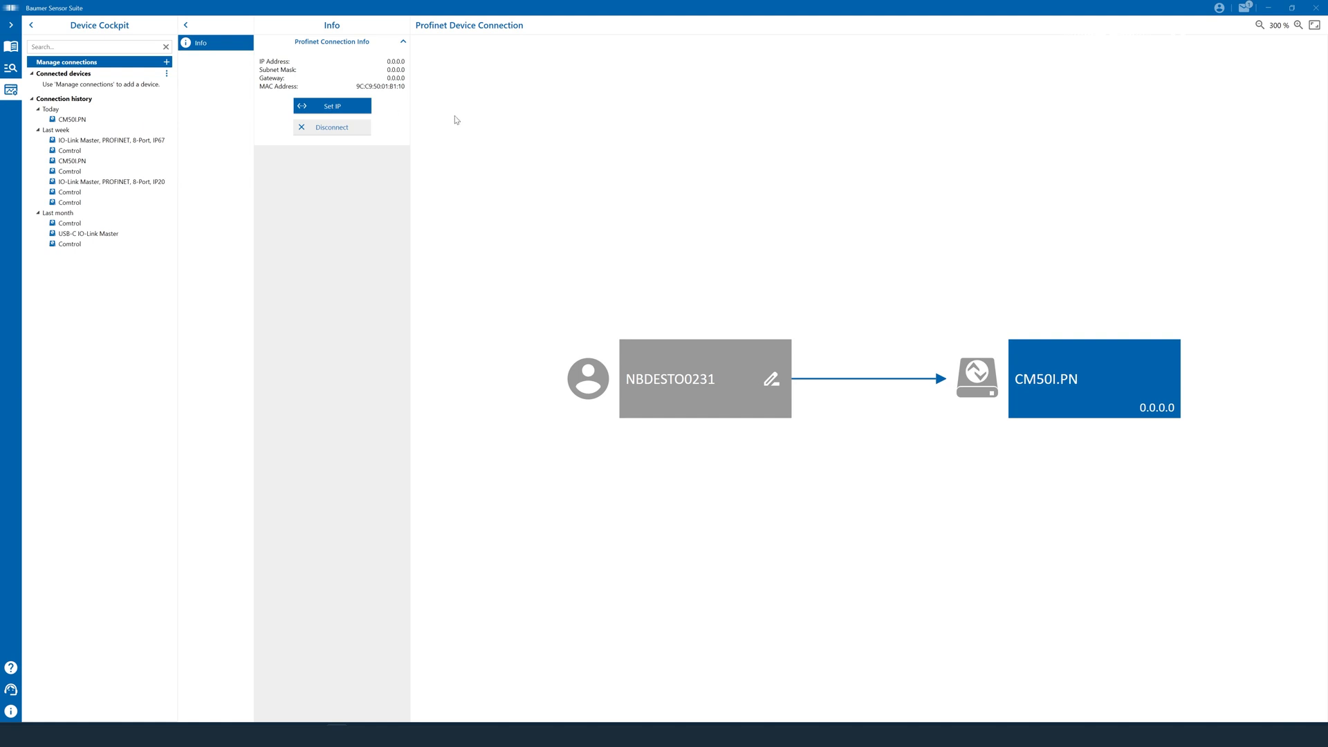
{"action": "left_click", "coordinate": [332, 106]}
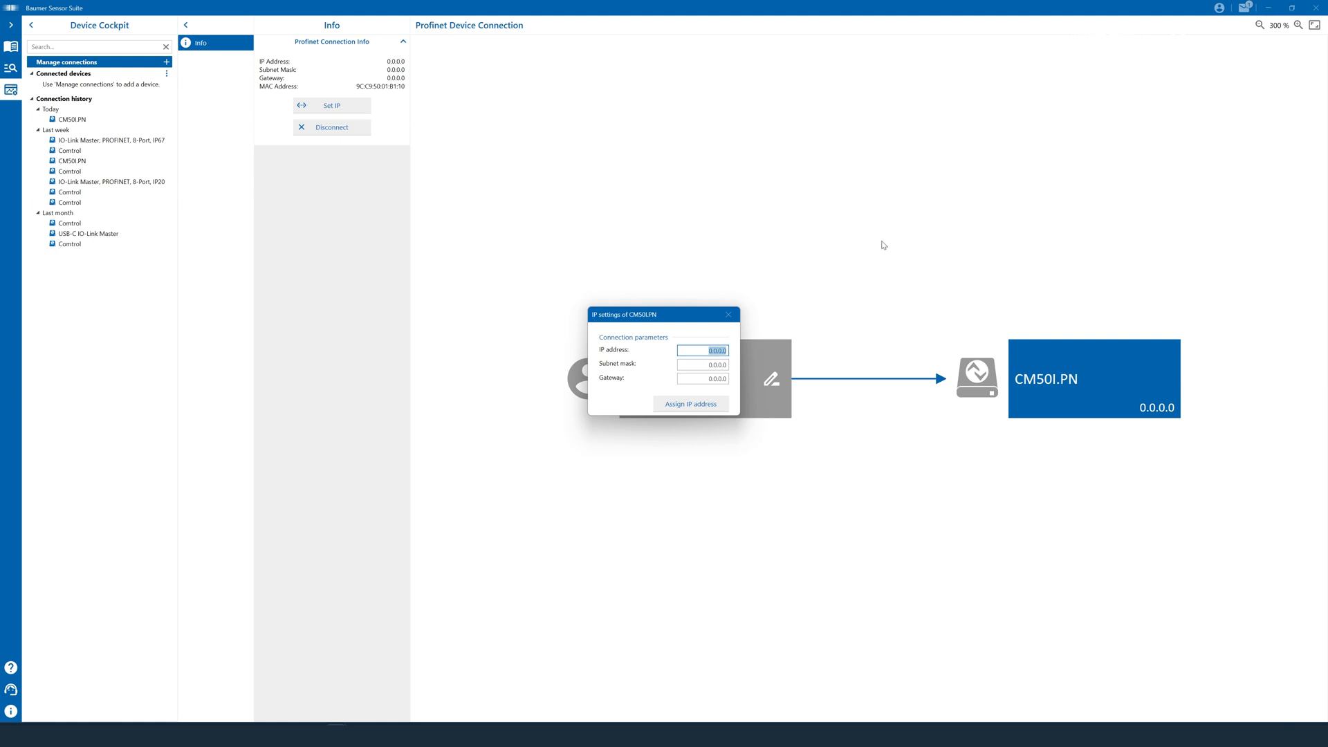
{"action": "mouse_move", "coordinate": [873, 167]}
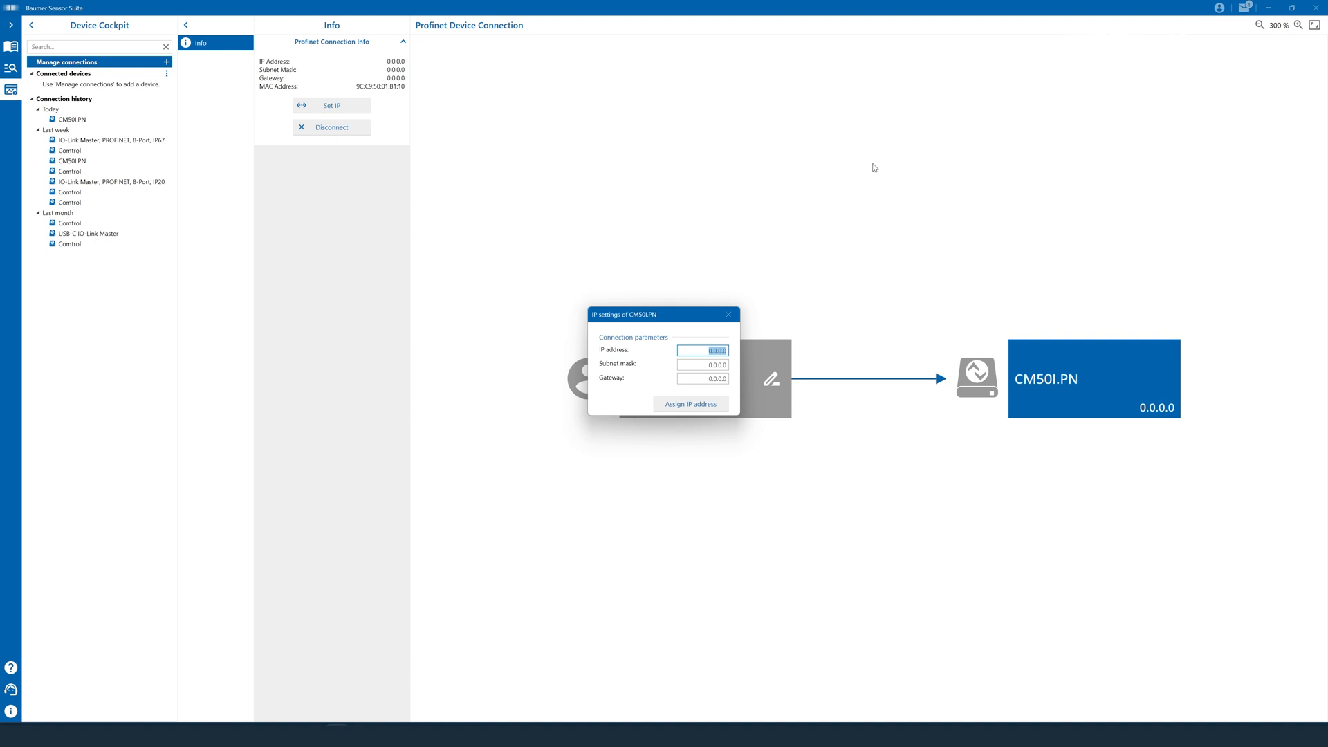
{"action": "type", "text": "192.168"}
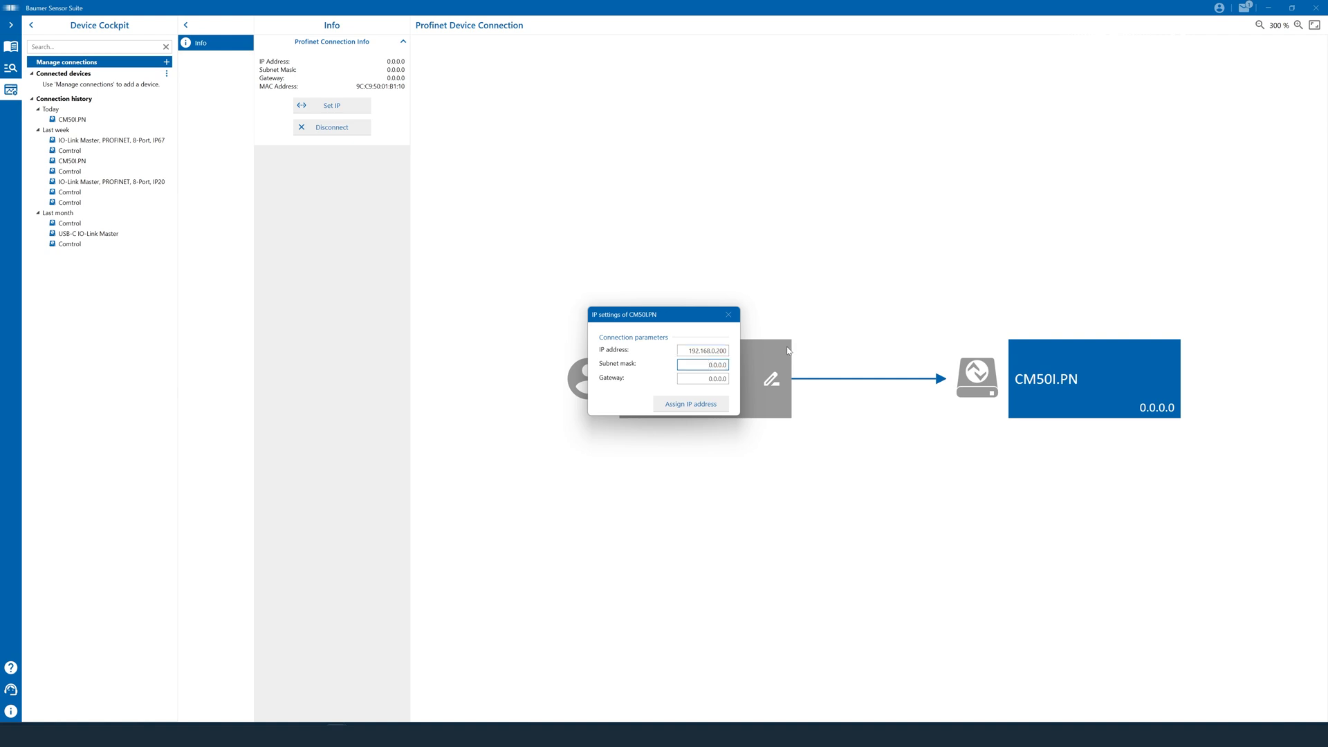
{"action": "left_click", "coordinate": [702, 363]}
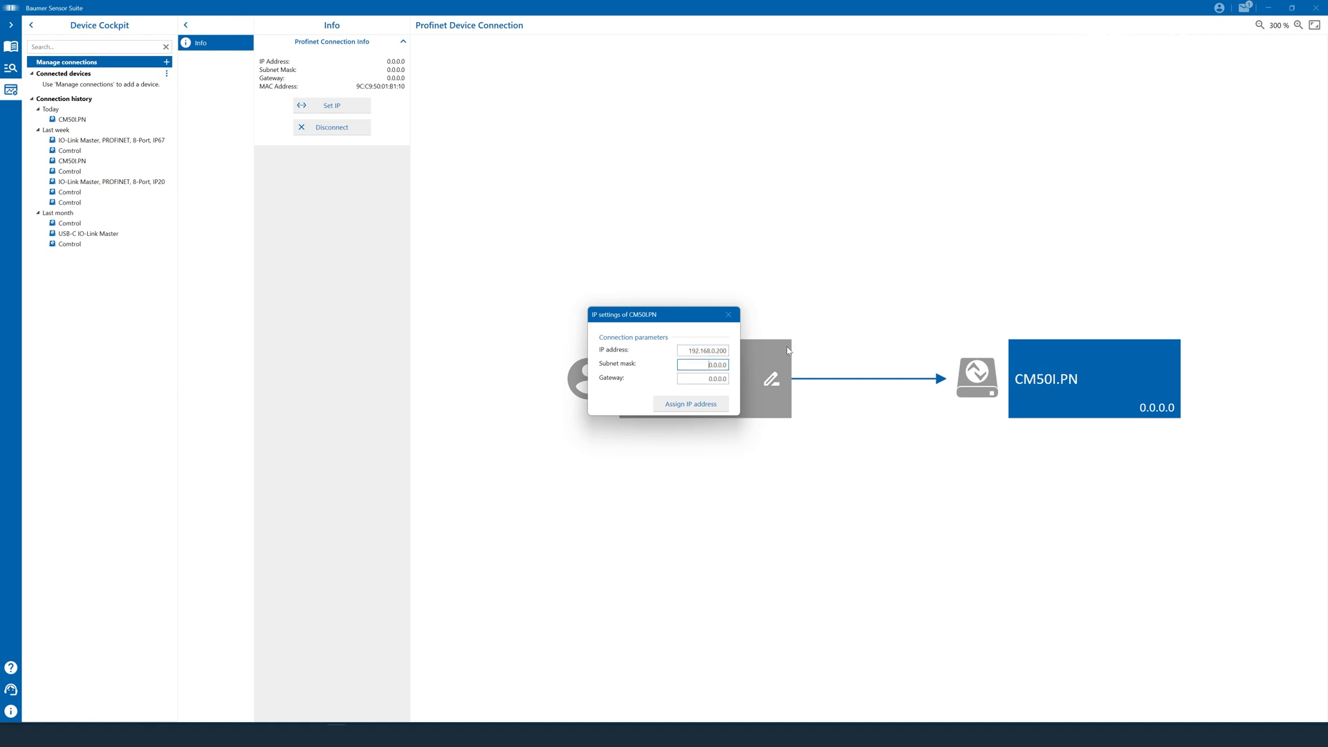
{"action": "type", "text": "255.255.0.0"}
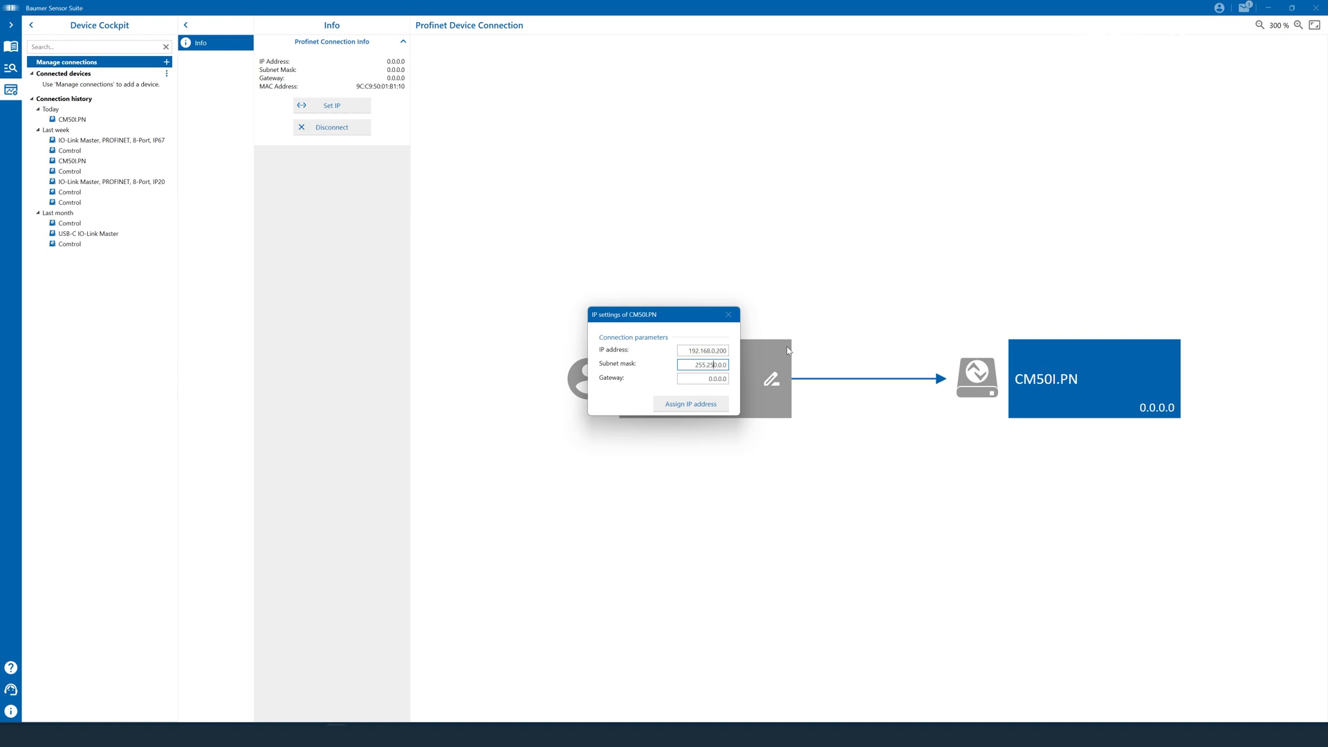
{"action": "type", "text": "255.255.55.55"}
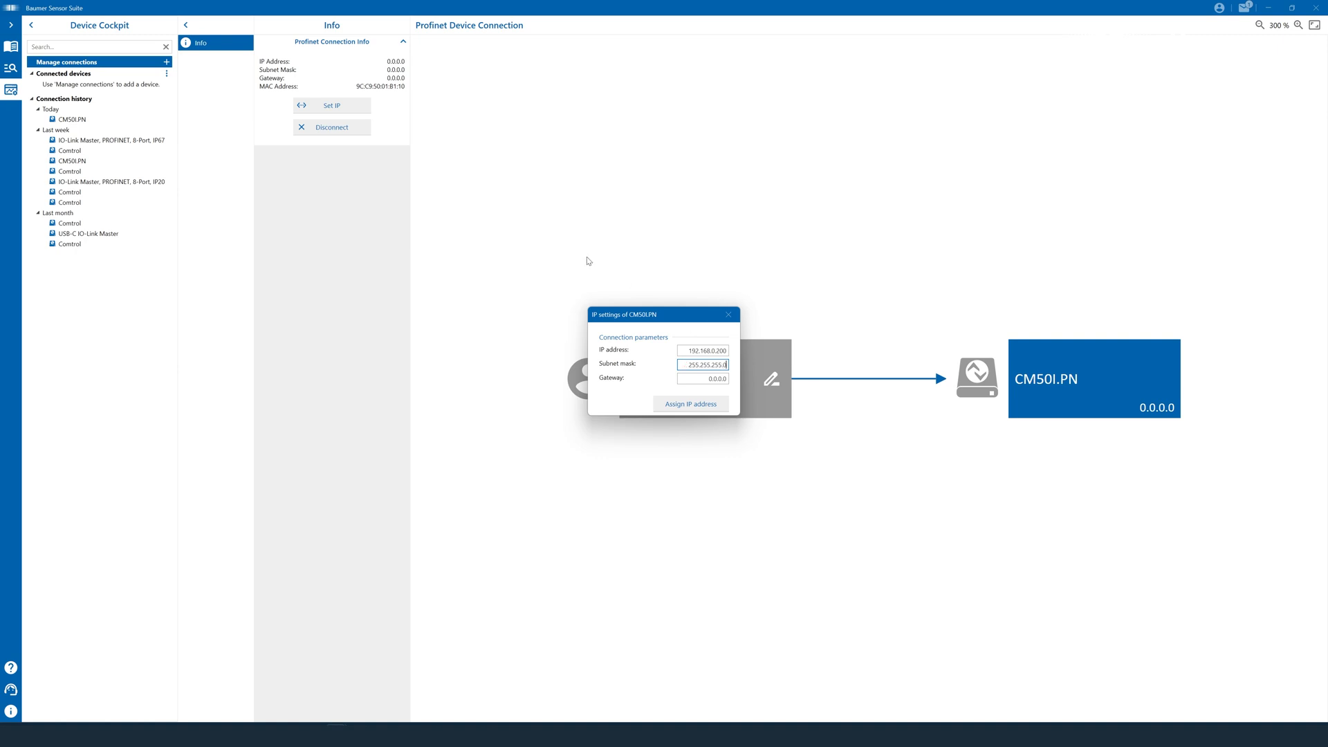
{"action": "mouse_move", "coordinate": [695, 399]}
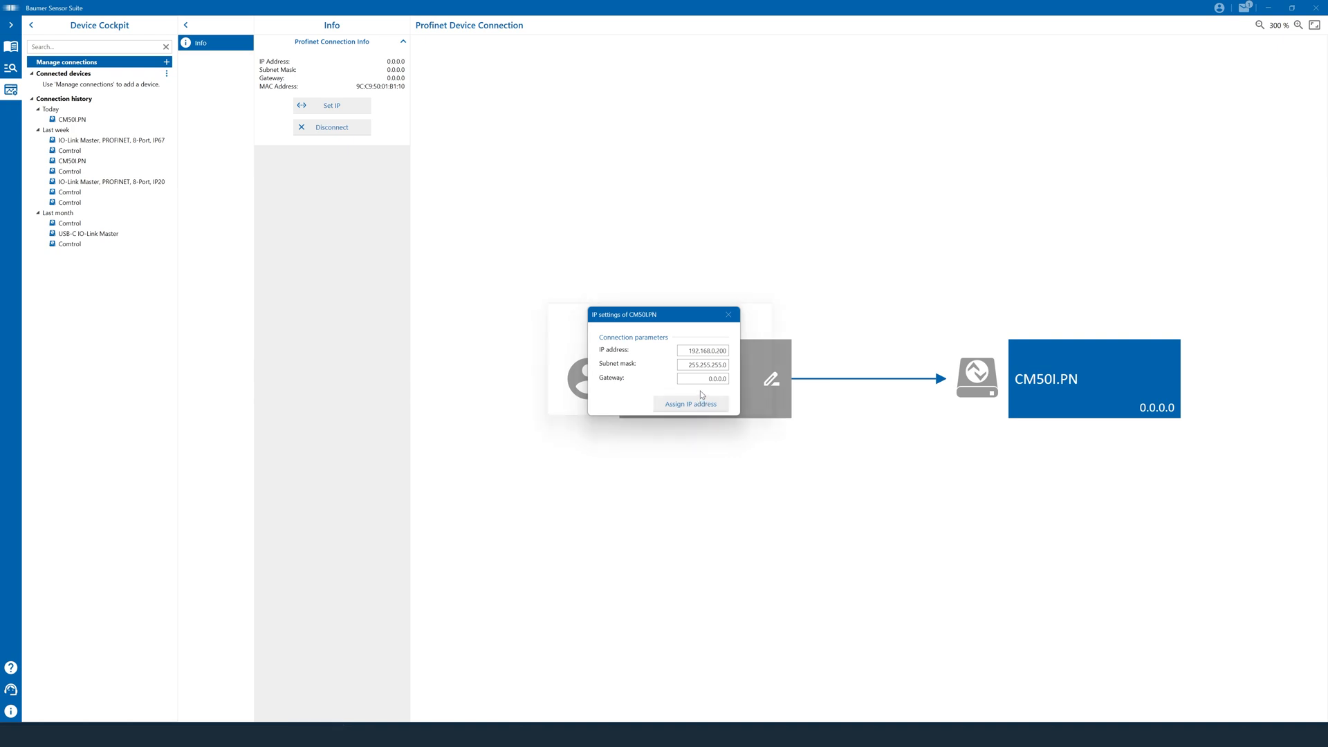
{"action": "left_click", "coordinate": [690, 403]}
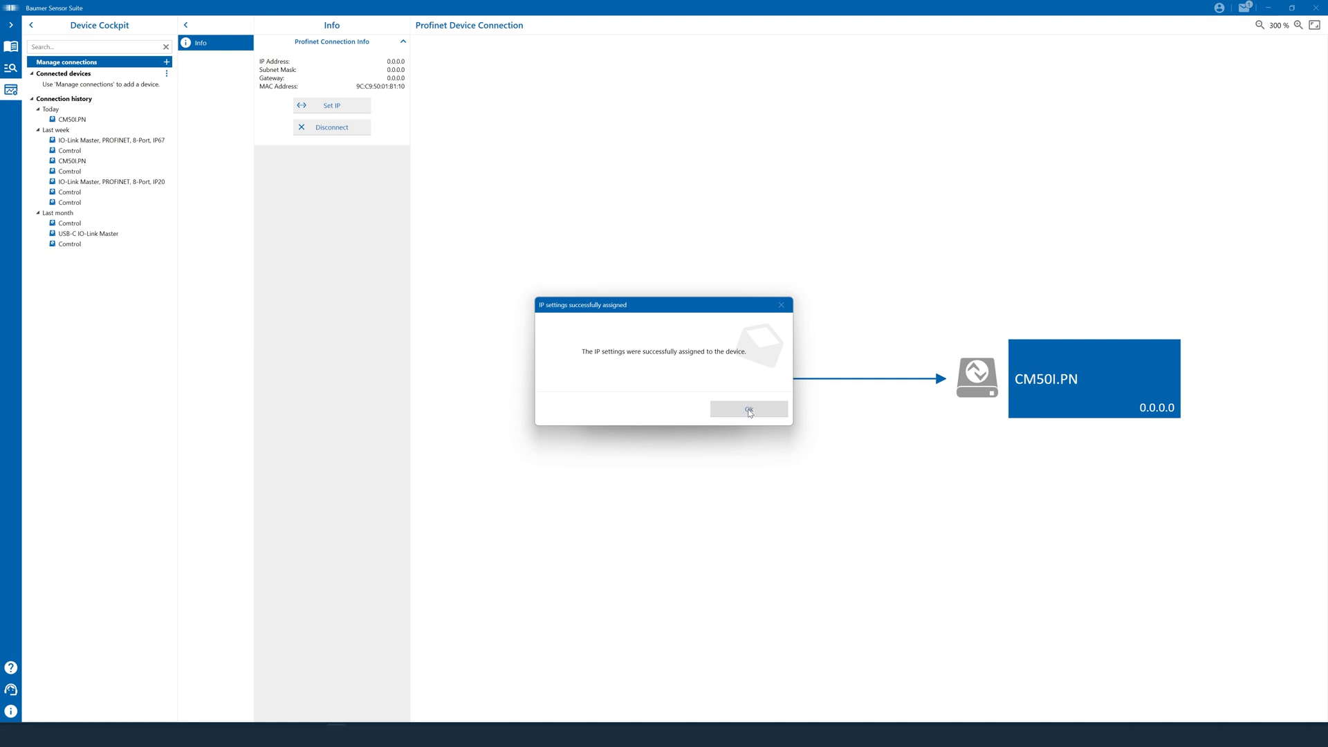
{"action": "left_click", "coordinate": [747, 408]}
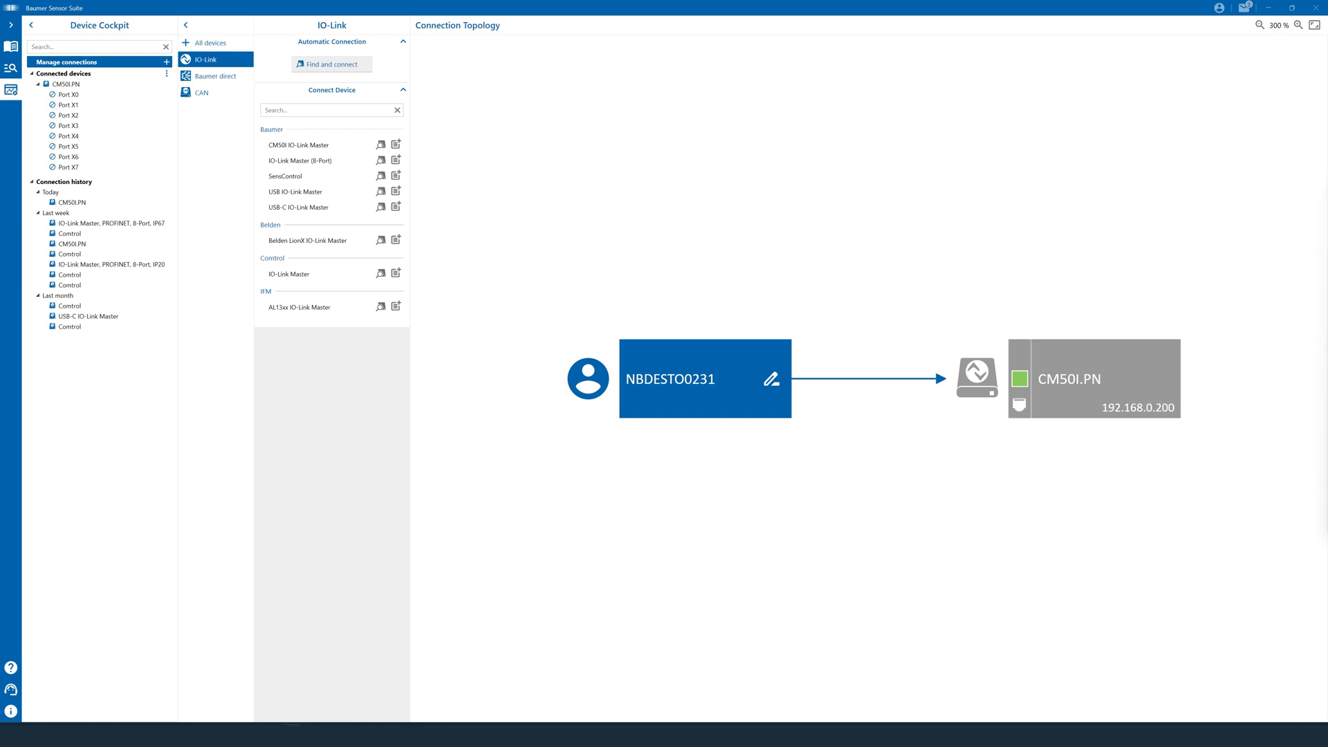
{"action": "mouse_move", "coordinate": [1127, 273]}
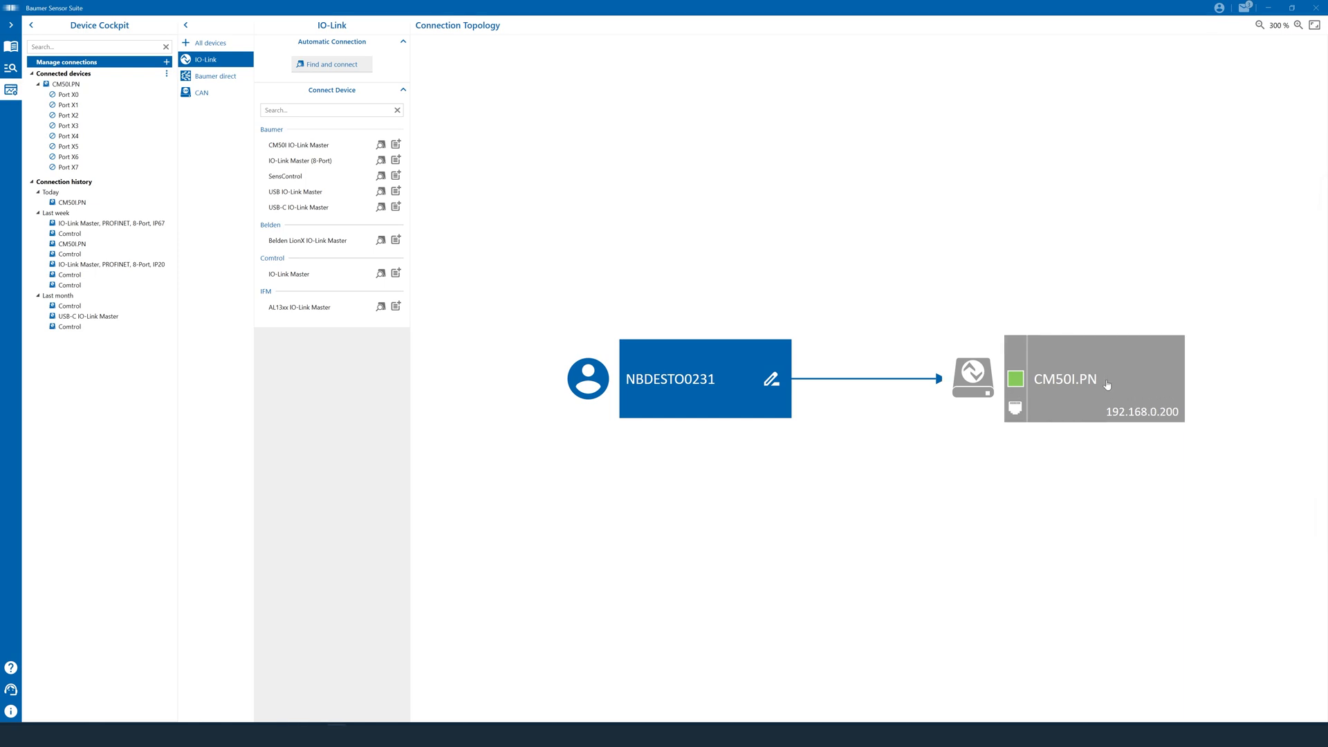
- Select the CM50I.PN tile to show its serial number, firmware V1.3.0 and eight deactivated ports
{"action": "left_click", "coordinate": [1093, 378]}
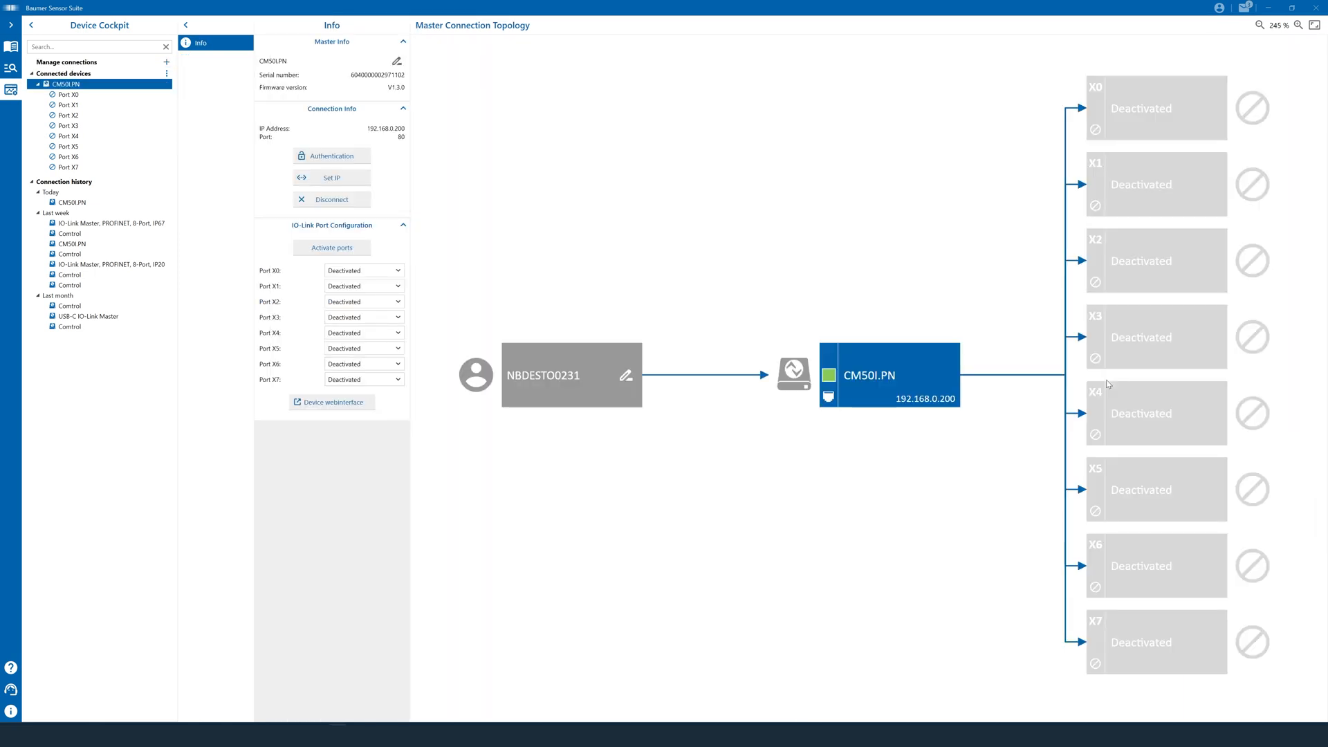
{"action": "mouse_move", "coordinate": [1102, 380]}
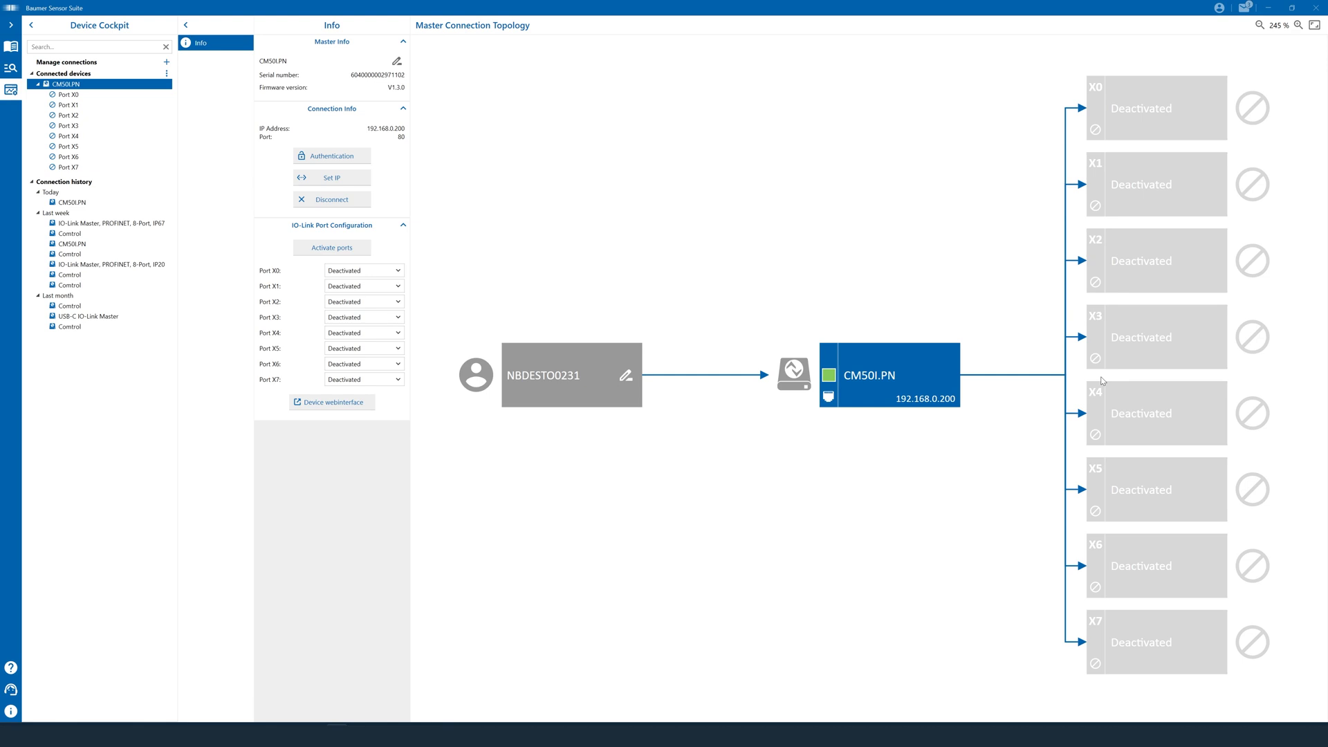
{"action": "mouse_move", "coordinate": [1086, 370]}
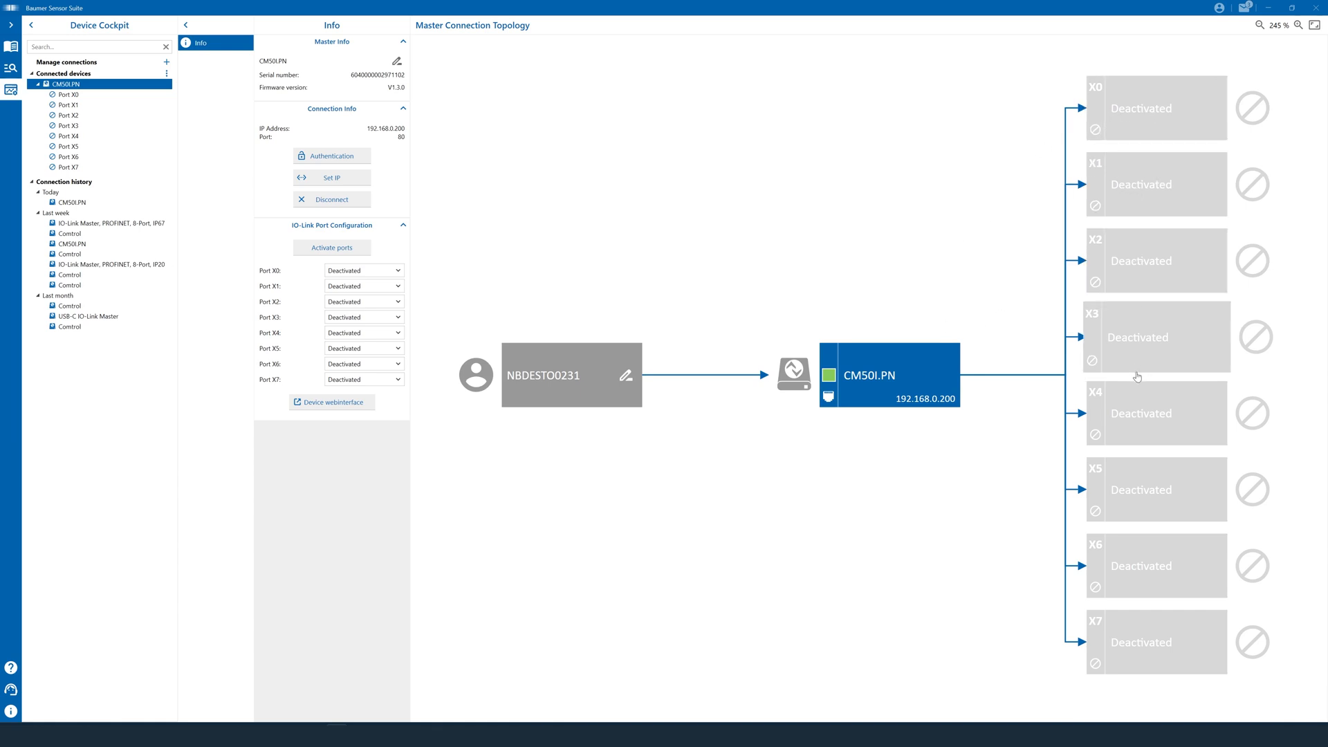
{"action": "mouse_move", "coordinate": [1151, 629]}
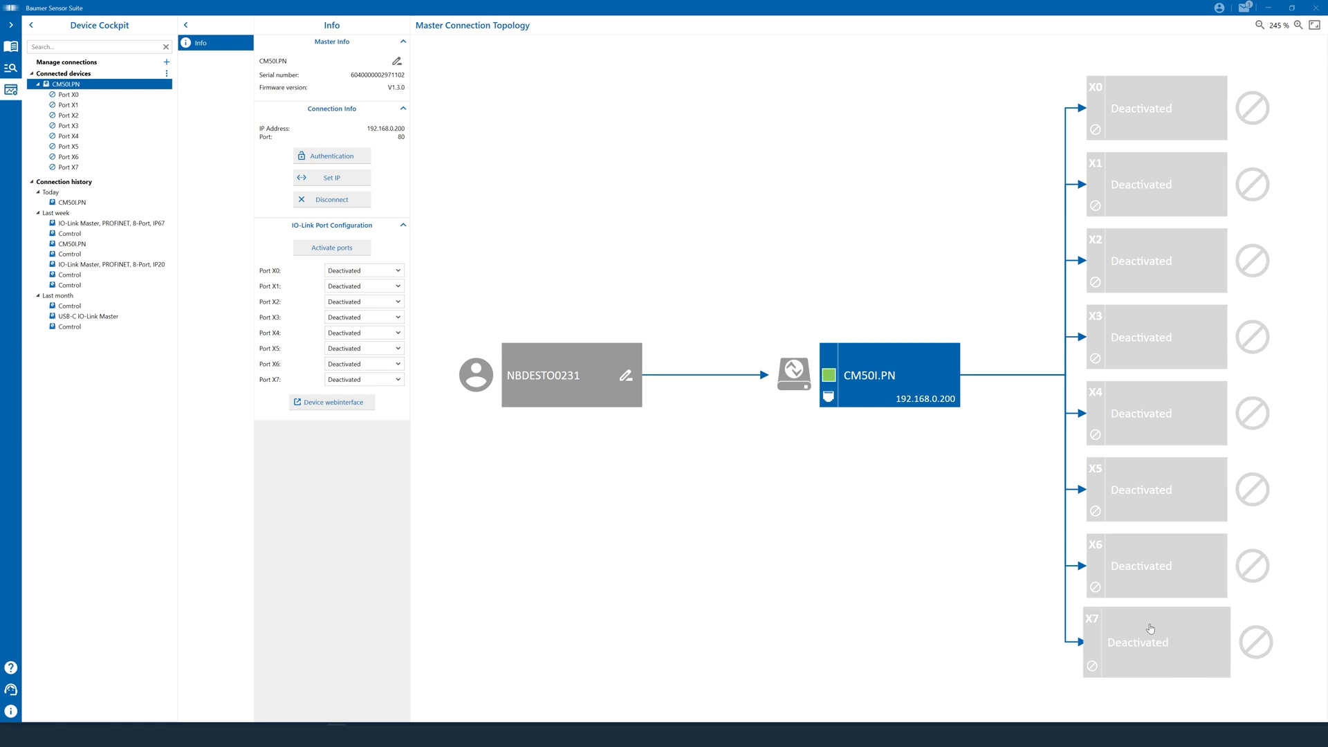
{"action": "mouse_move", "coordinate": [1099, 432]}
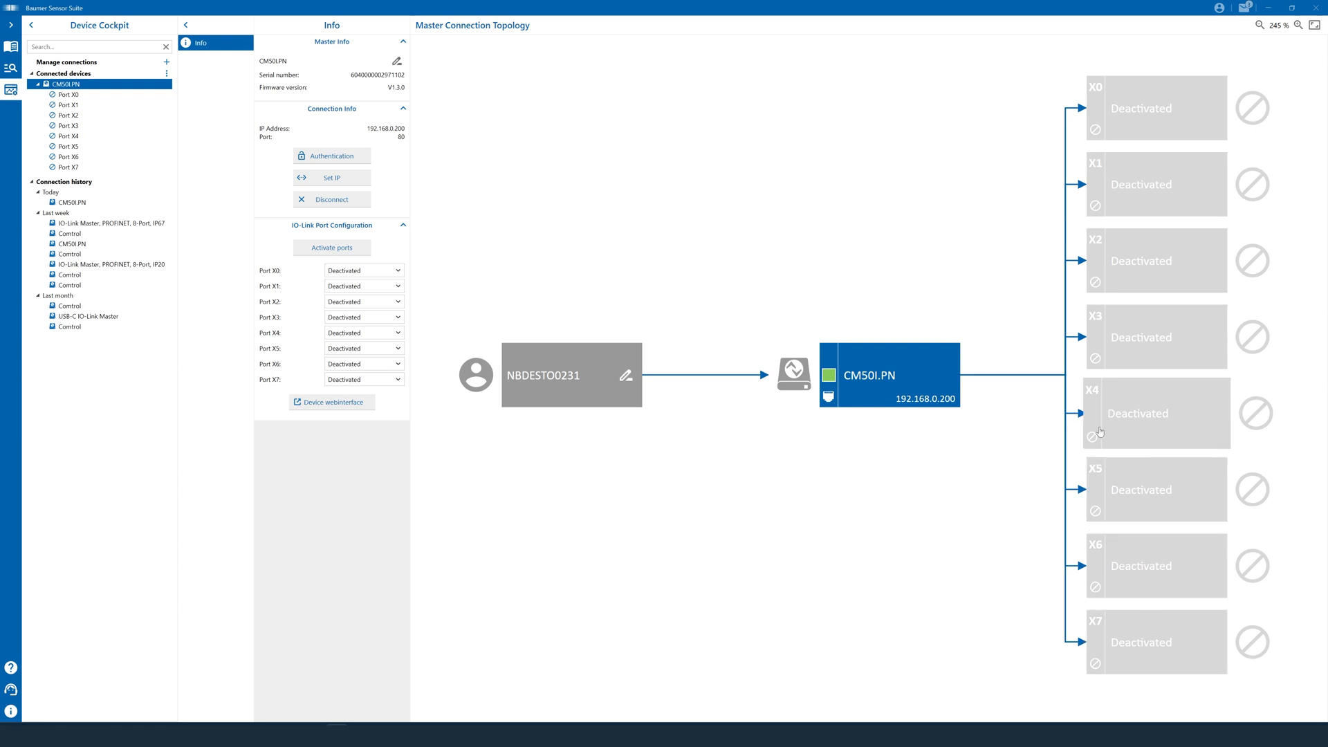
{"action": "mouse_move", "coordinate": [1030, 426]}
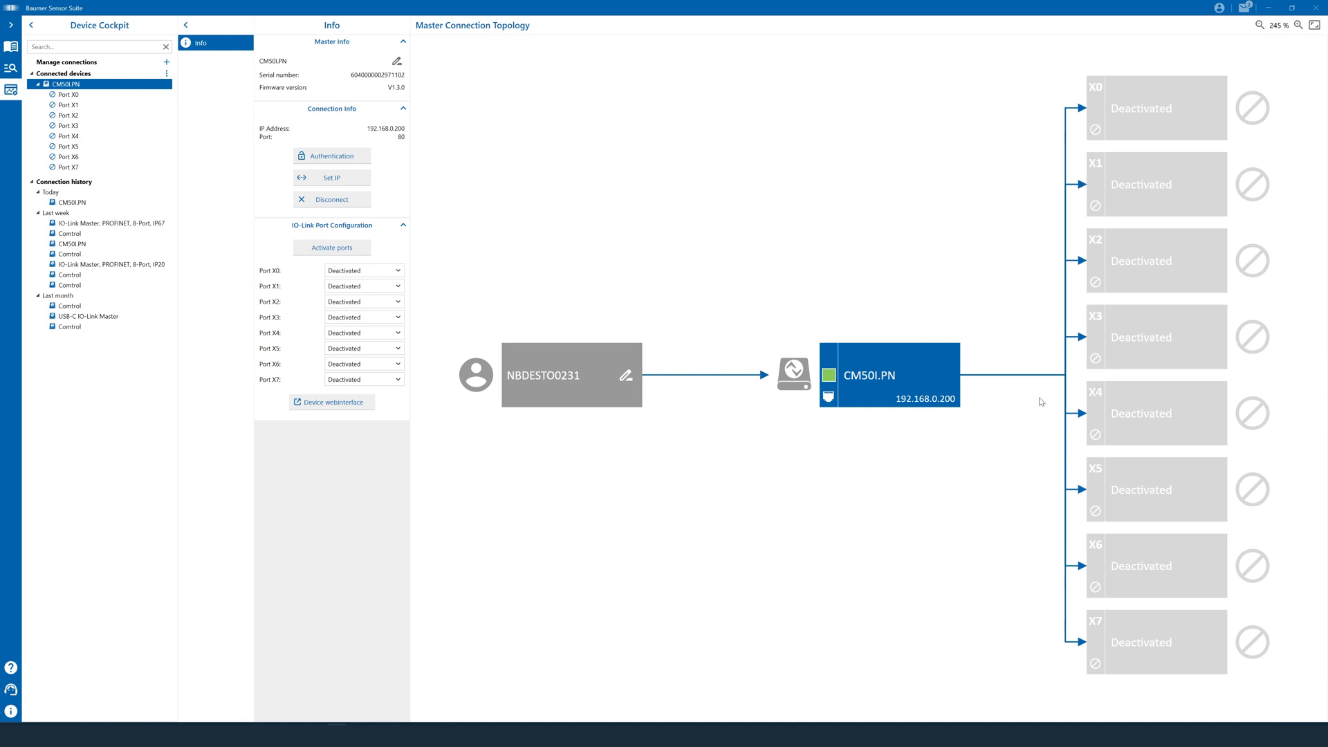
{"action": "mouse_move", "coordinate": [993, 277]}
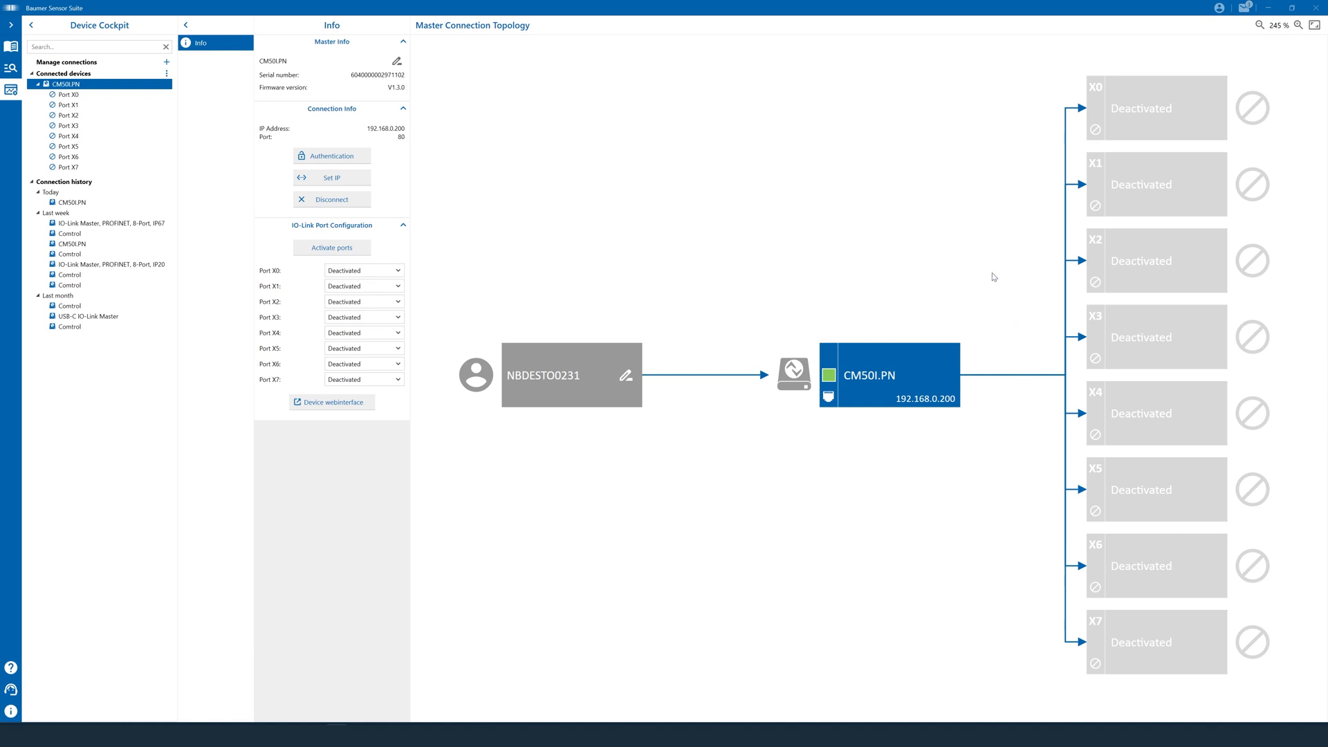
{"action": "mouse_move", "coordinate": [452, 242]}
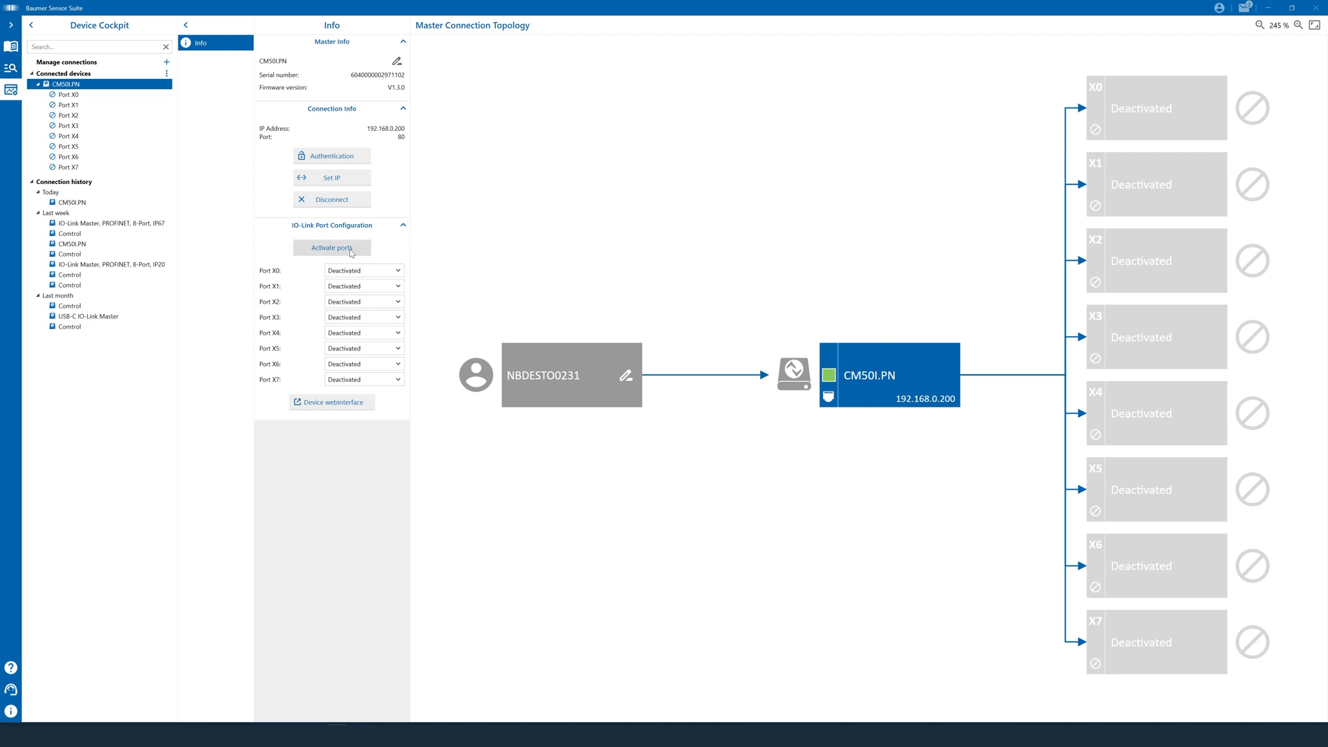
{"action": "mouse_move", "coordinate": [332, 252]}
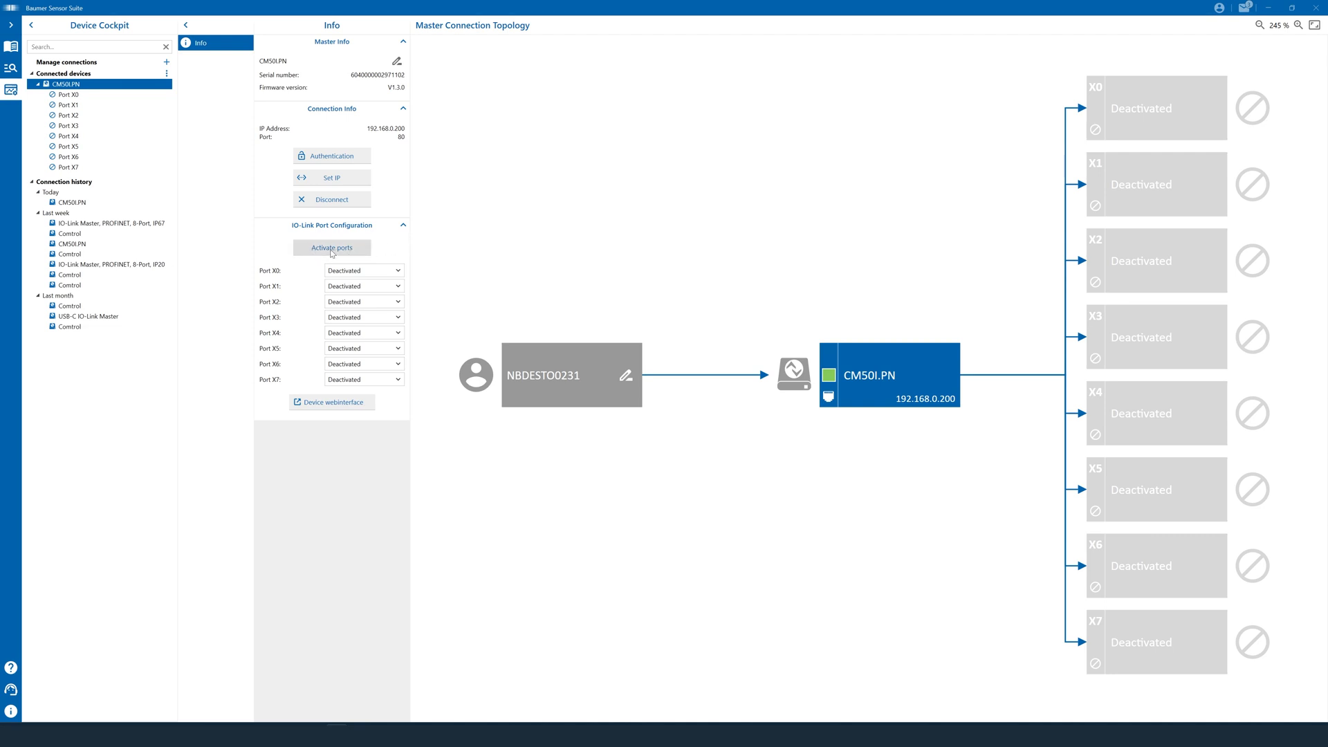
- Activate all eight ports as IO-Link autostart, bringing up the OM30-L0350.HV.YUN on port X3
{"action": "left_click", "coordinate": [363, 270]}
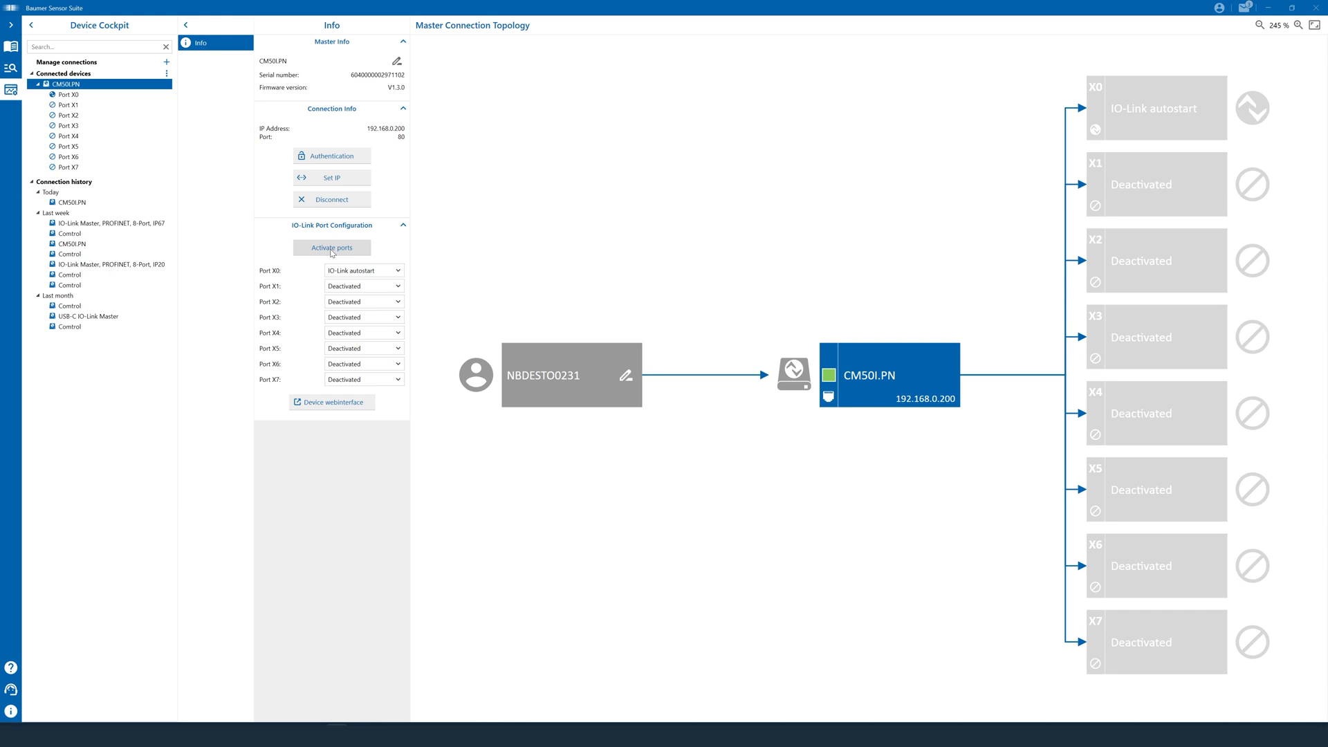
{"action": "left_click", "coordinate": [331, 248]}
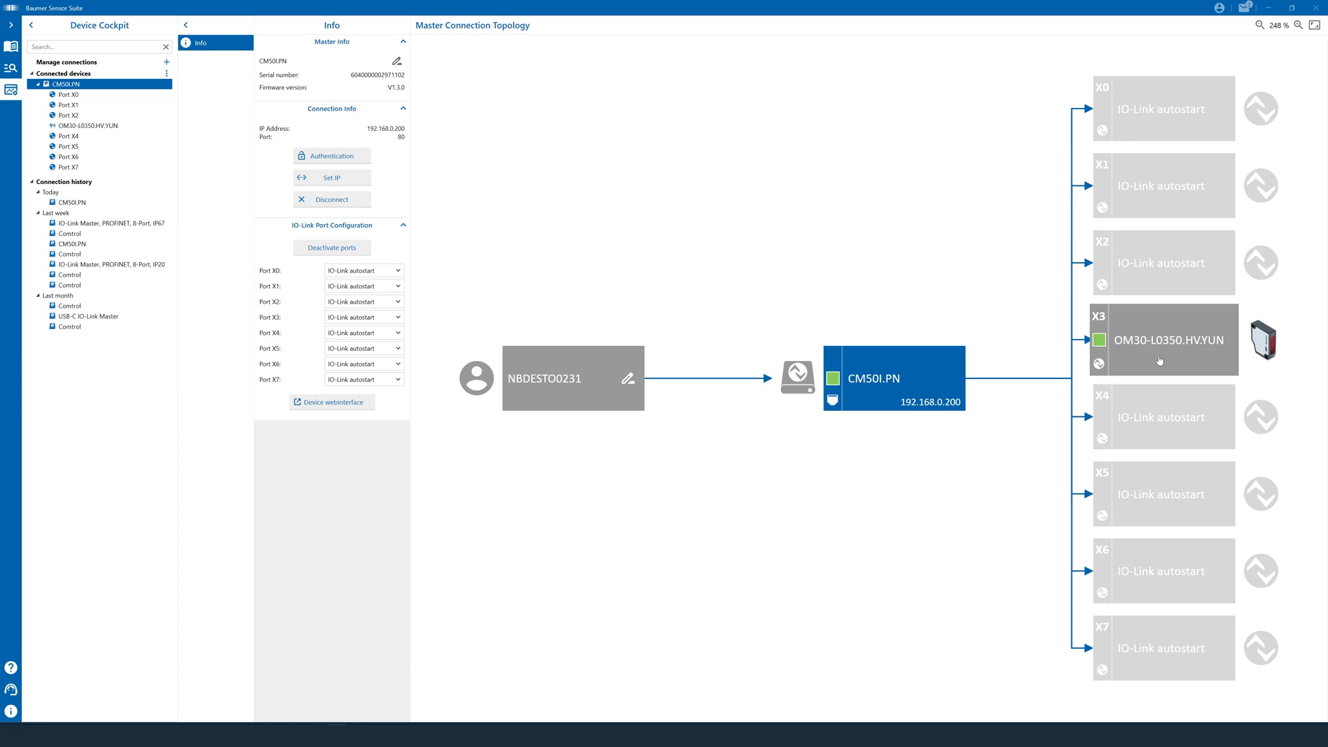
{"action": "mouse_move", "coordinate": [1162, 357]}
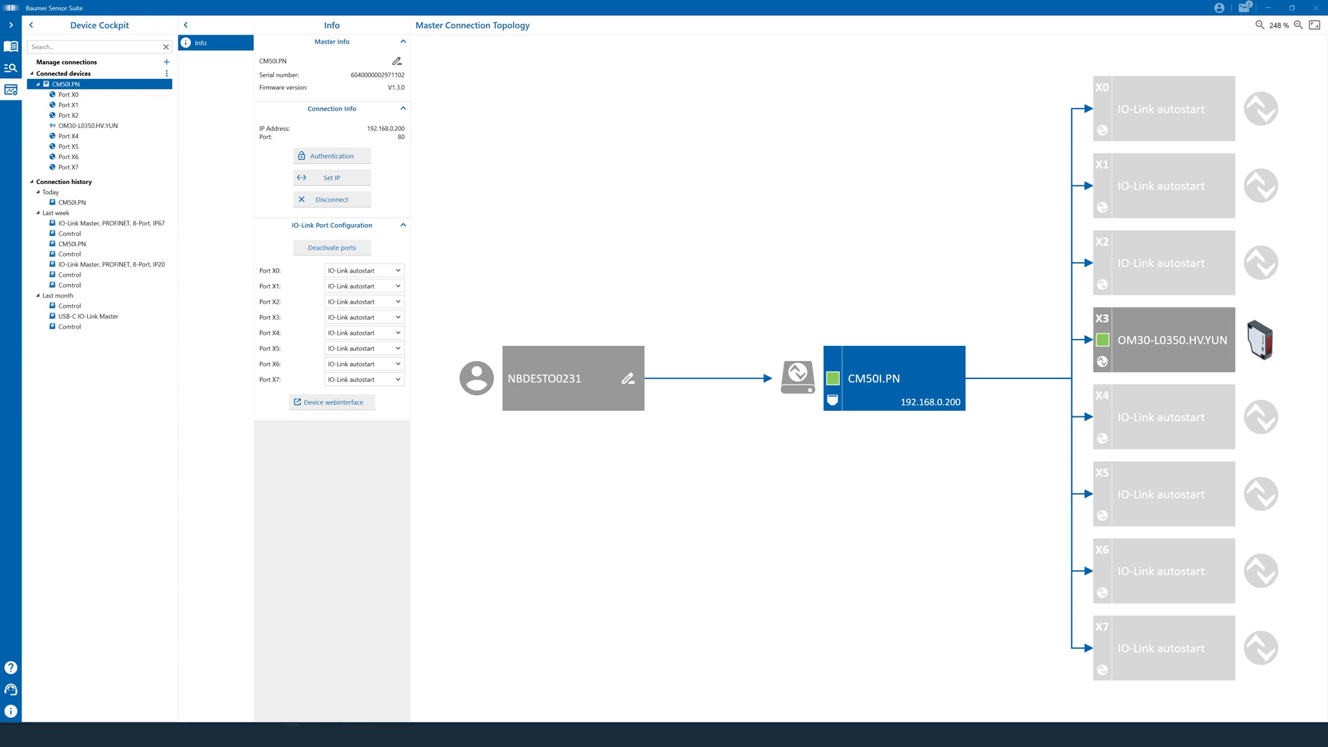
{"action": "mouse_move", "coordinate": [1211, 361]}
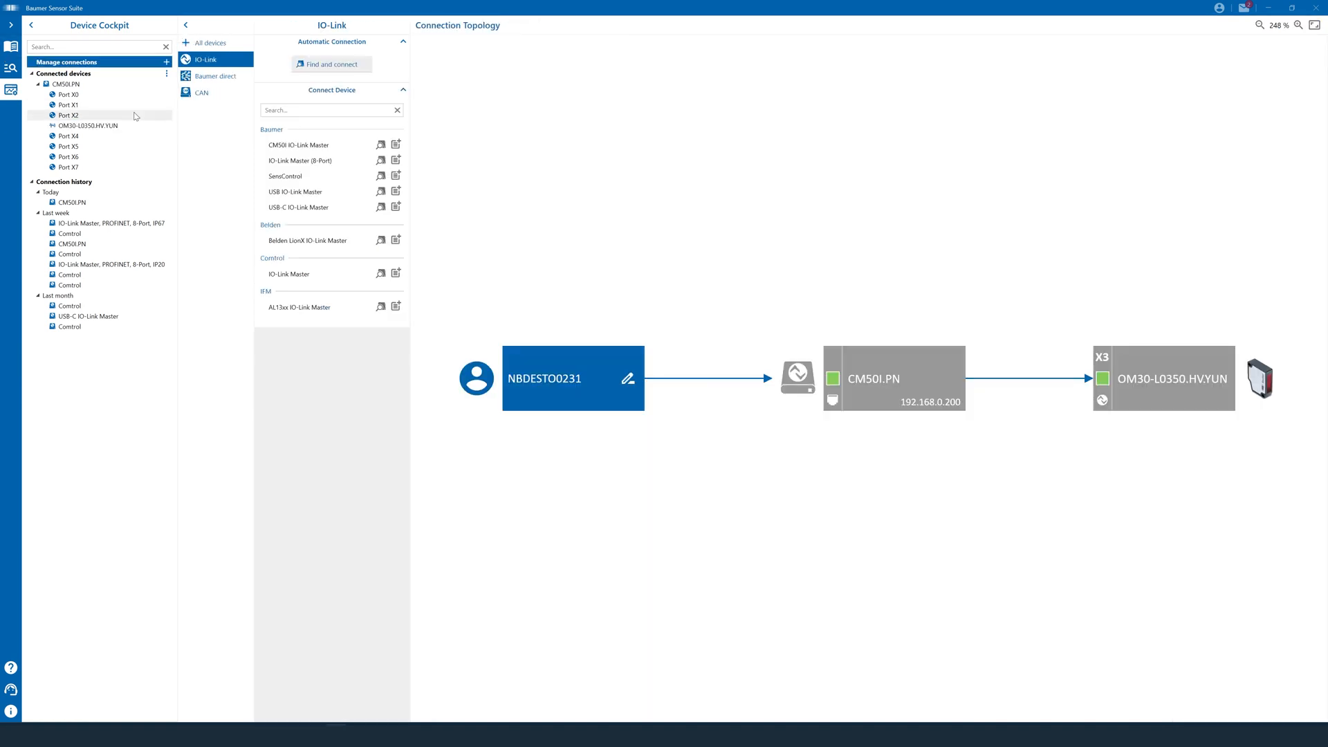
- Run Find and connect under Automatic Connection to search for more IO-Link devices
{"action": "left_click", "coordinate": [331, 64]}
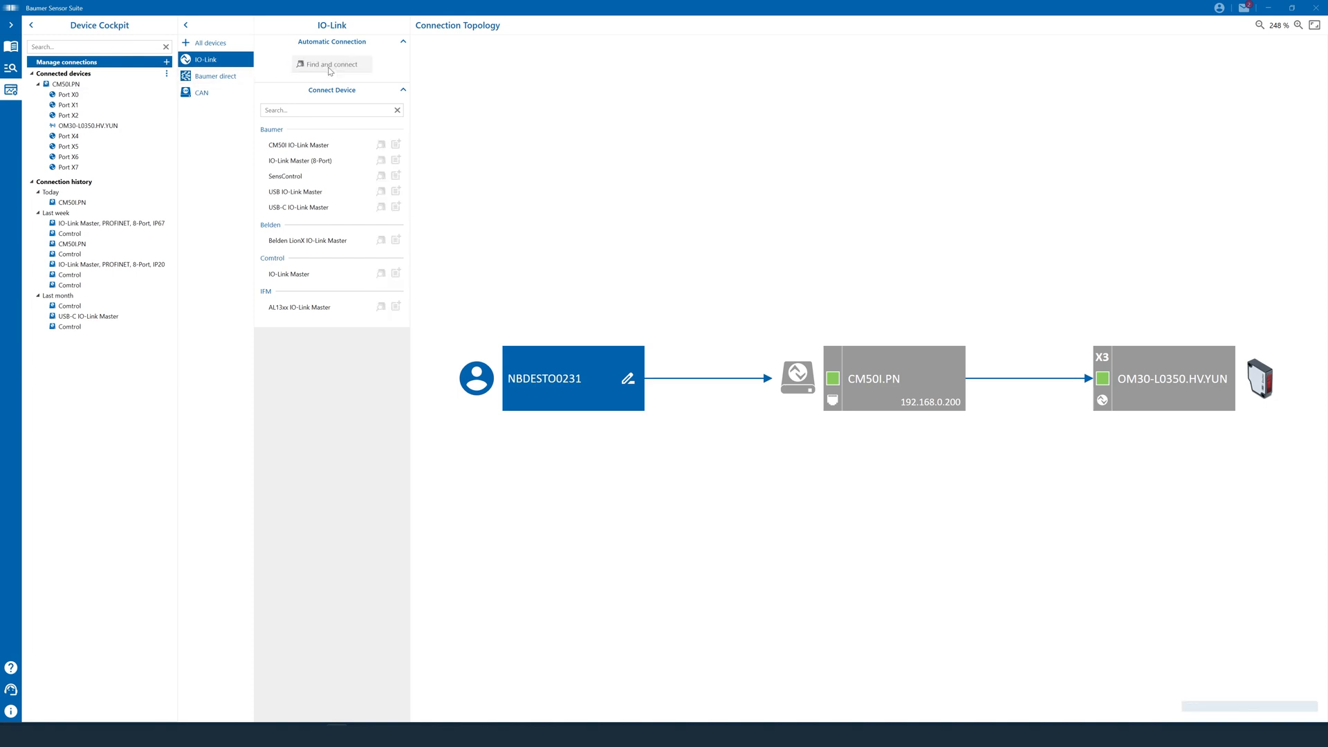
{"action": "left_click", "coordinate": [331, 63]}
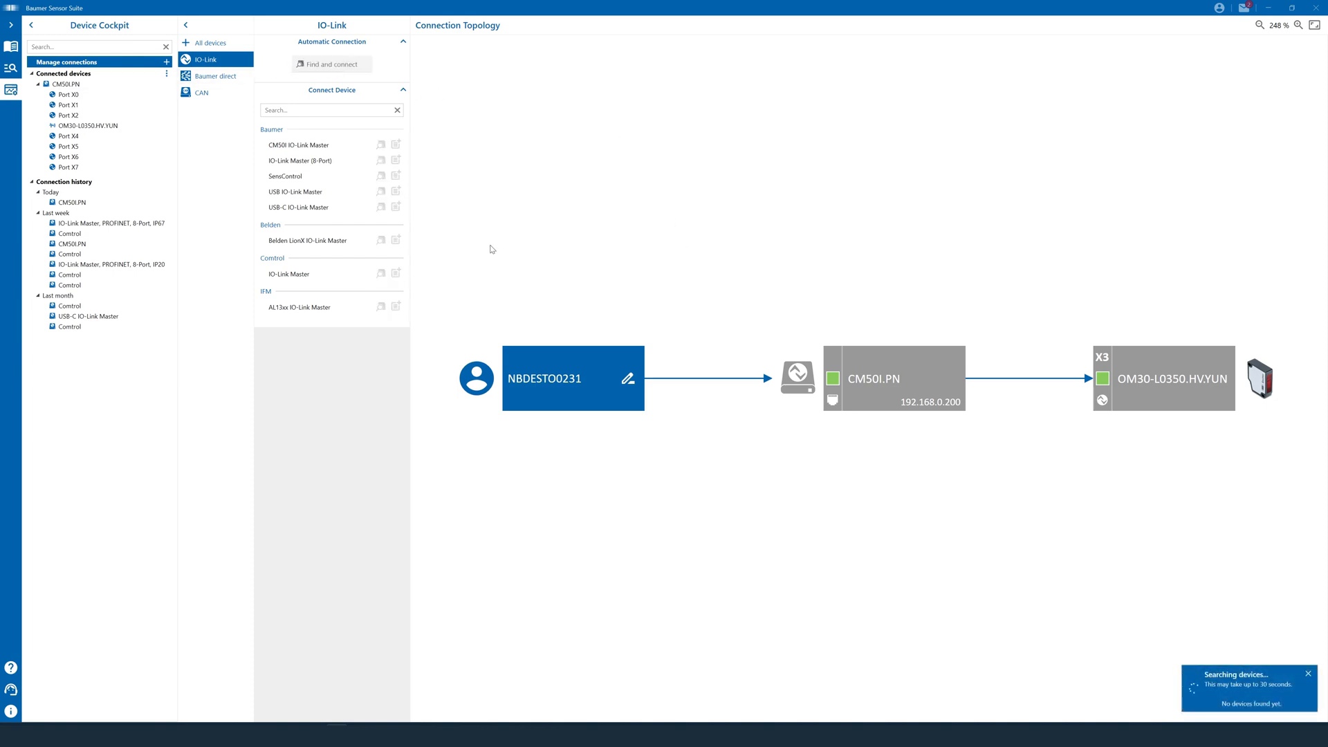
{"action": "mouse_move", "coordinate": [396, 234]}
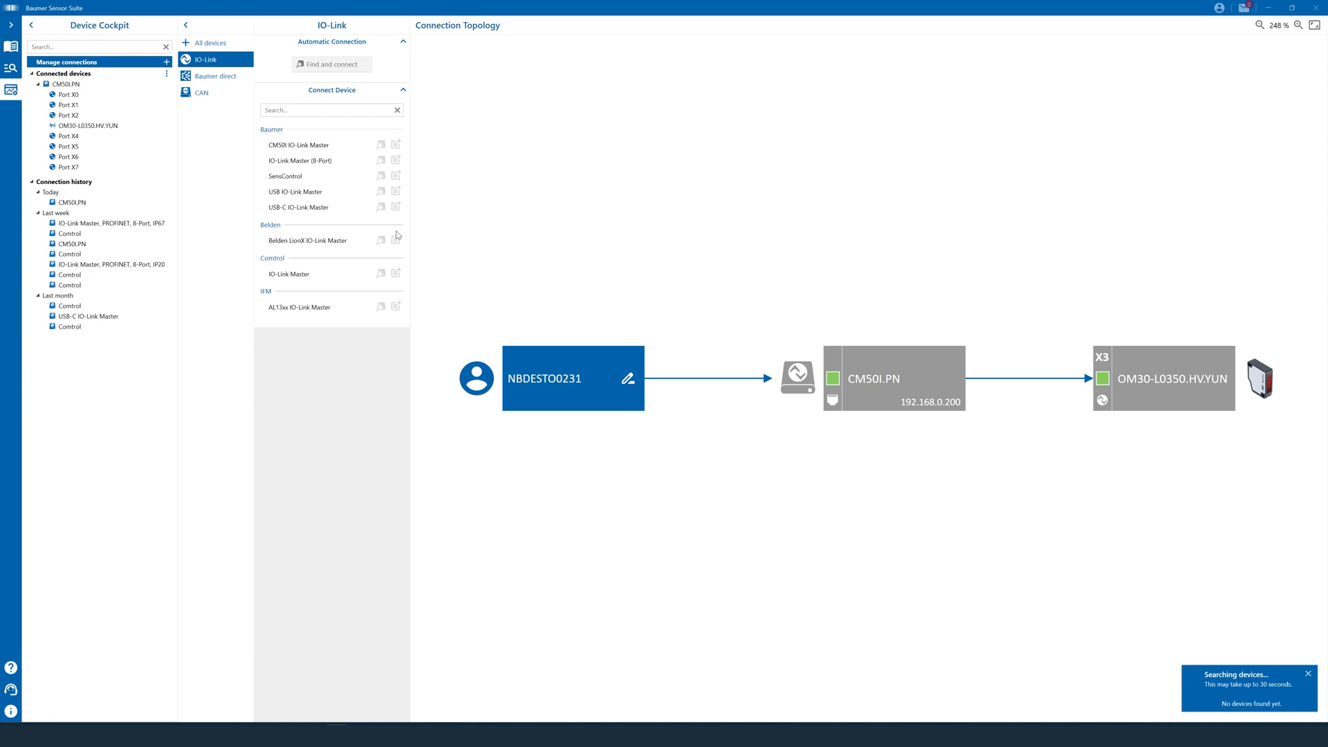